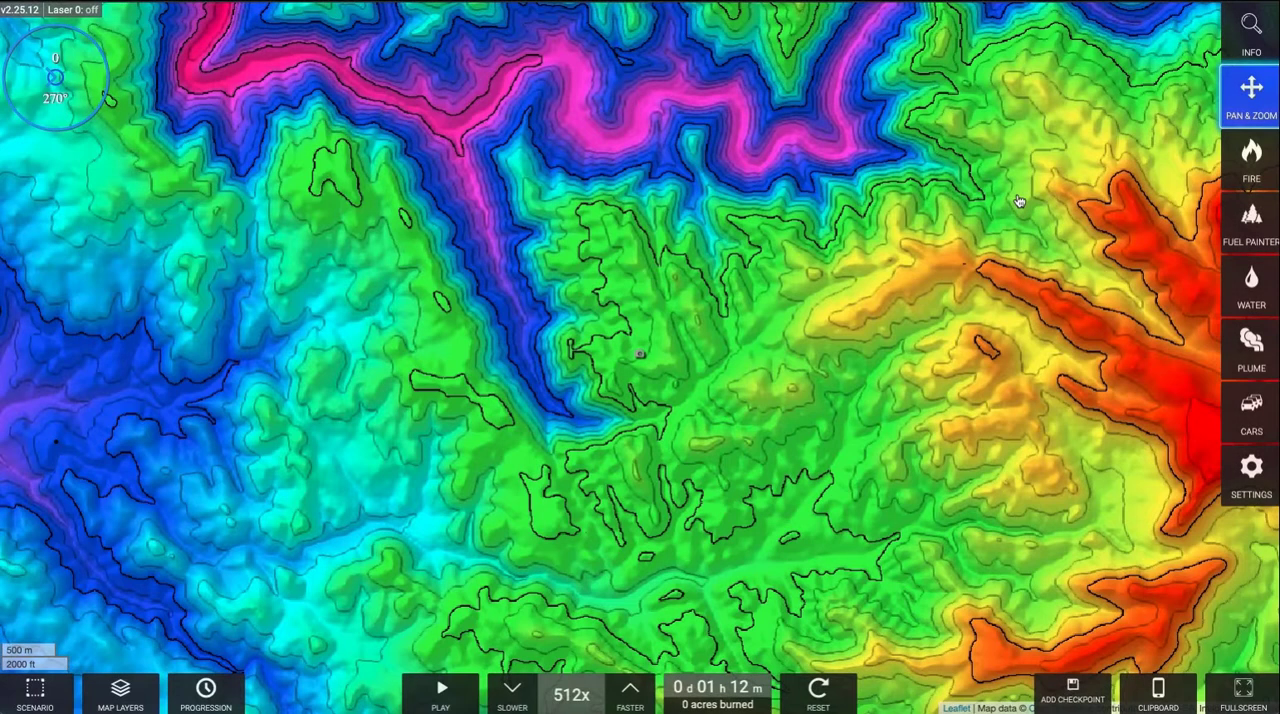
# Request the device settings, bringing up the 'Leaving to edit settings' prompt.
pyautogui.click(1252, 476)
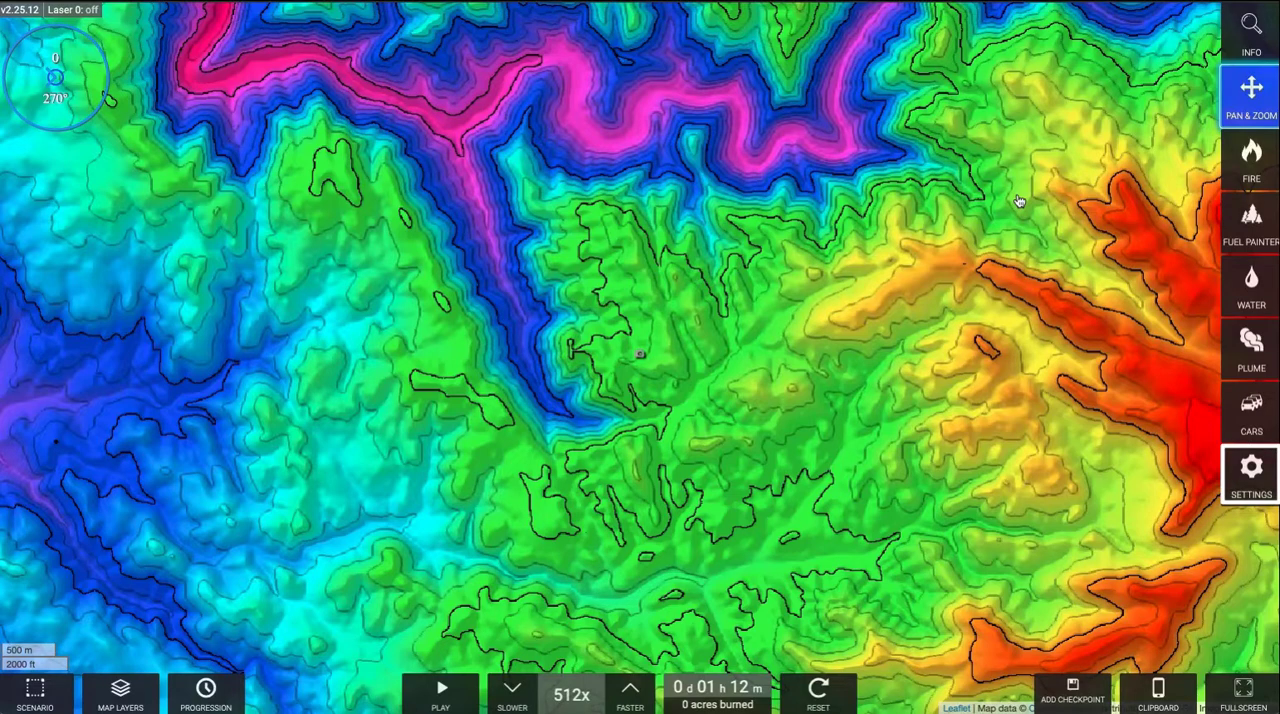
pyautogui.moveTo(1032, 220)
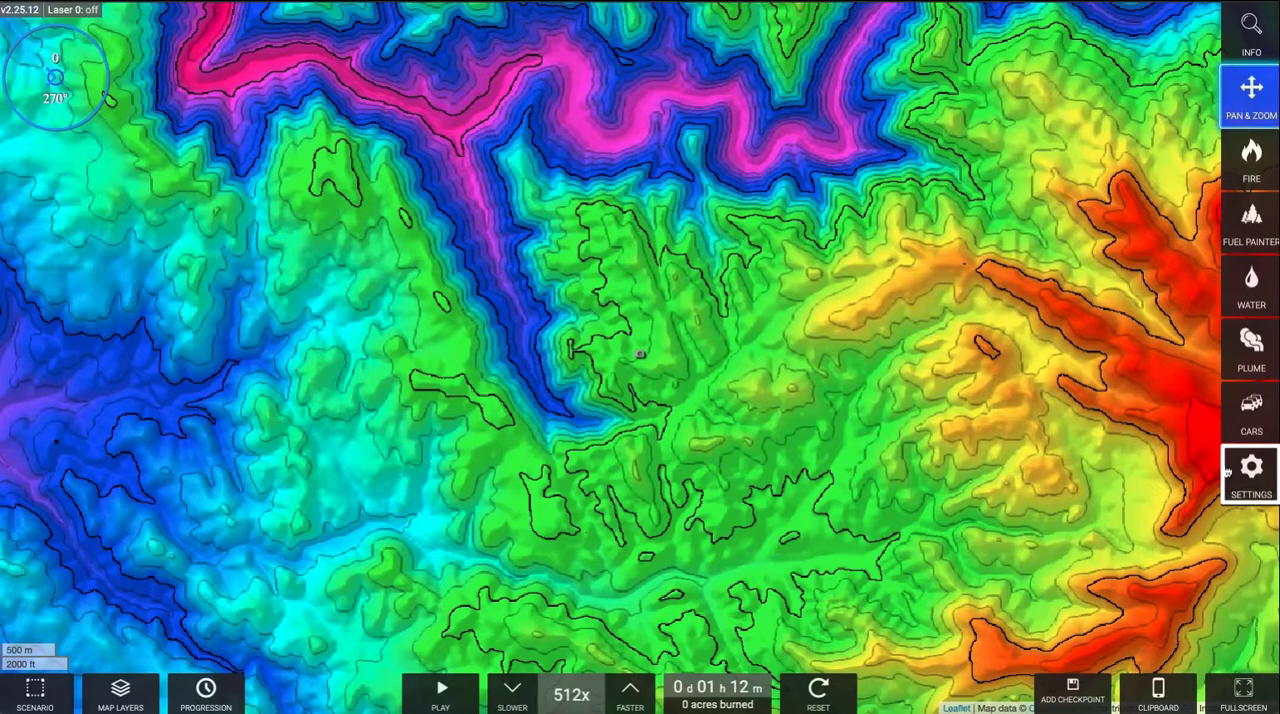
pyautogui.click(1252, 472)
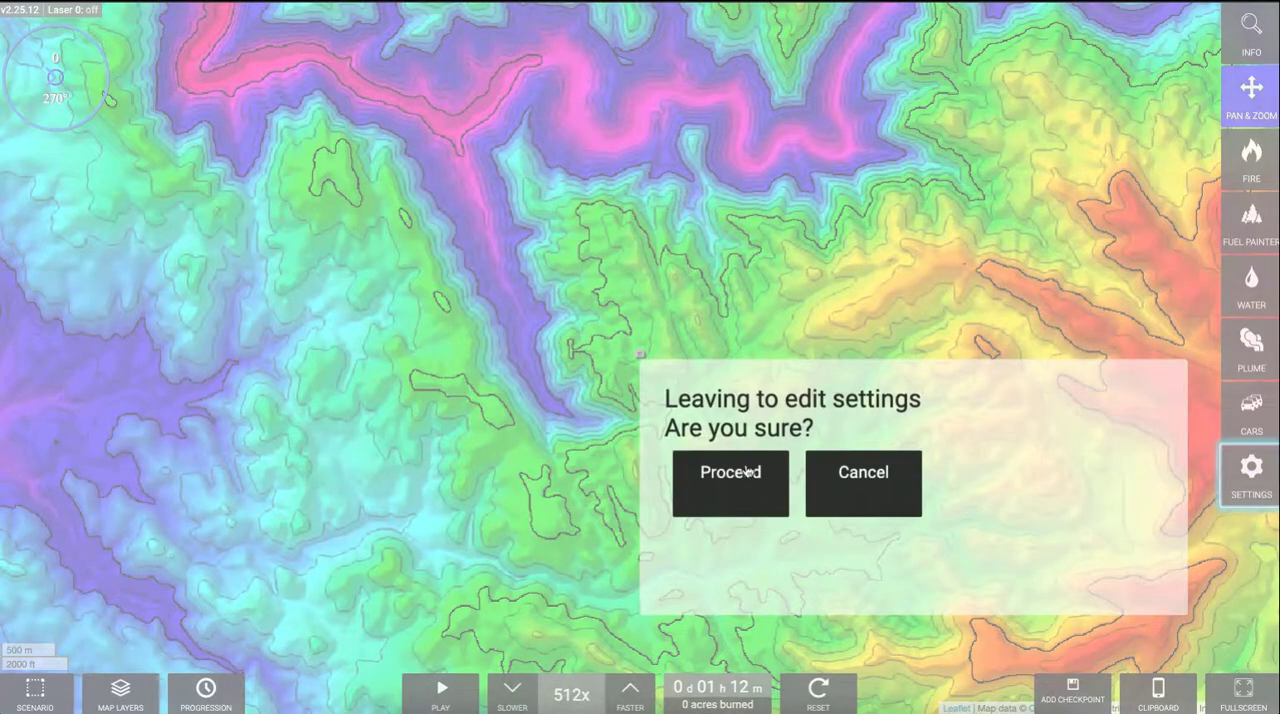
# Proceed to Device Settings and show the Scenarios list with six favorited scenarios.
pyautogui.click(730, 472)
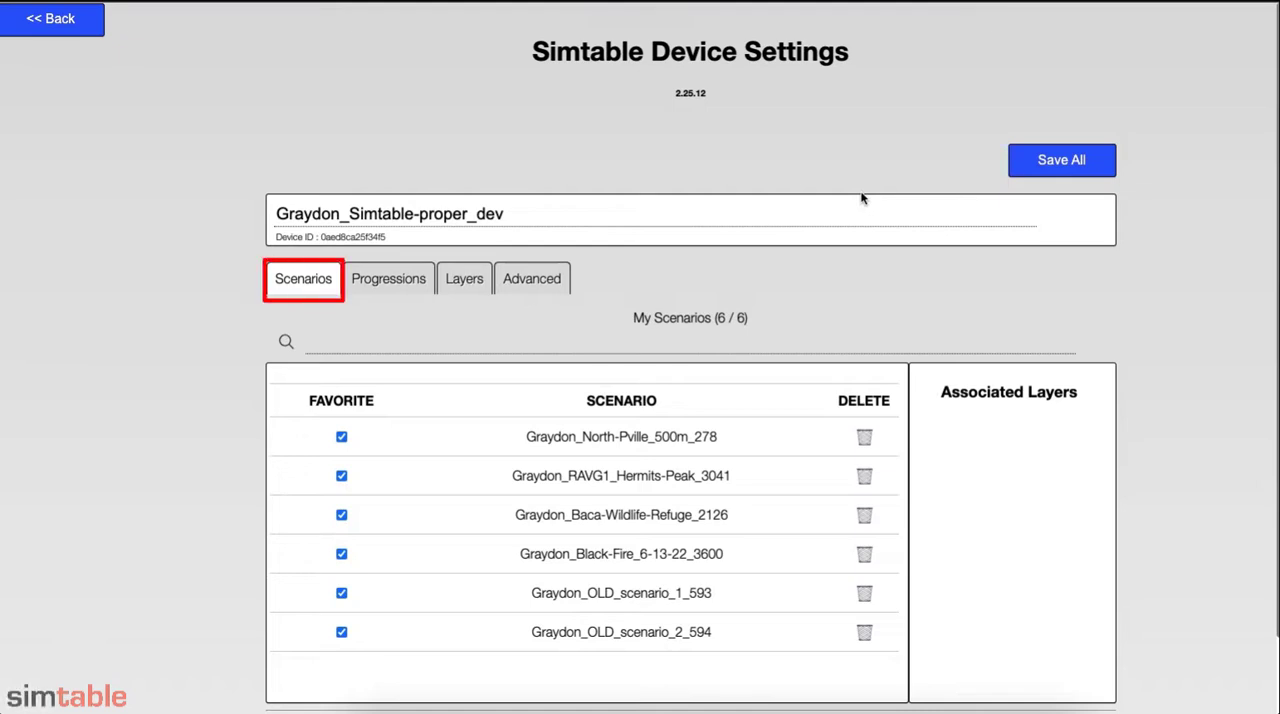
pyautogui.click(388, 278)
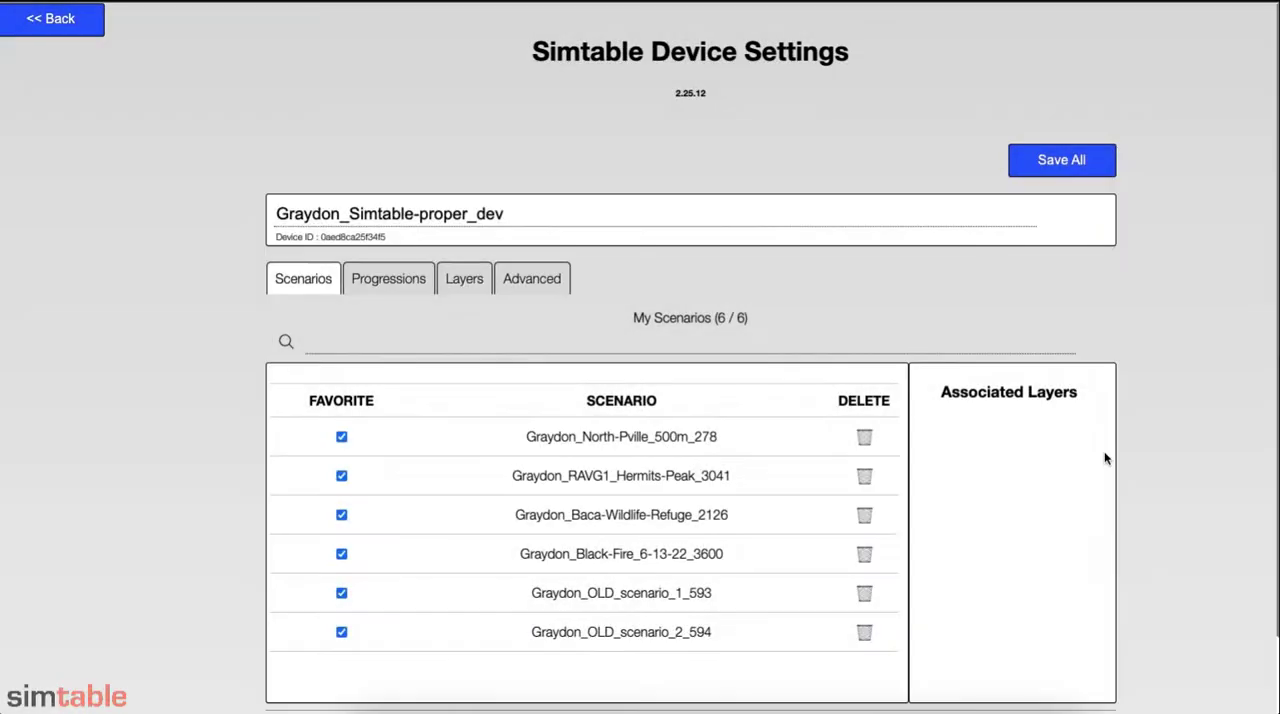
pyautogui.click(304, 278)
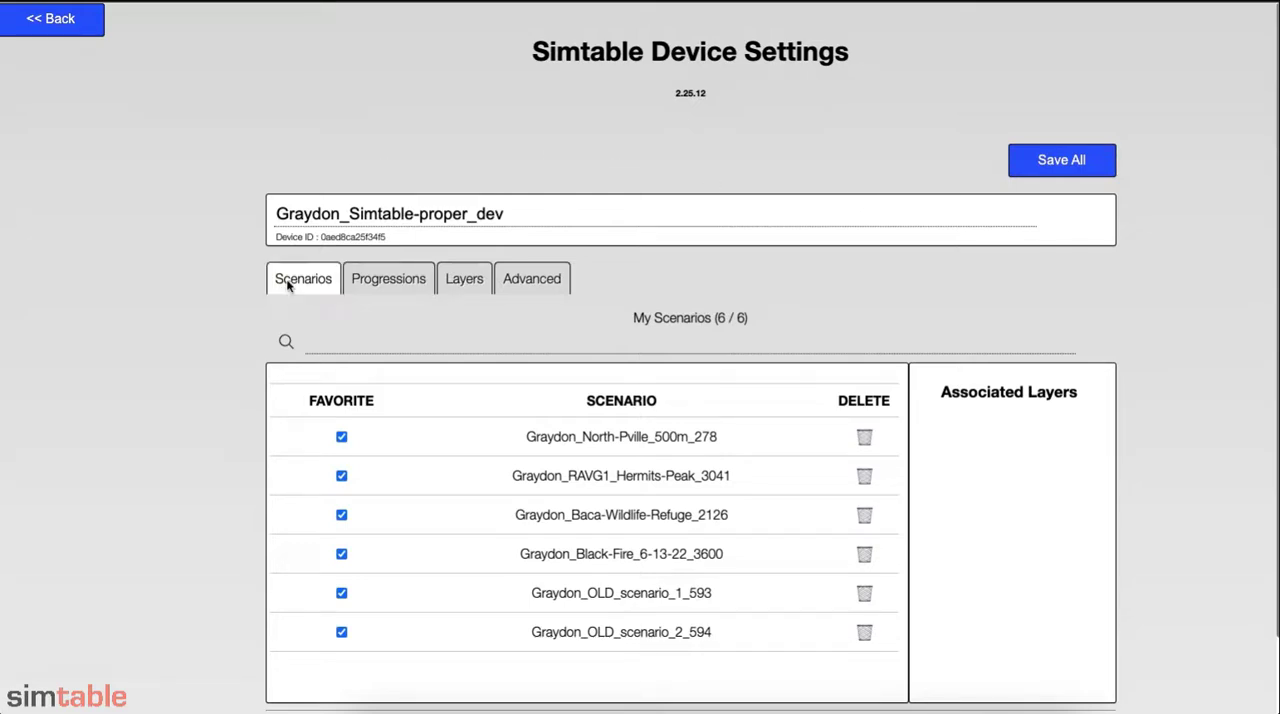
pyautogui.moveTo(472, 420)
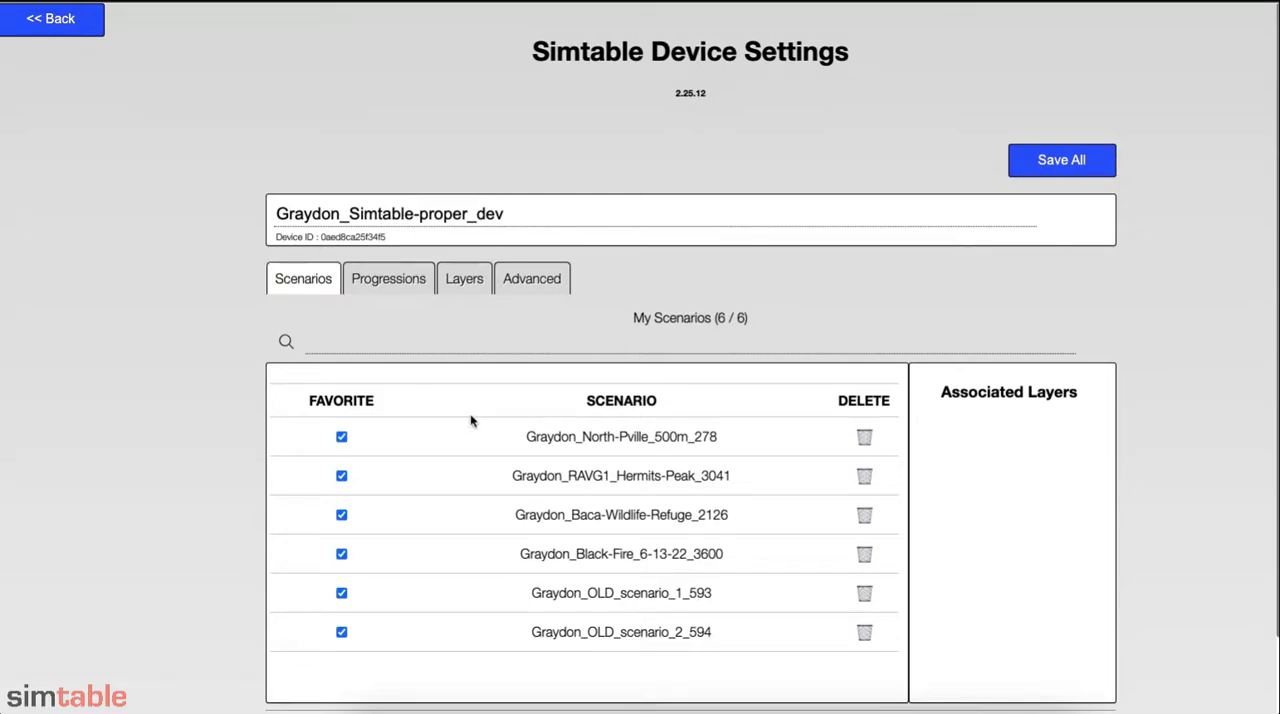
pyautogui.scroll(-3)
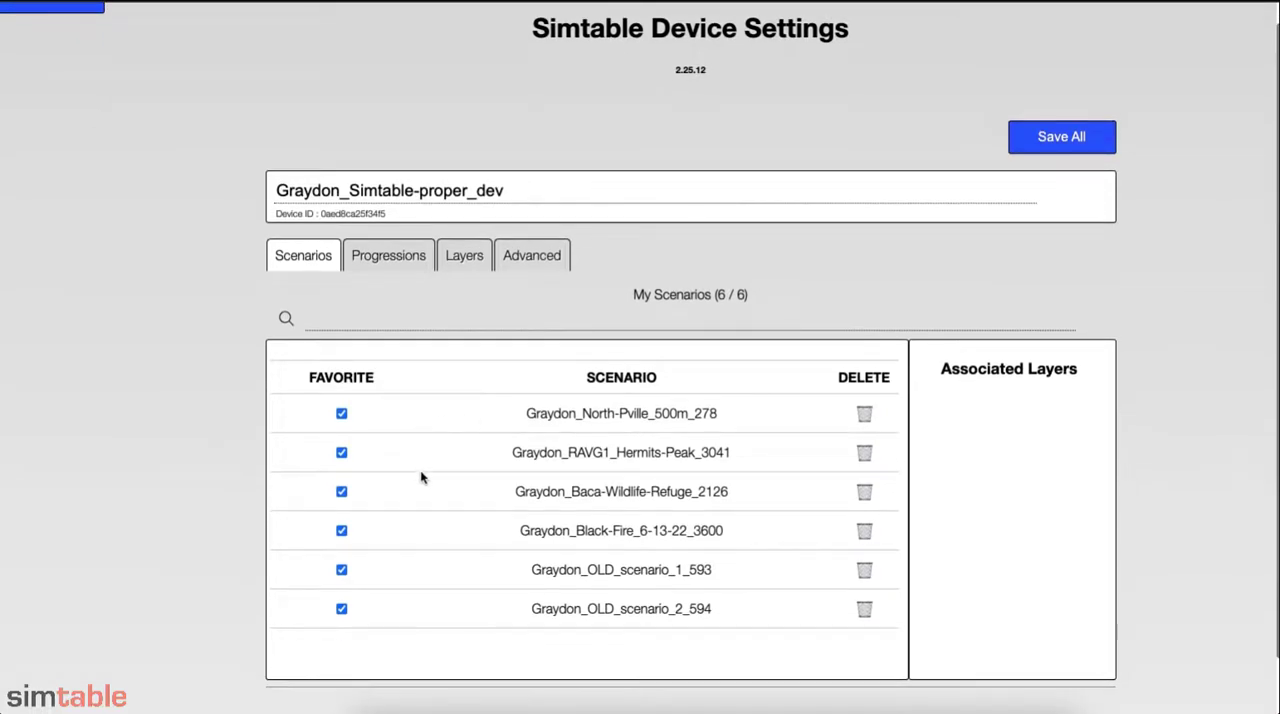
pyautogui.moveTo(644, 428)
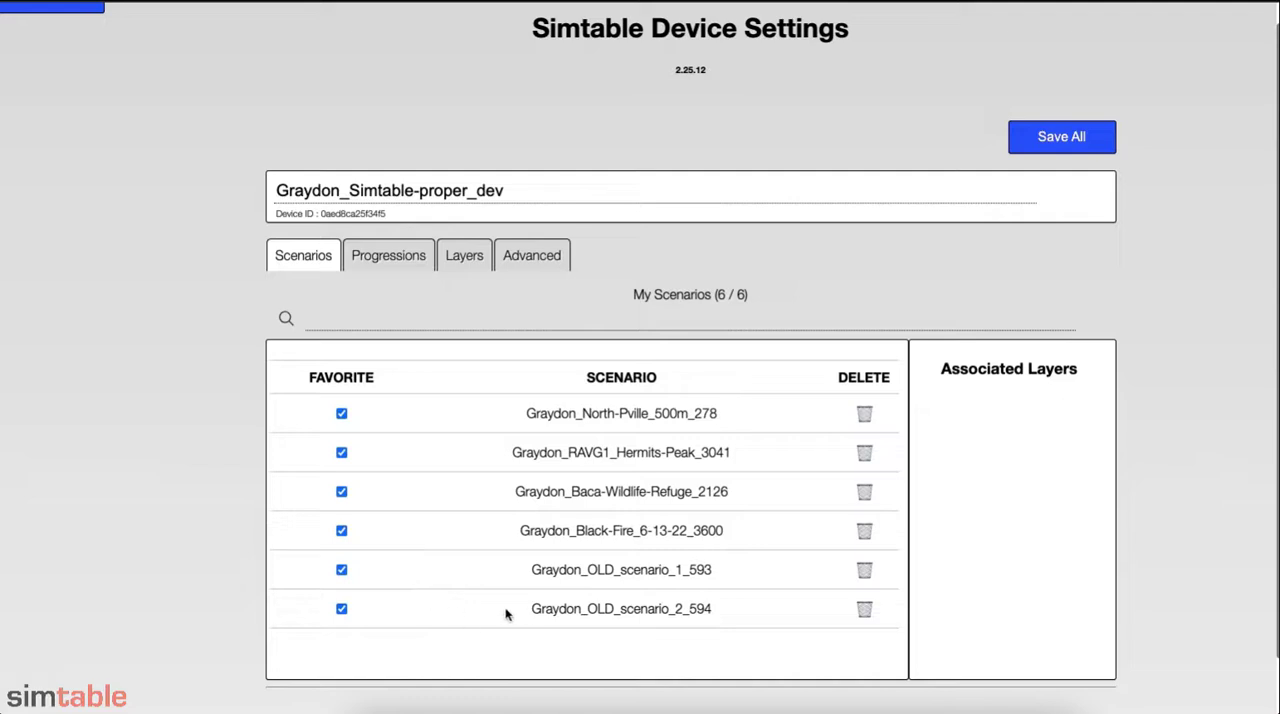
# Unfavorite both OLD scenarios and delete OLD_scenario_2.
pyautogui.click(340, 608)
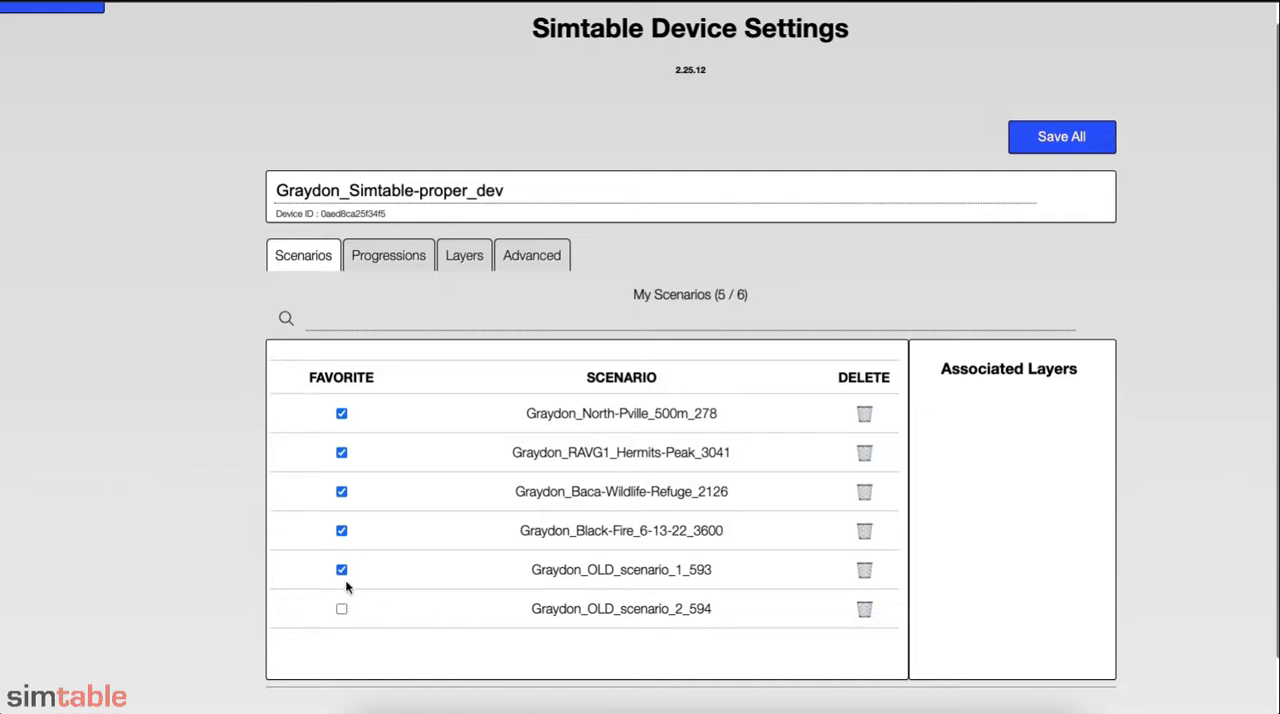
pyautogui.click(340, 568)
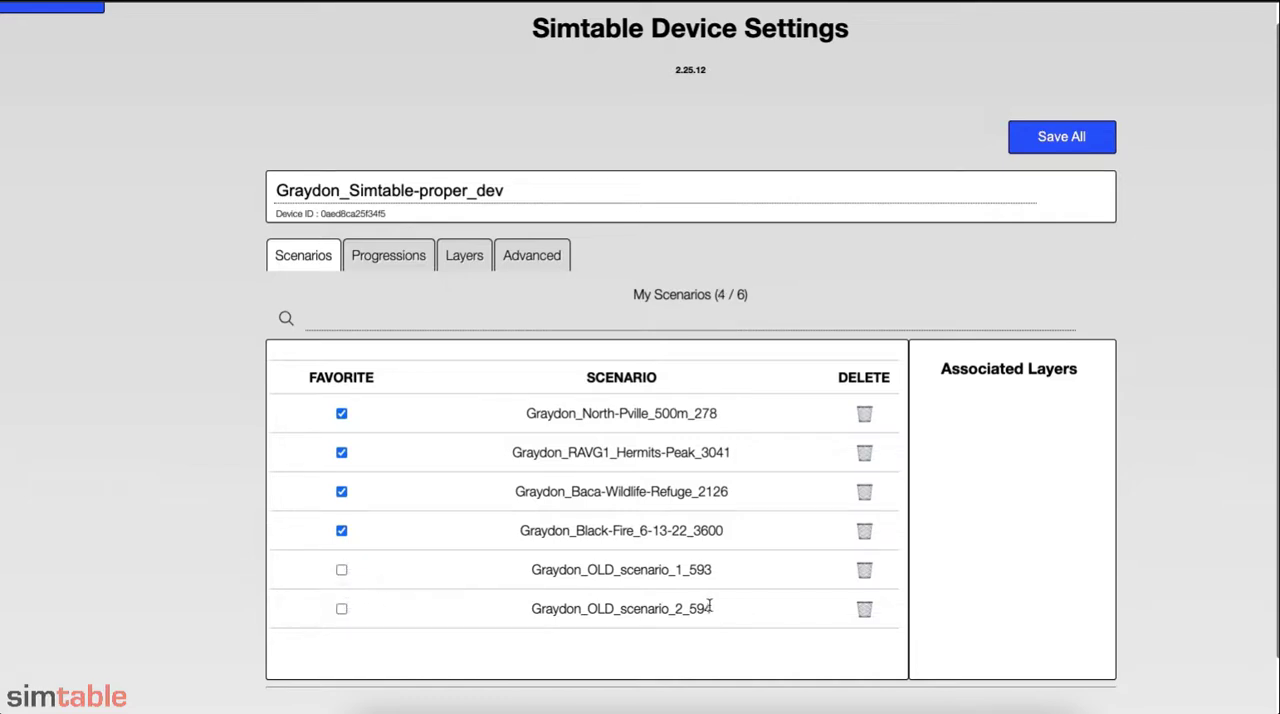
pyautogui.click(864, 608)
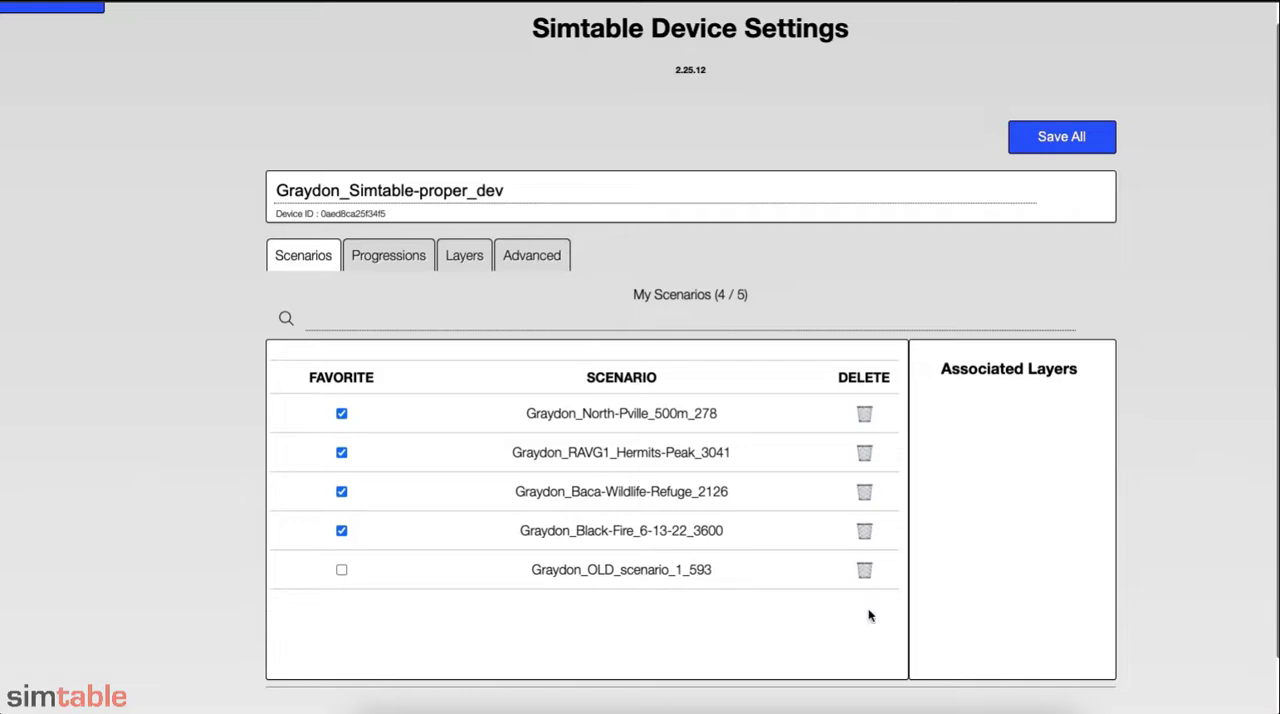
pyautogui.moveTo(740, 428)
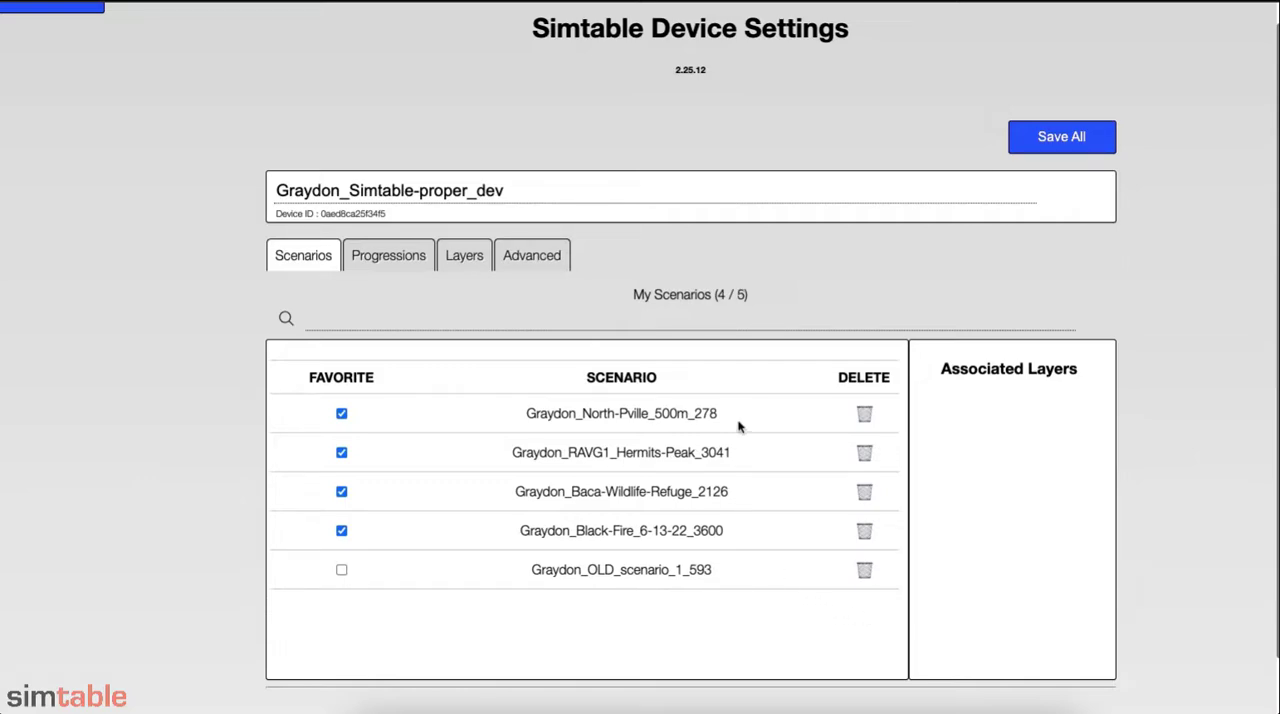
# Review linked layers for North-Pville, Hermits Peak, Baca Wildlife Refuge and Black Fire scenarios.
pyautogui.click(620, 414)
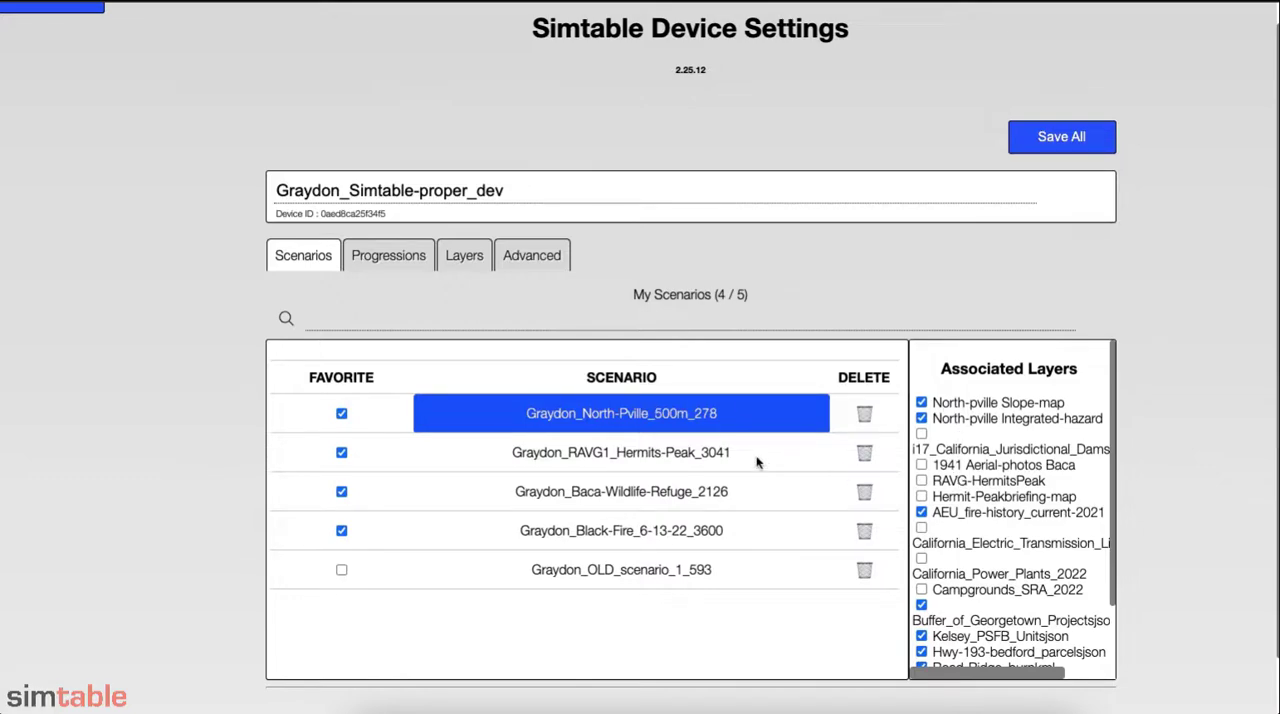
pyautogui.click(620, 452)
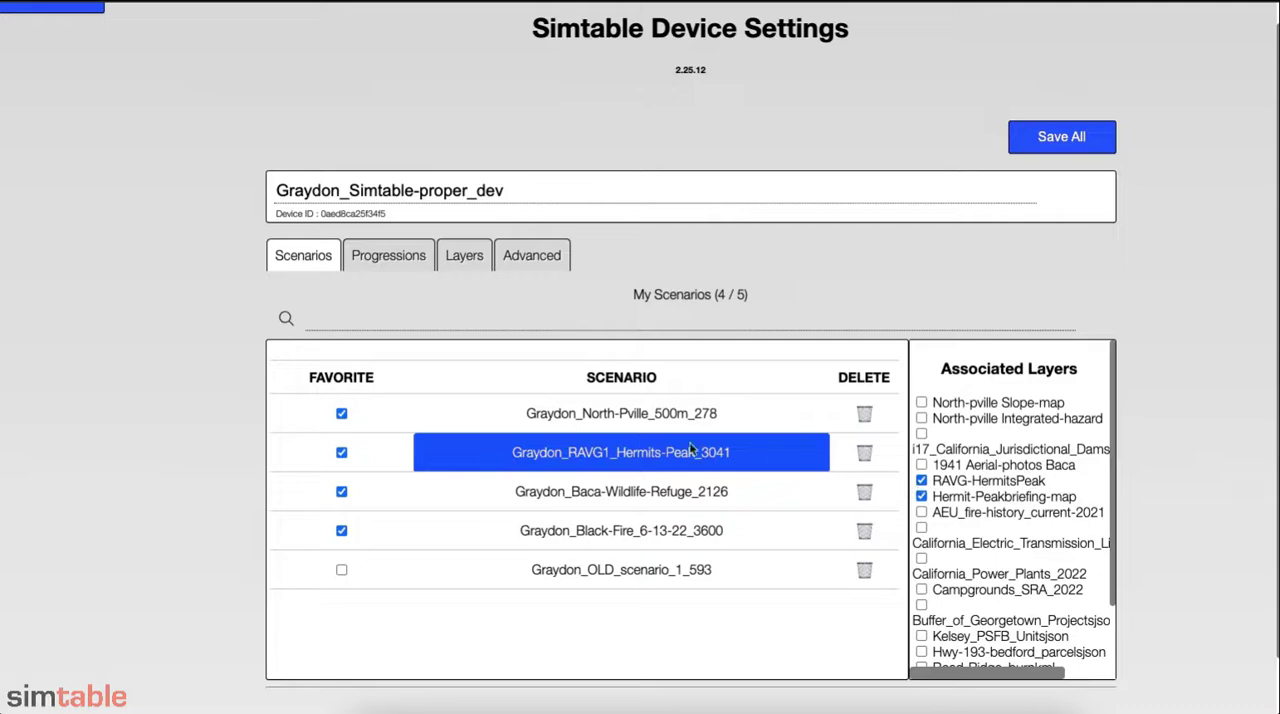
pyautogui.click(620, 492)
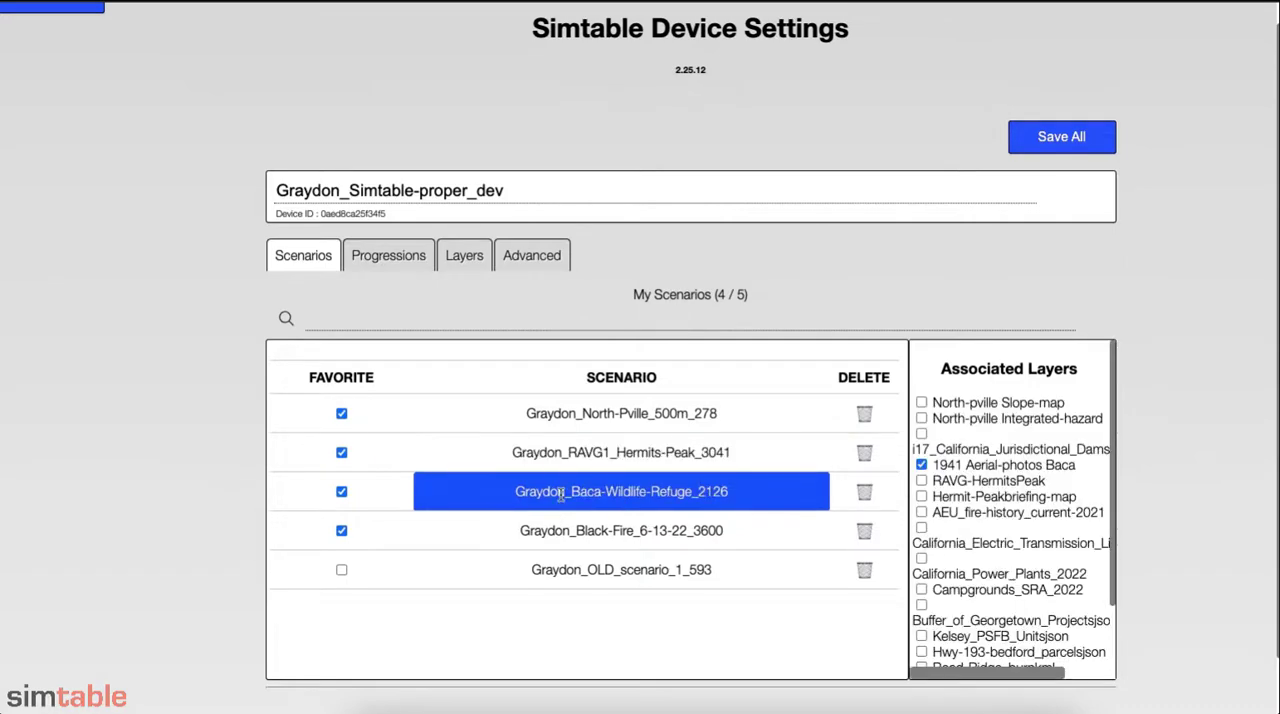
pyautogui.click(620, 530)
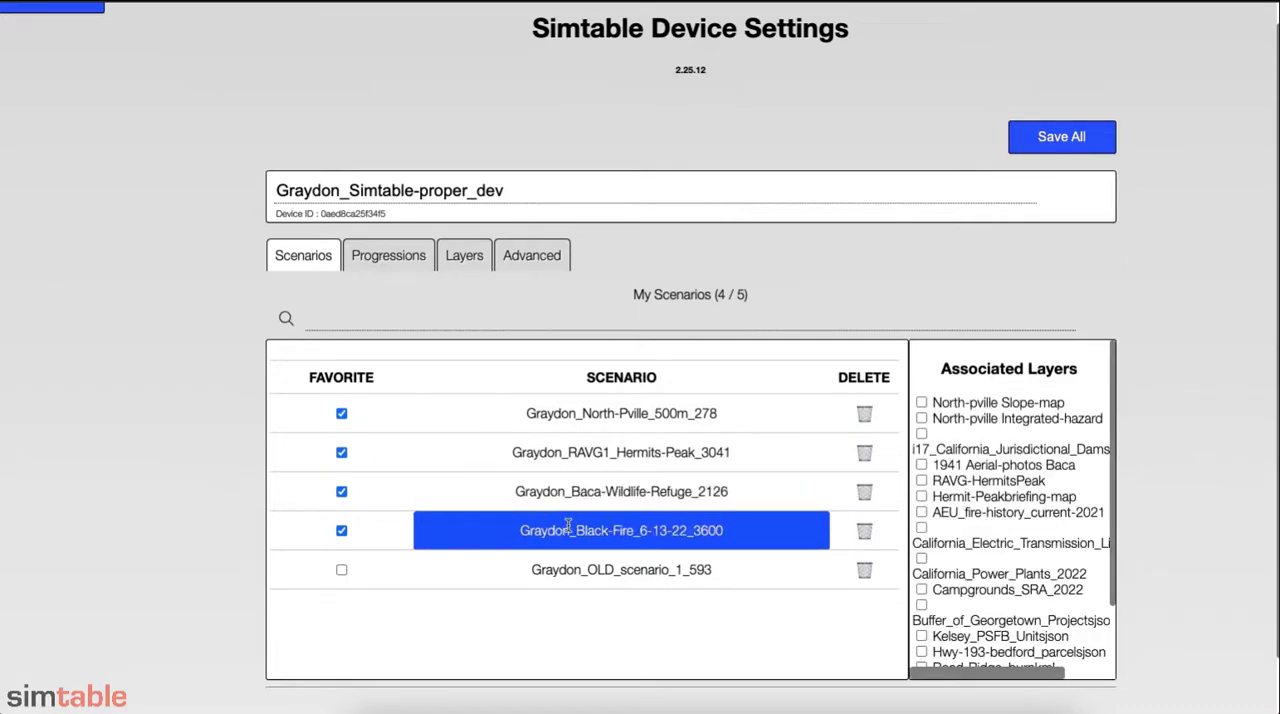
pyautogui.scroll(-3)
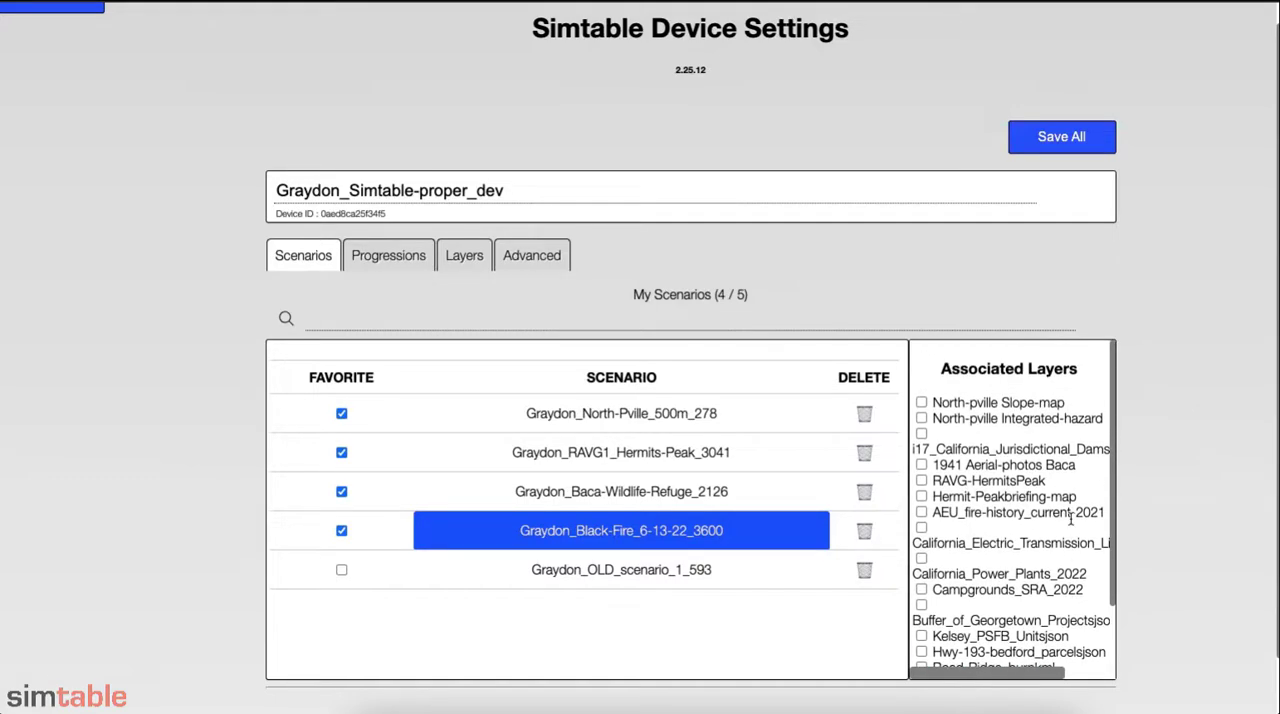
# Save all scenario changes and show the device's Progressions list.
pyautogui.click(1060, 136)
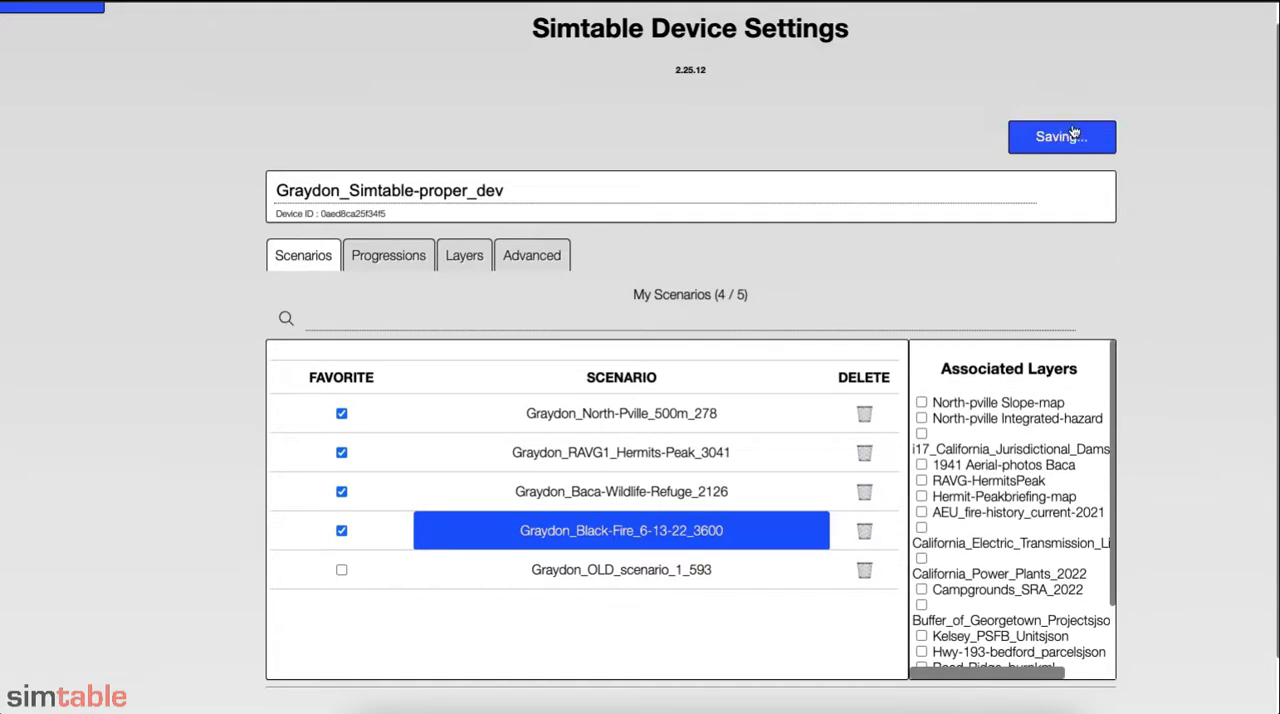
pyautogui.click(1060, 136)
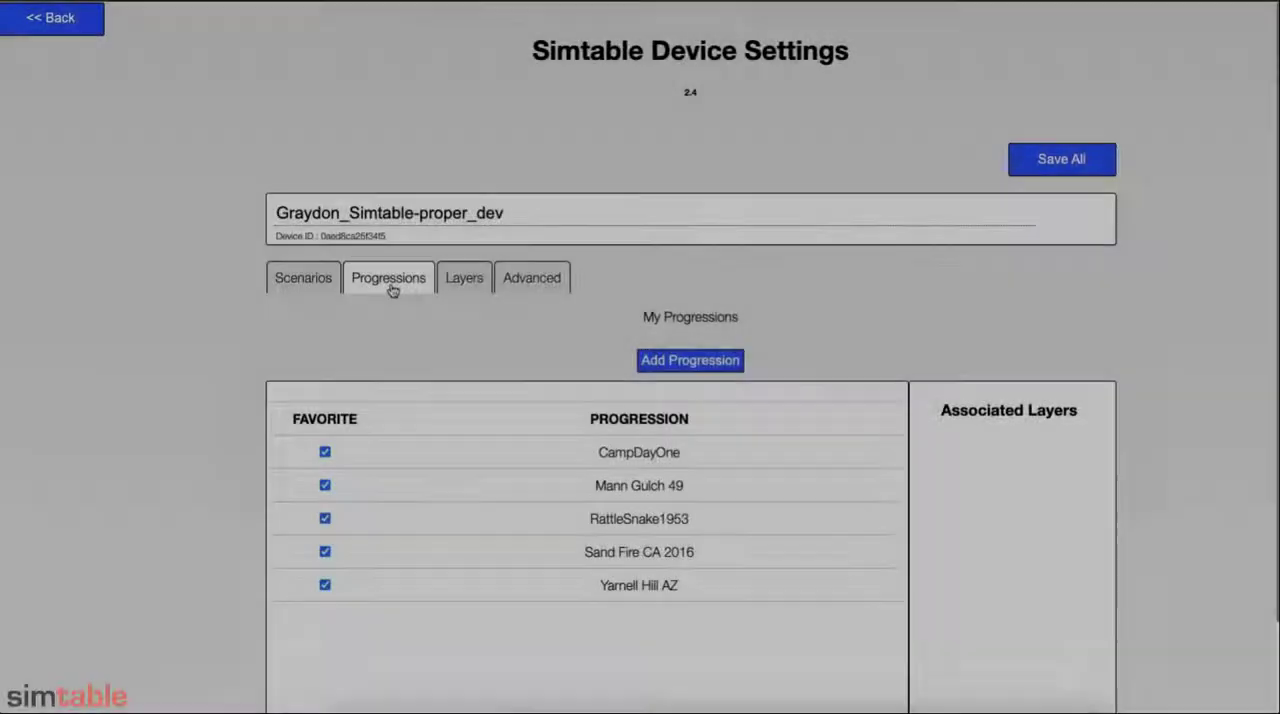
# Add the CA-AEU-JED4King, Kincade, Kincade(ST)V2 and HermitsPeak2022 progressions to the device.
pyautogui.click(388, 276)
pyautogui.write('ki')
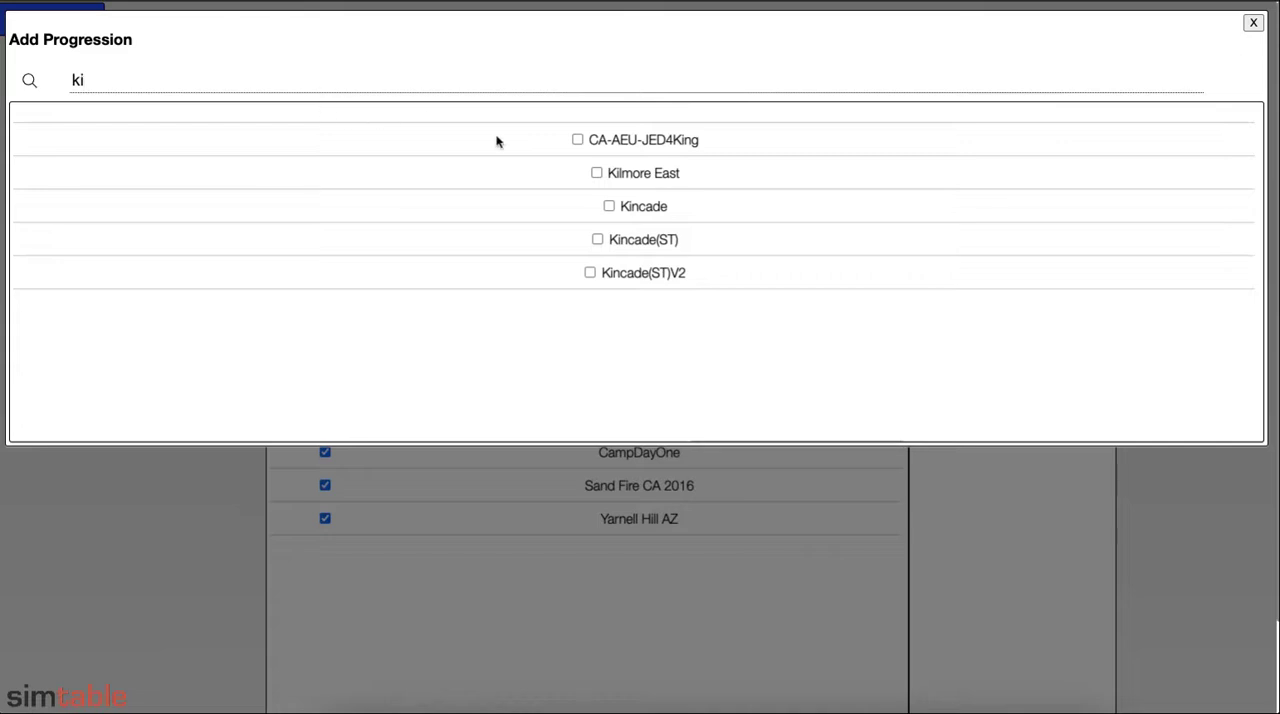
pyautogui.click(576, 140)
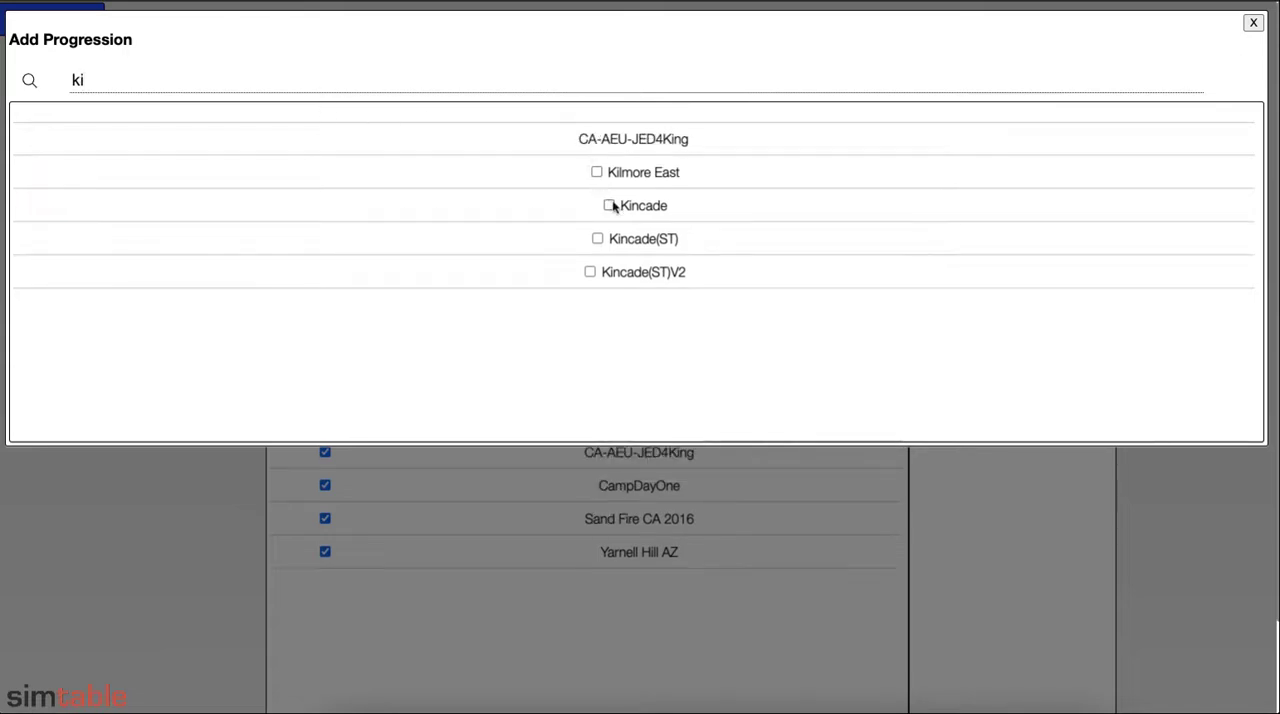
pyautogui.click(608, 204)
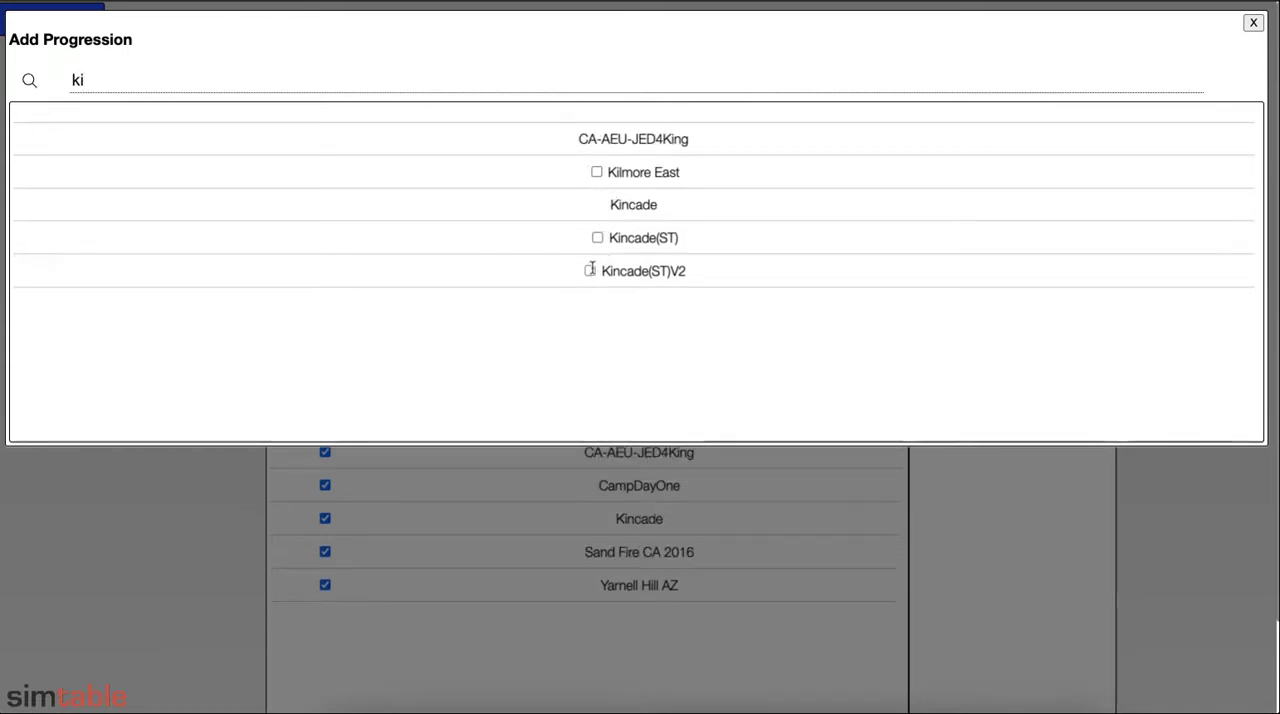
pyautogui.click(590, 270)
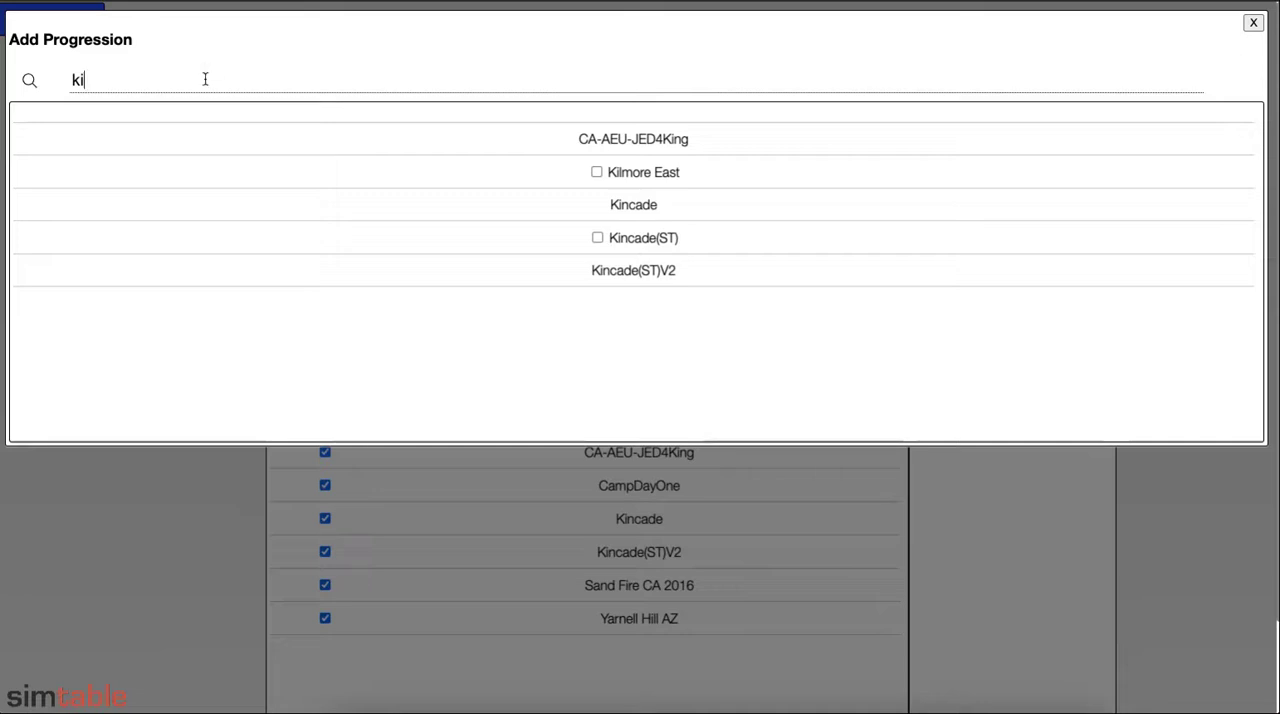
pyautogui.write('her')
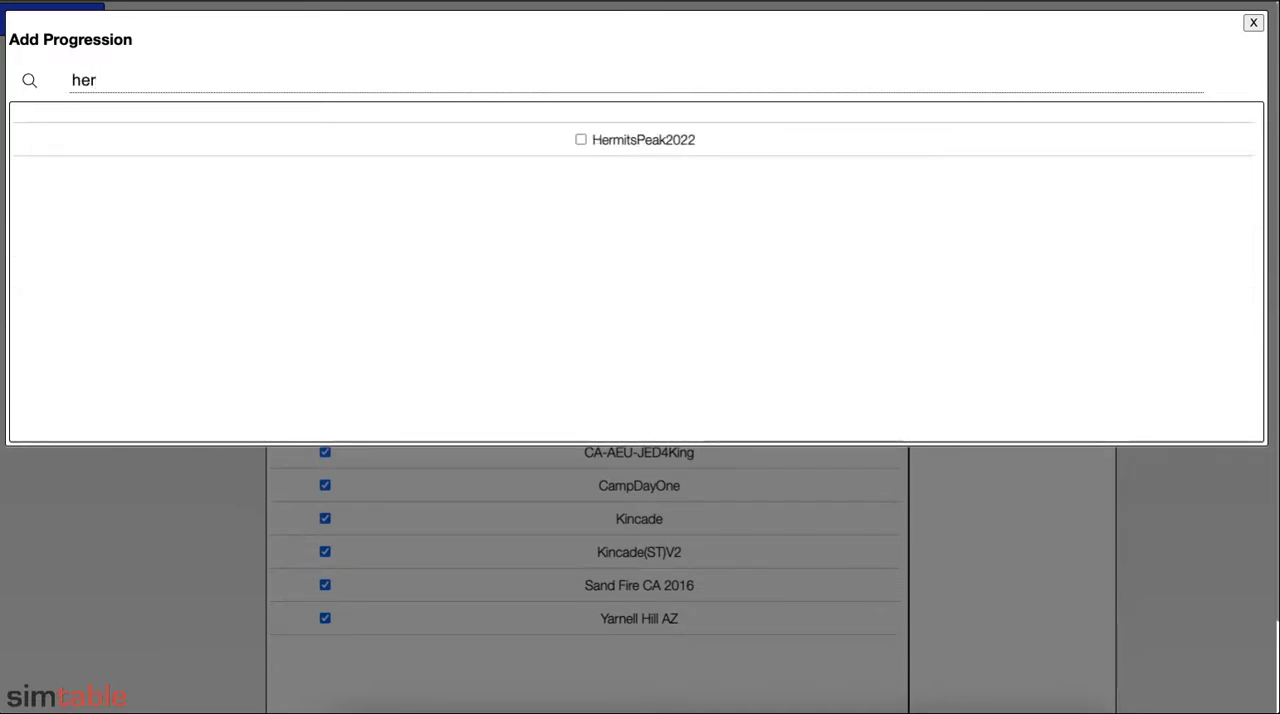
pyautogui.click(580, 140)
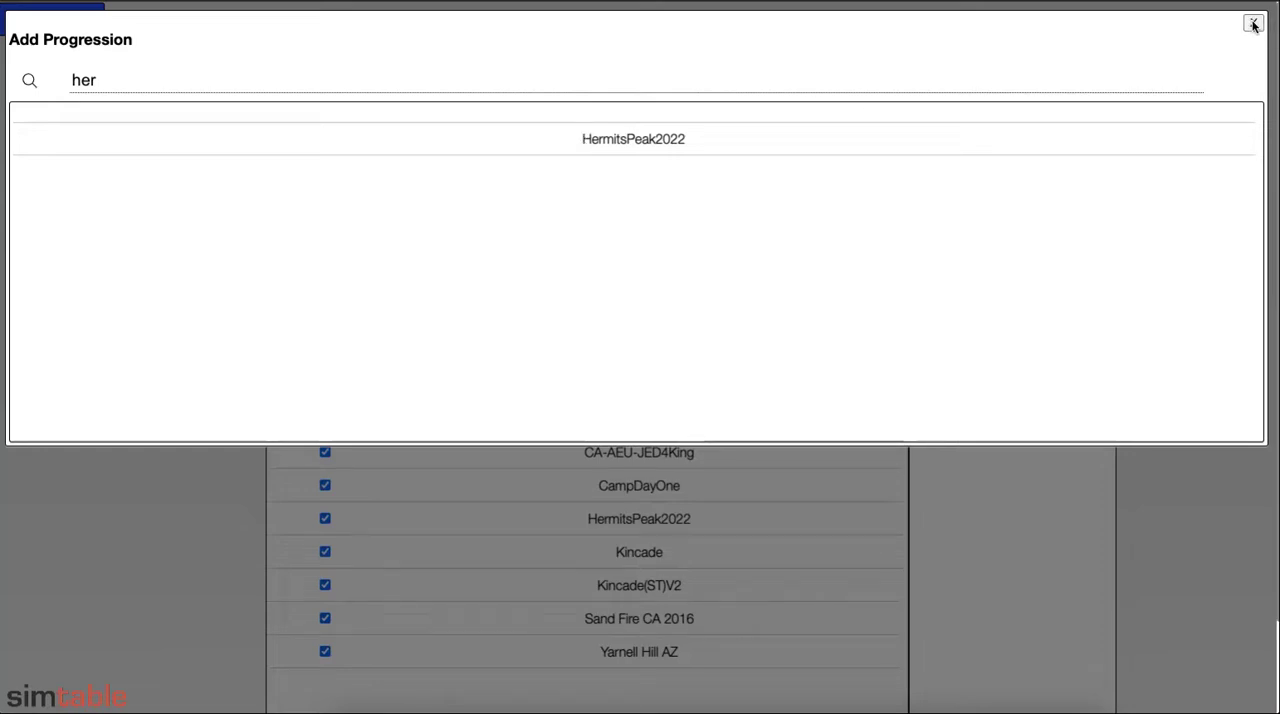
pyautogui.click(1252, 22)
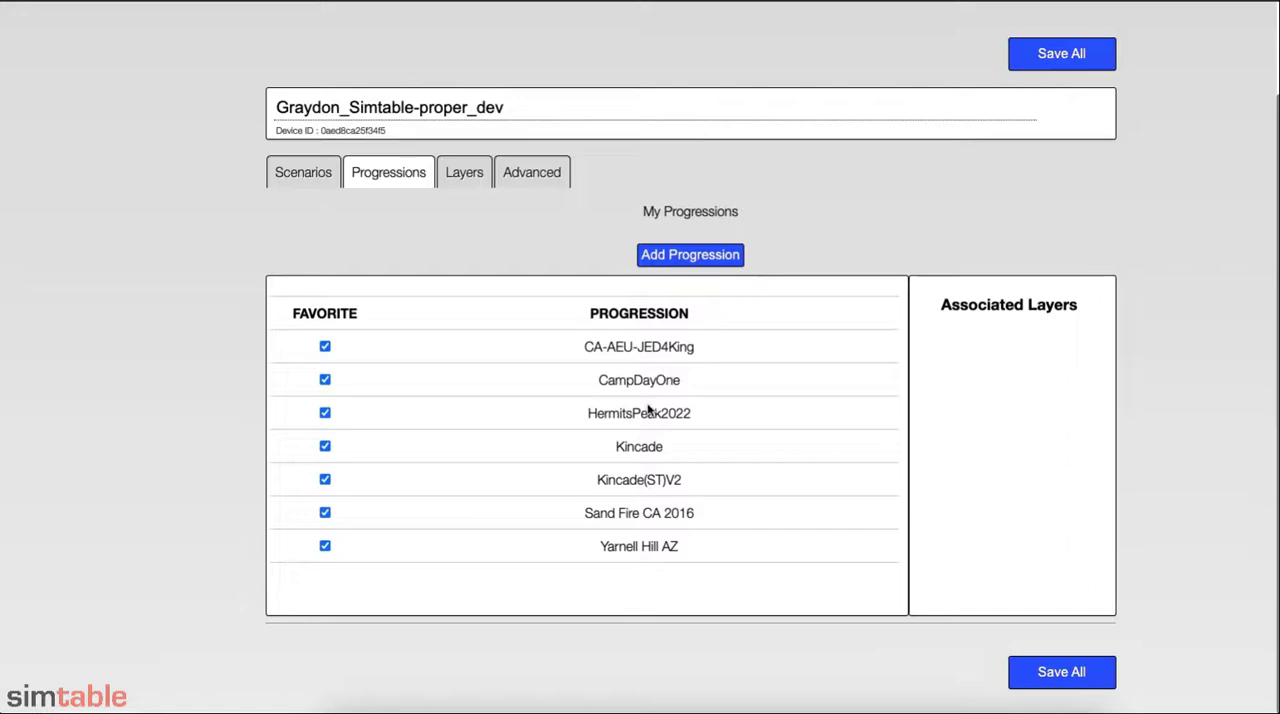
# Review HermitsPeak2022's linked layers and switch to the Layers KML/GeoJSON list.
pyautogui.click(640, 414)
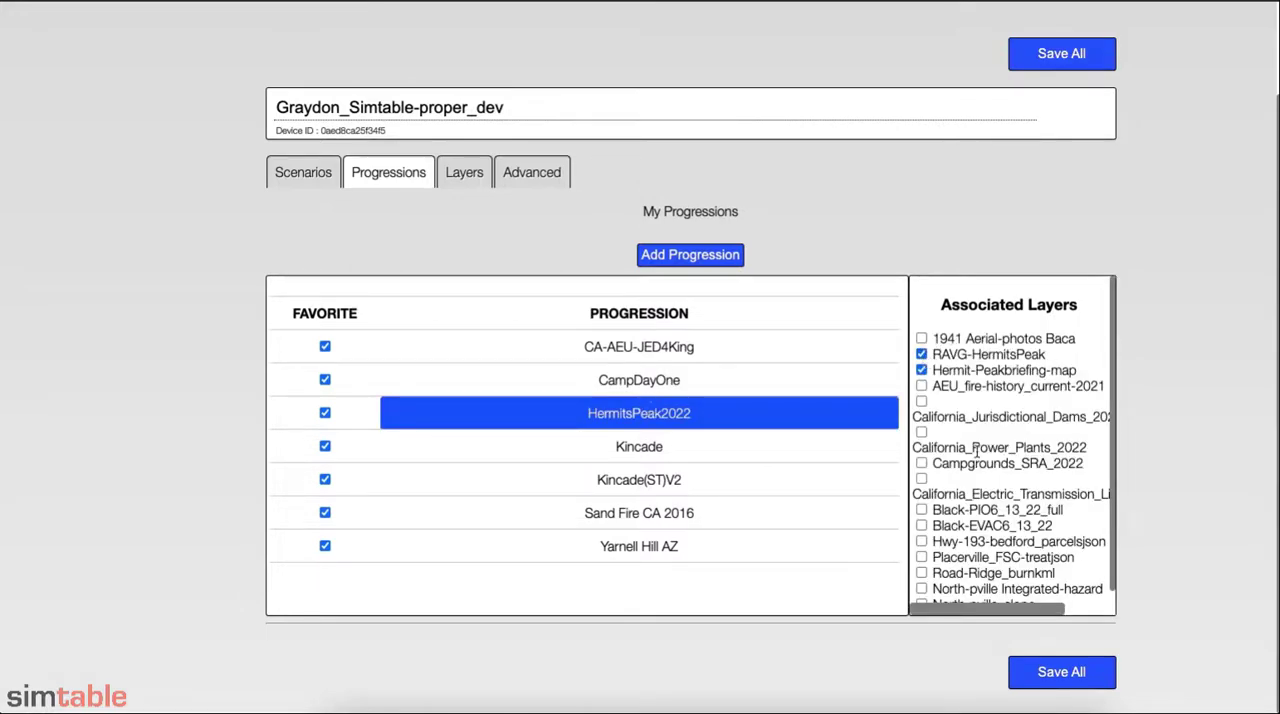
pyautogui.click(1060, 672)
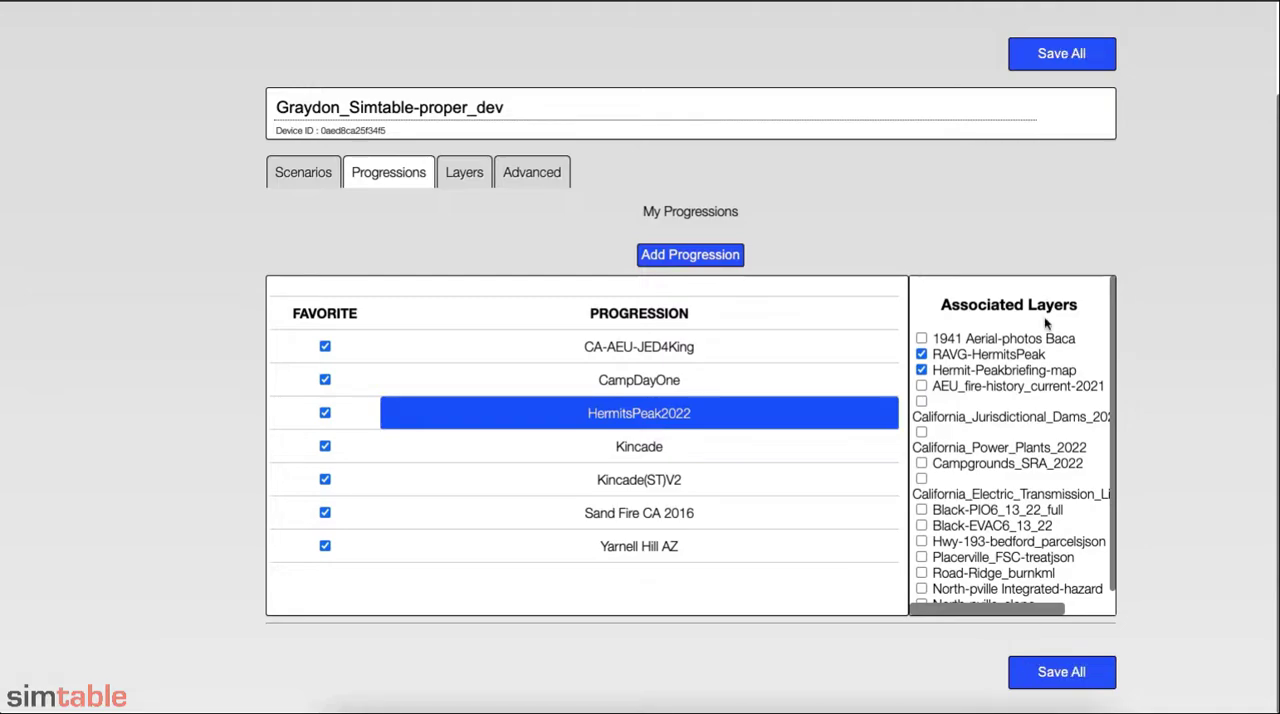
pyautogui.click(464, 172)
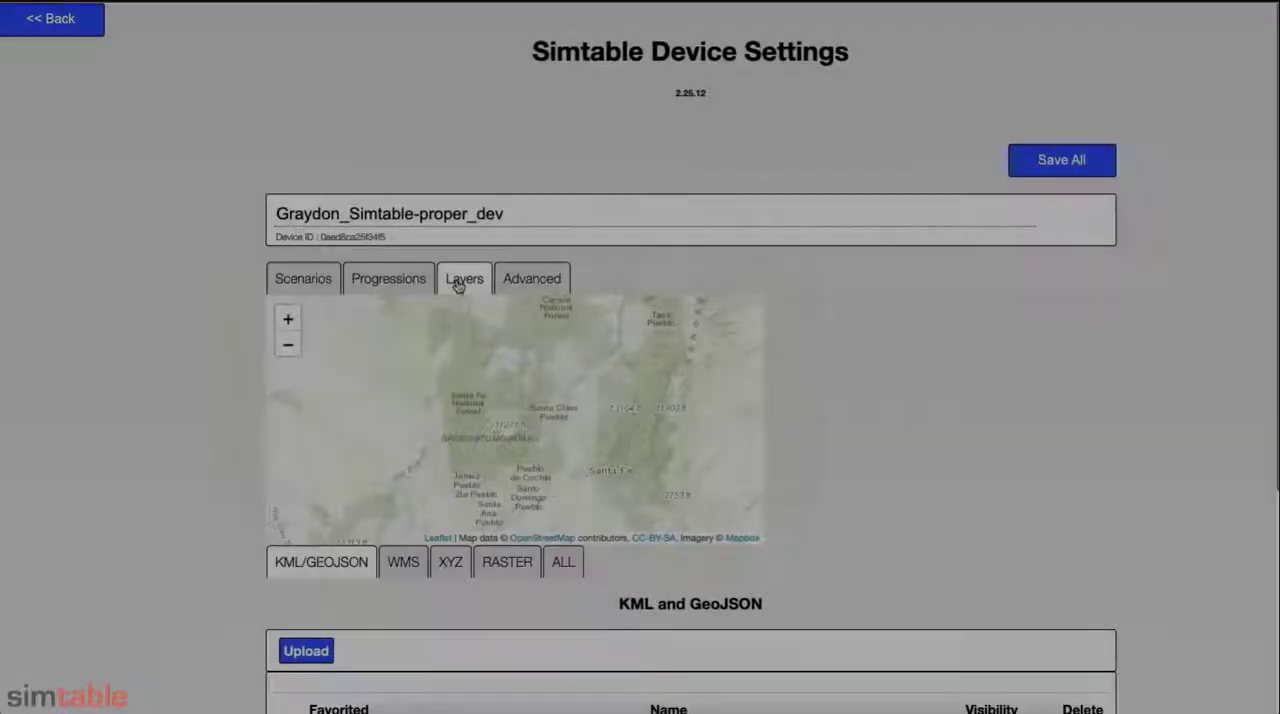
# Rename the dams layer California_Jurisdictional_Dams_2022 and start a layer upload from Simtable-Layers.
pyautogui.click(464, 278)
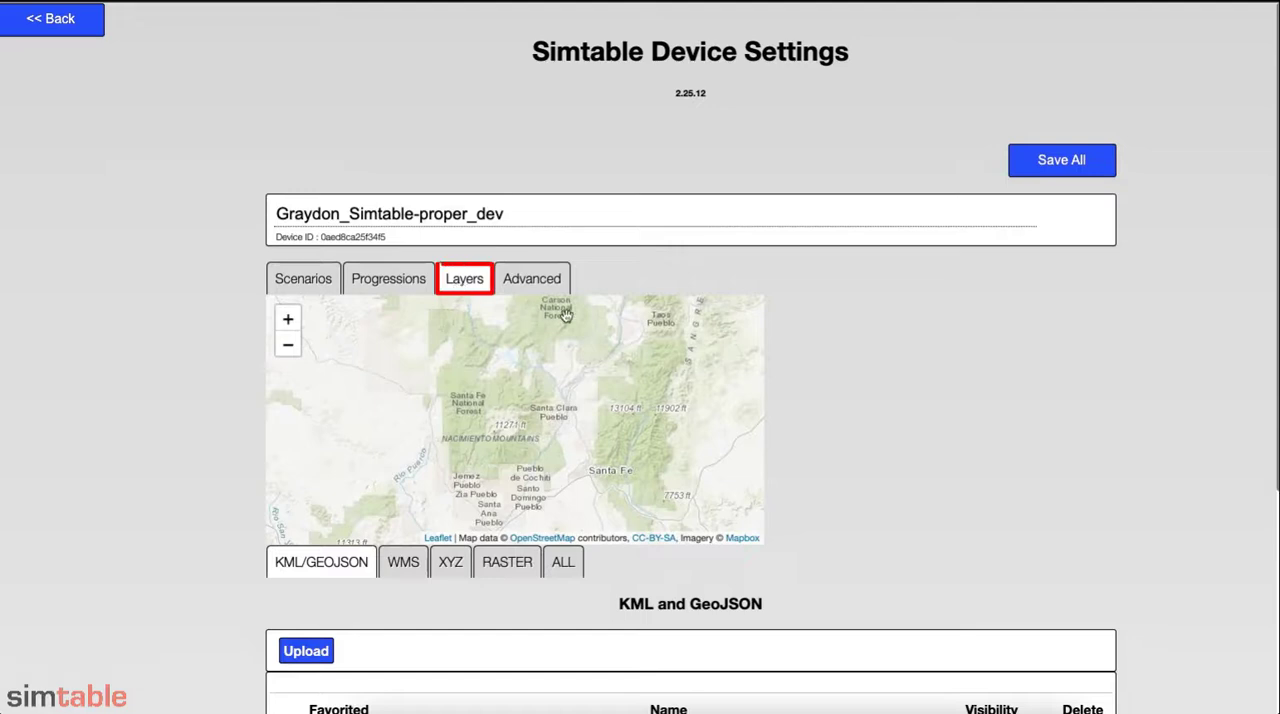
pyautogui.scroll(-3)
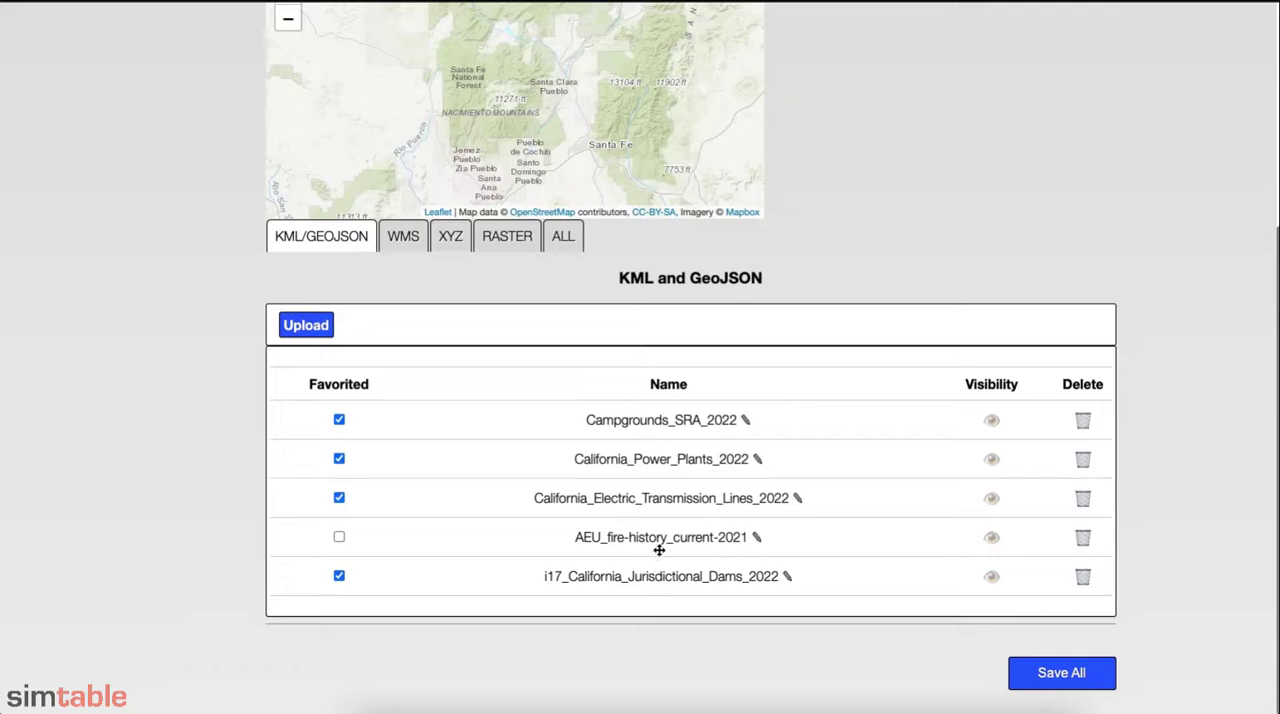
pyautogui.moveTo(660, 512)
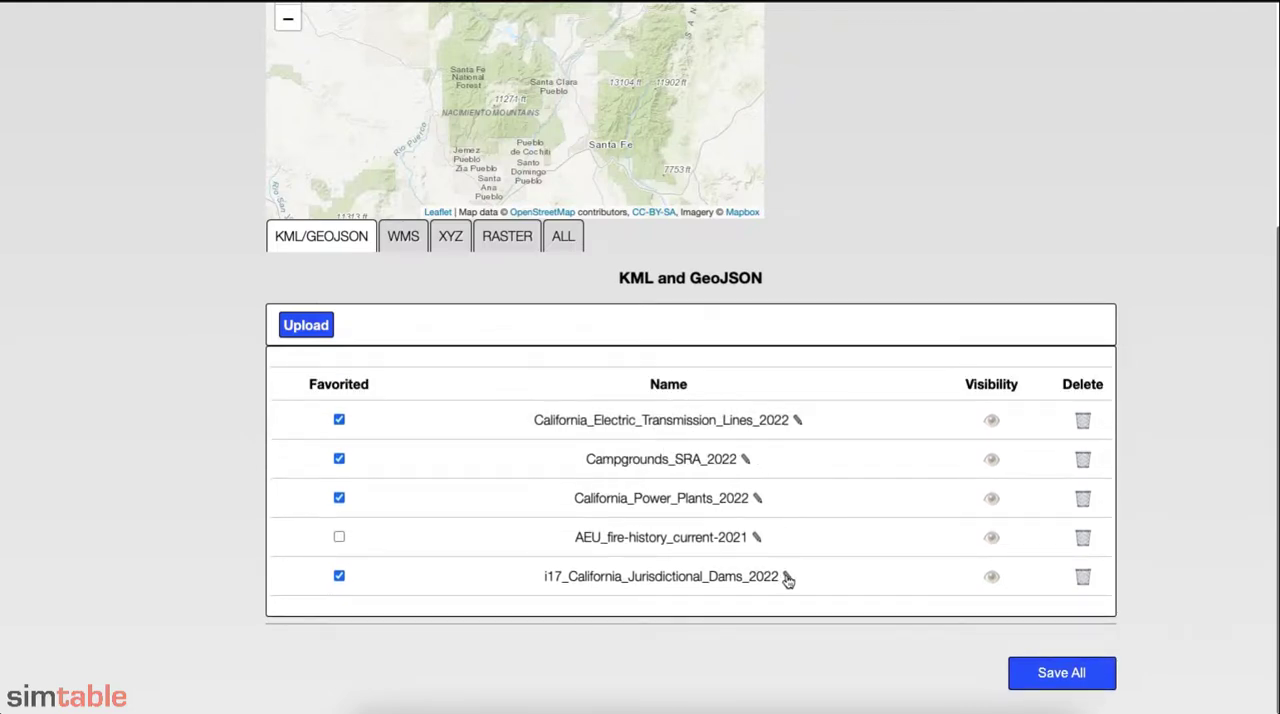
pyautogui.click(788, 576)
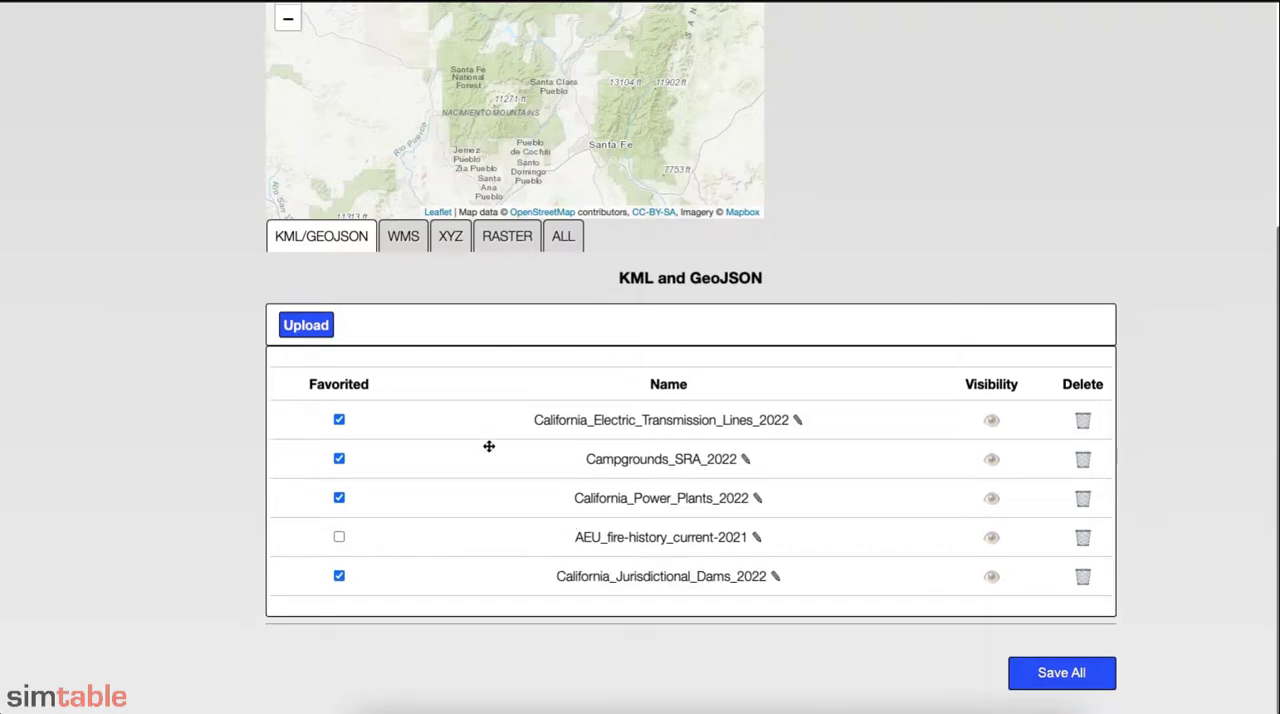
pyautogui.click(304, 324)
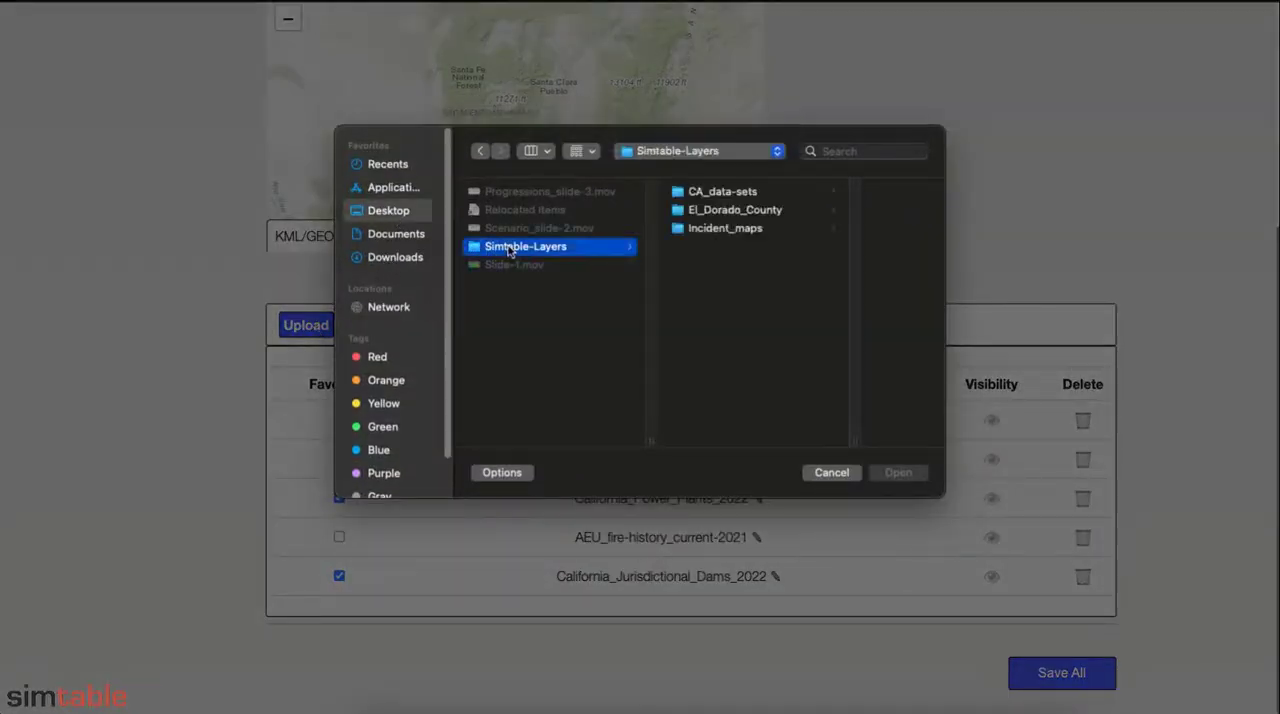
# Upload the three El_Dorado_County layer files and unfavorite Road-Ridge_burn and Placerville_FSC-treat.
pyautogui.click(736, 208)
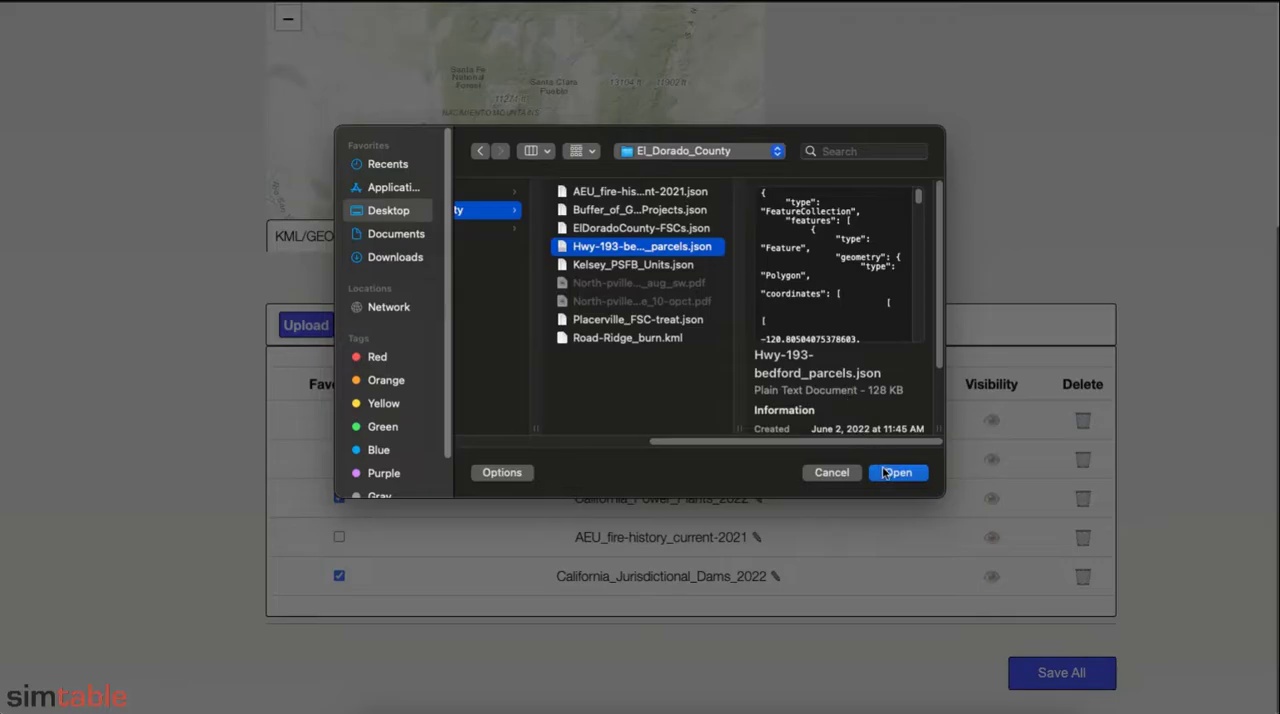
pyautogui.click(896, 472)
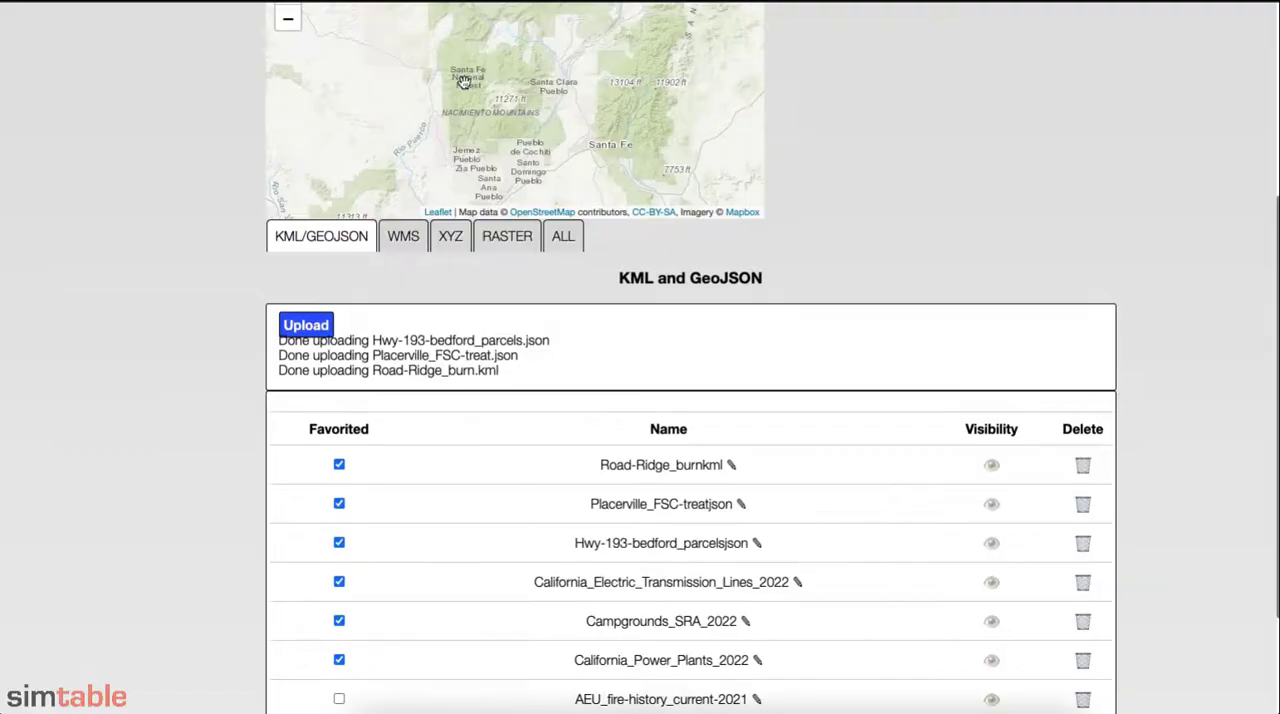
pyautogui.scroll(-3)
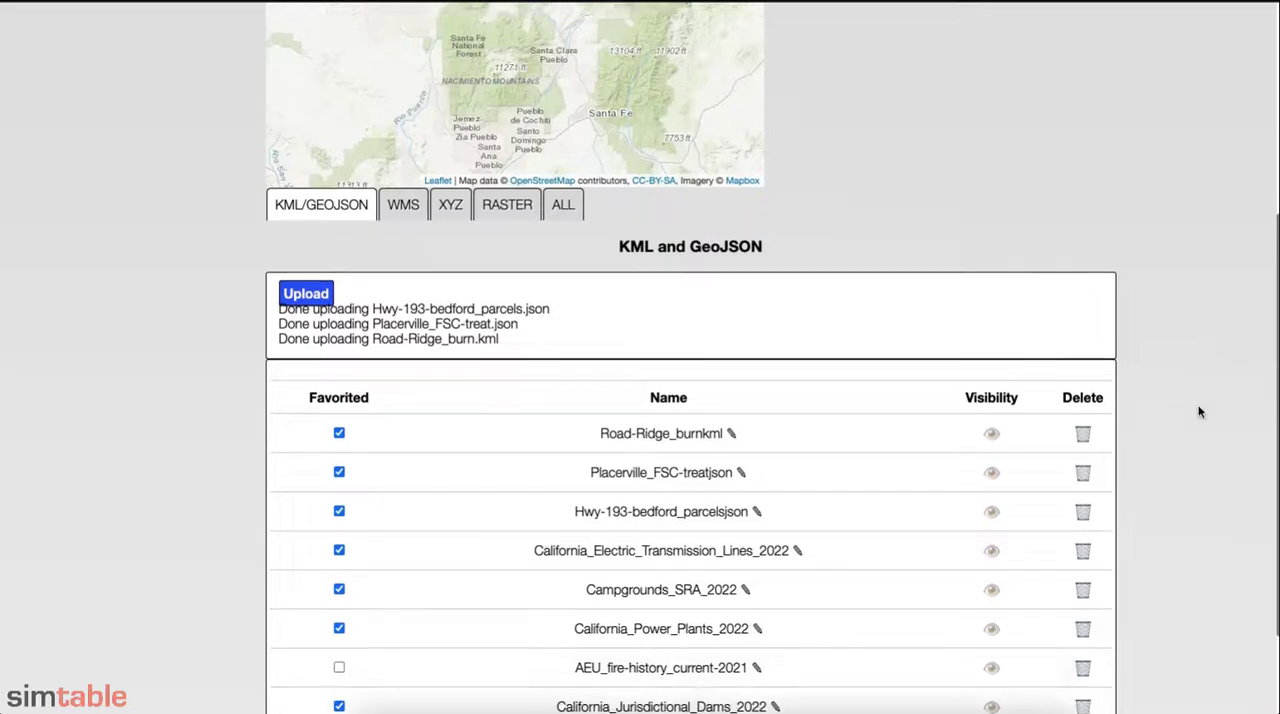
pyautogui.scroll(-3)
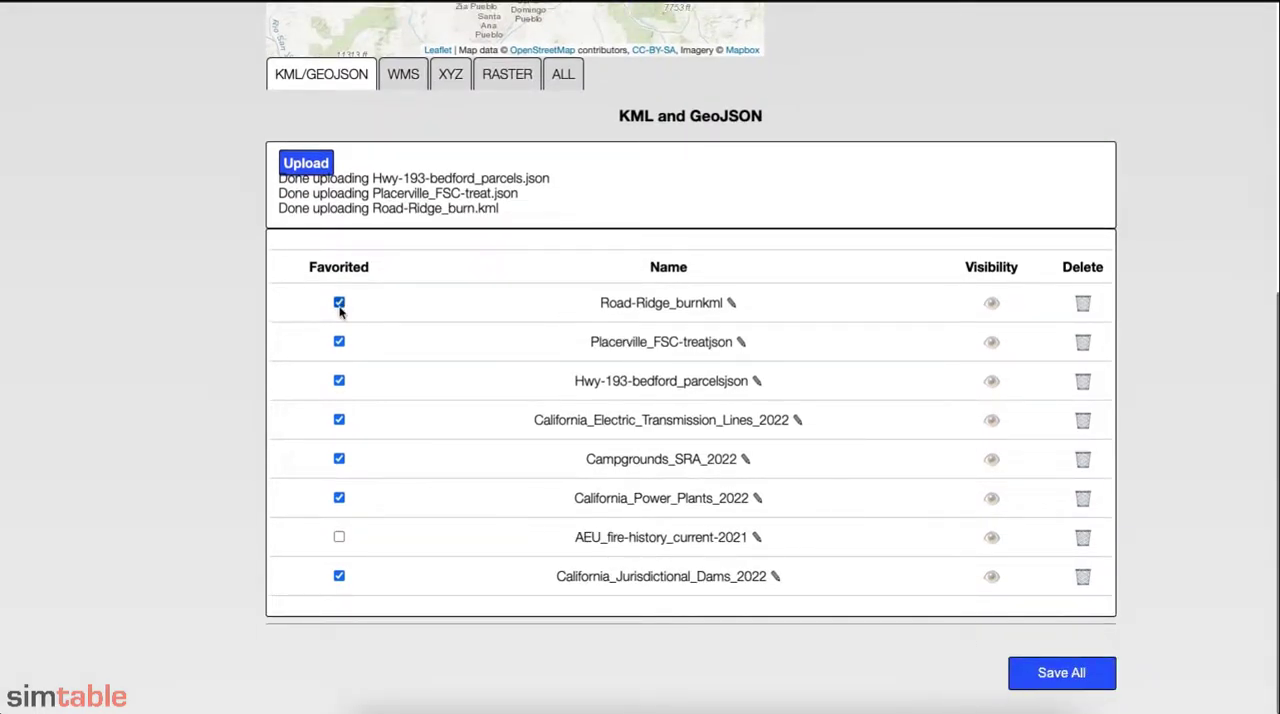
pyautogui.click(340, 340)
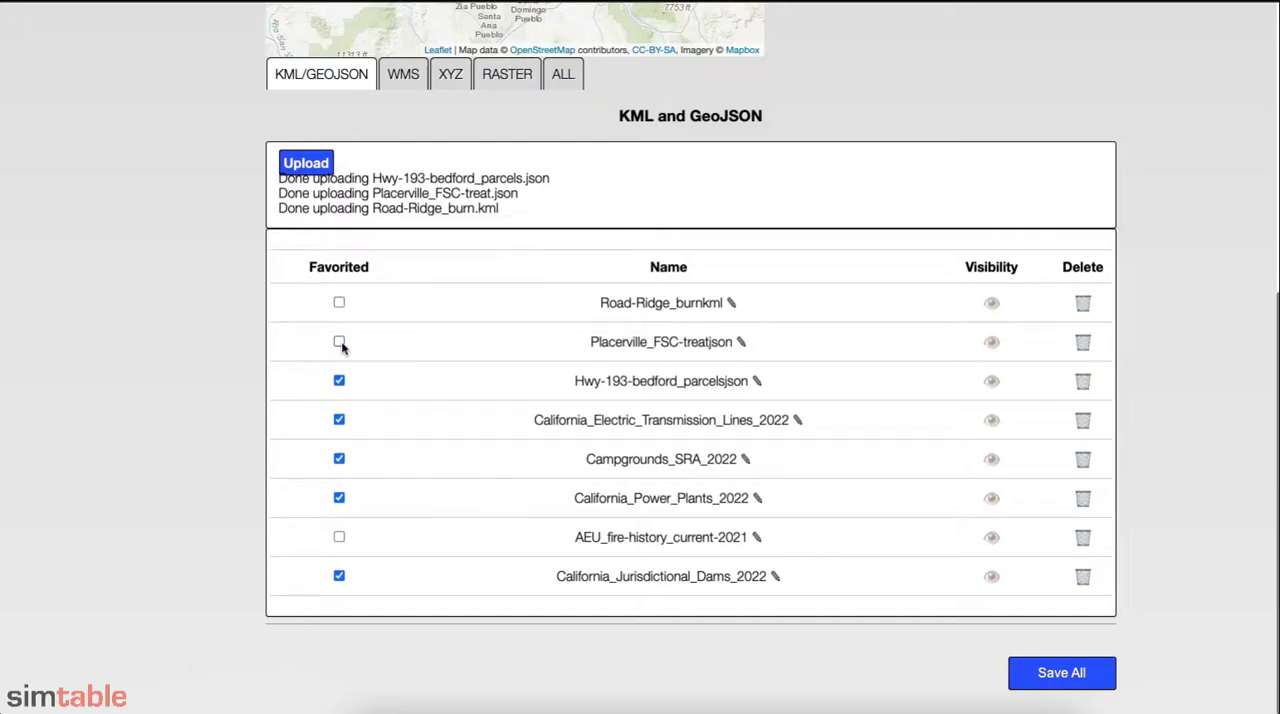
pyautogui.click(340, 380)
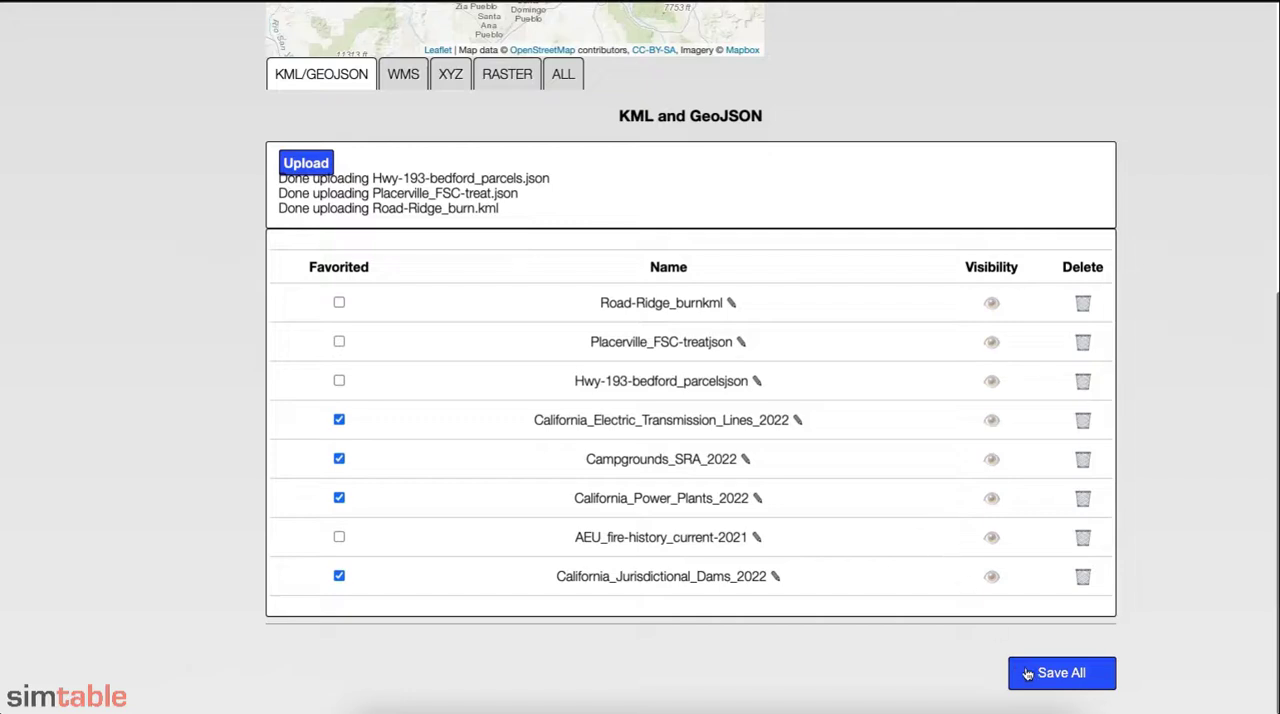
pyautogui.moveTo(156, 200)
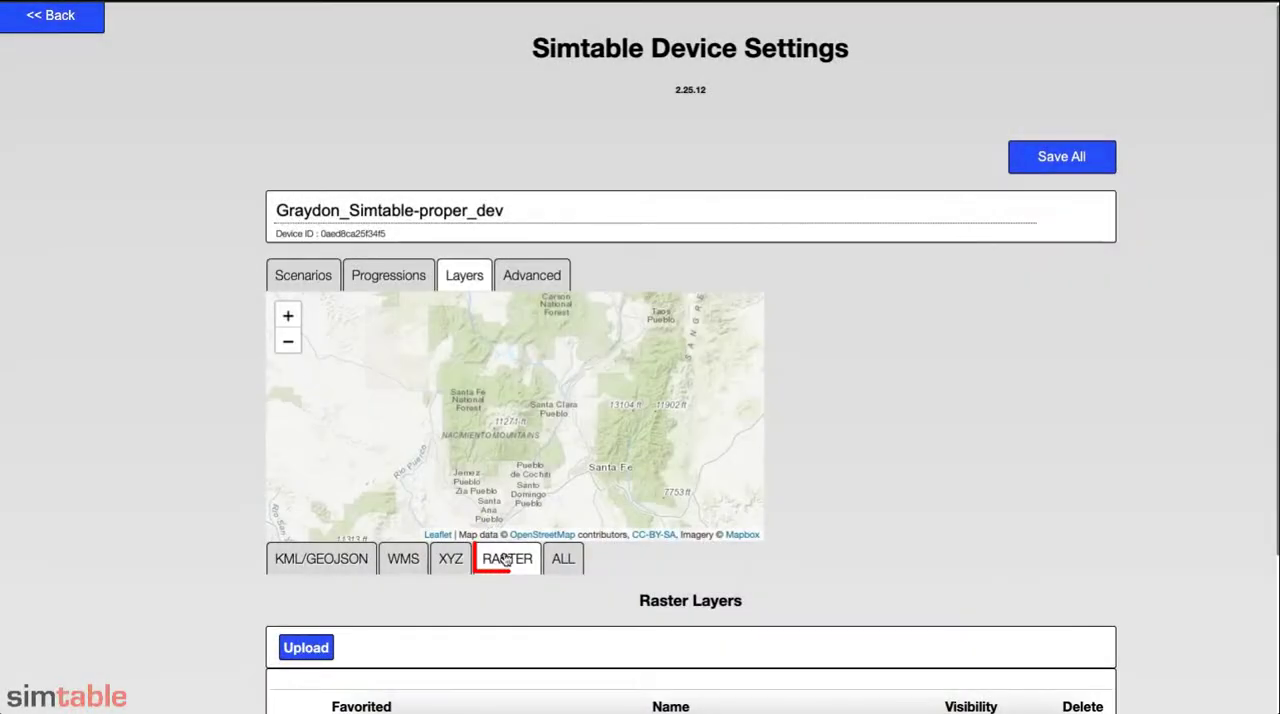
# Rename the raster layers Black-EVAC6_13_22 and Black-PIO6_13_22_full, dropping the pdf suffix.
pyautogui.scroll(-3)
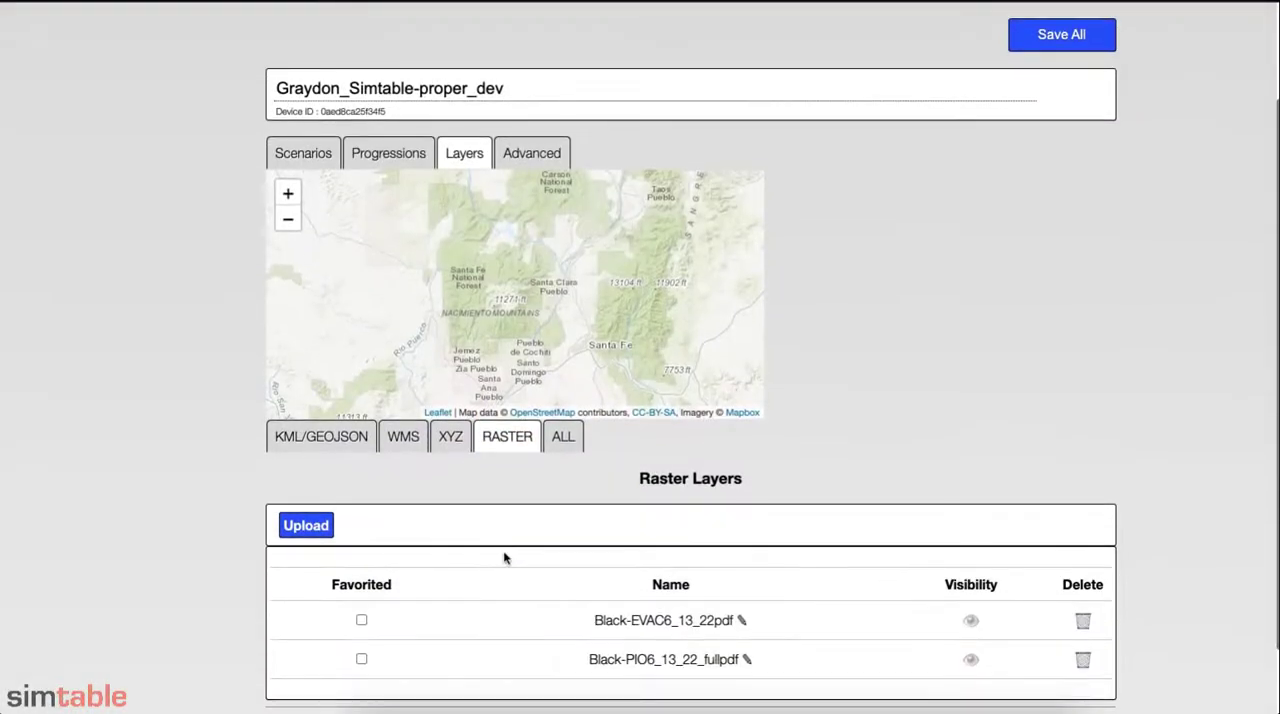
pyautogui.click(742, 620)
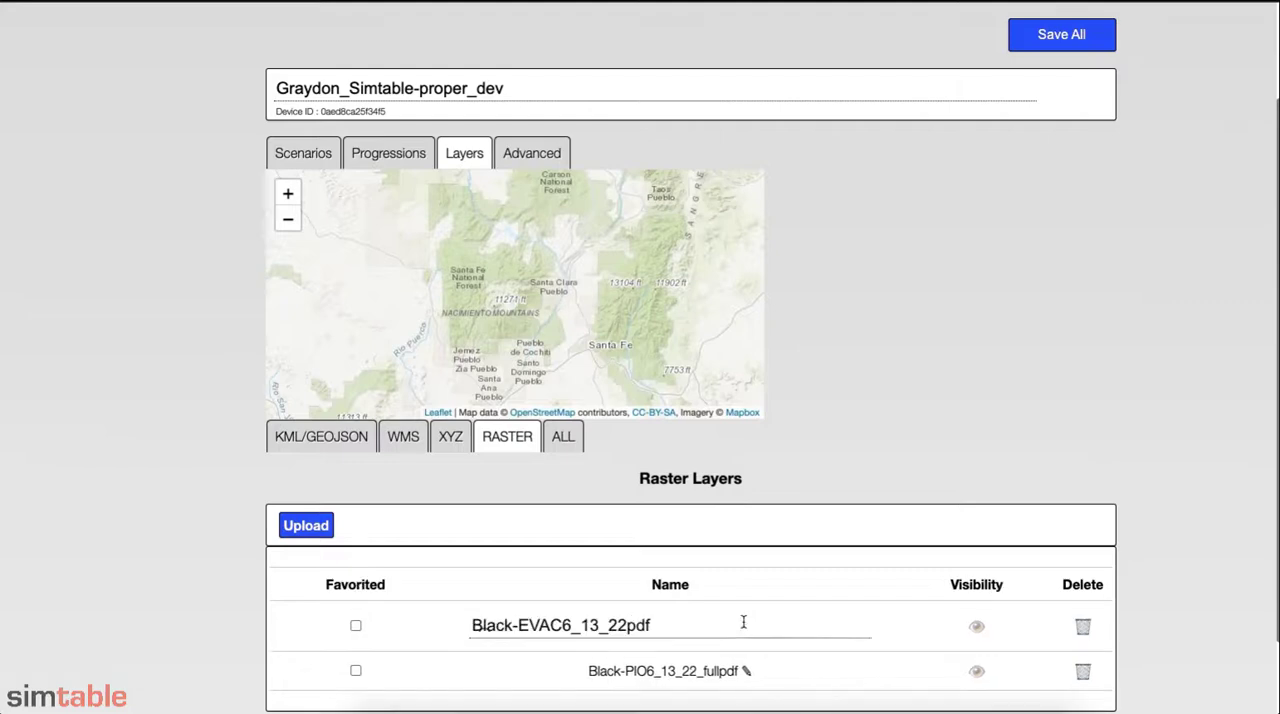
pyautogui.press('BackSpace')
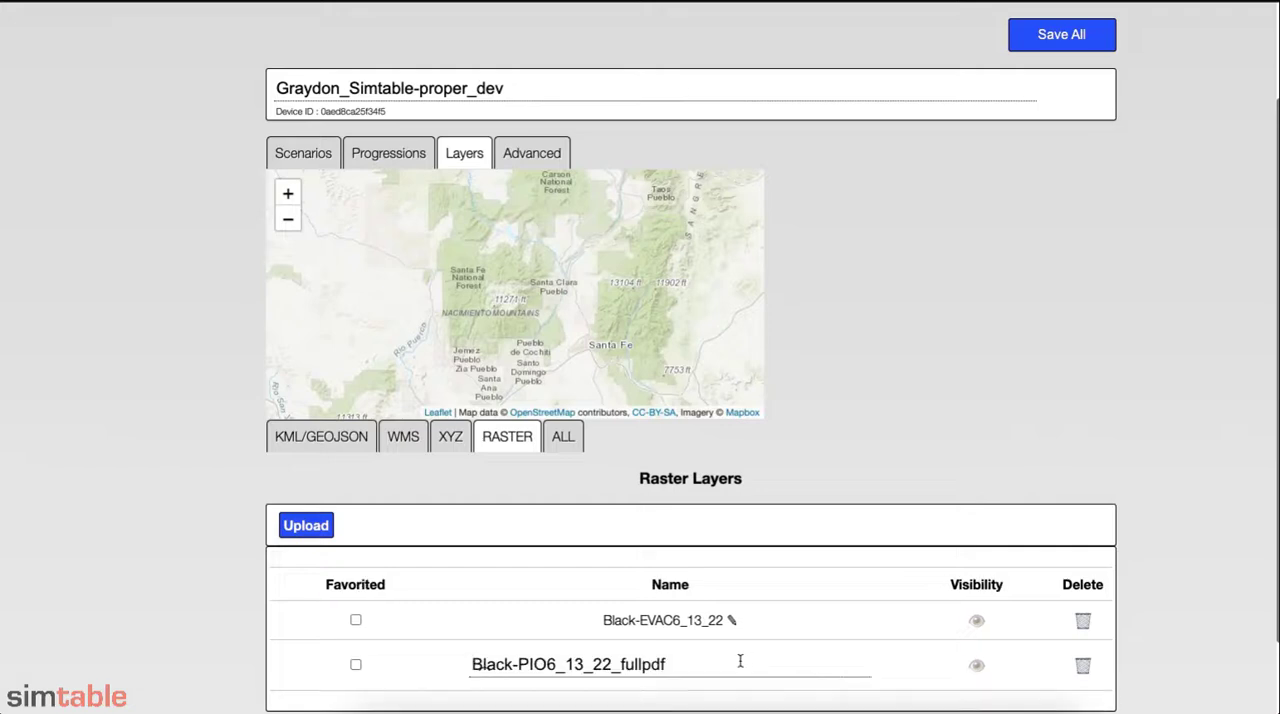
pyautogui.press('Backspace')
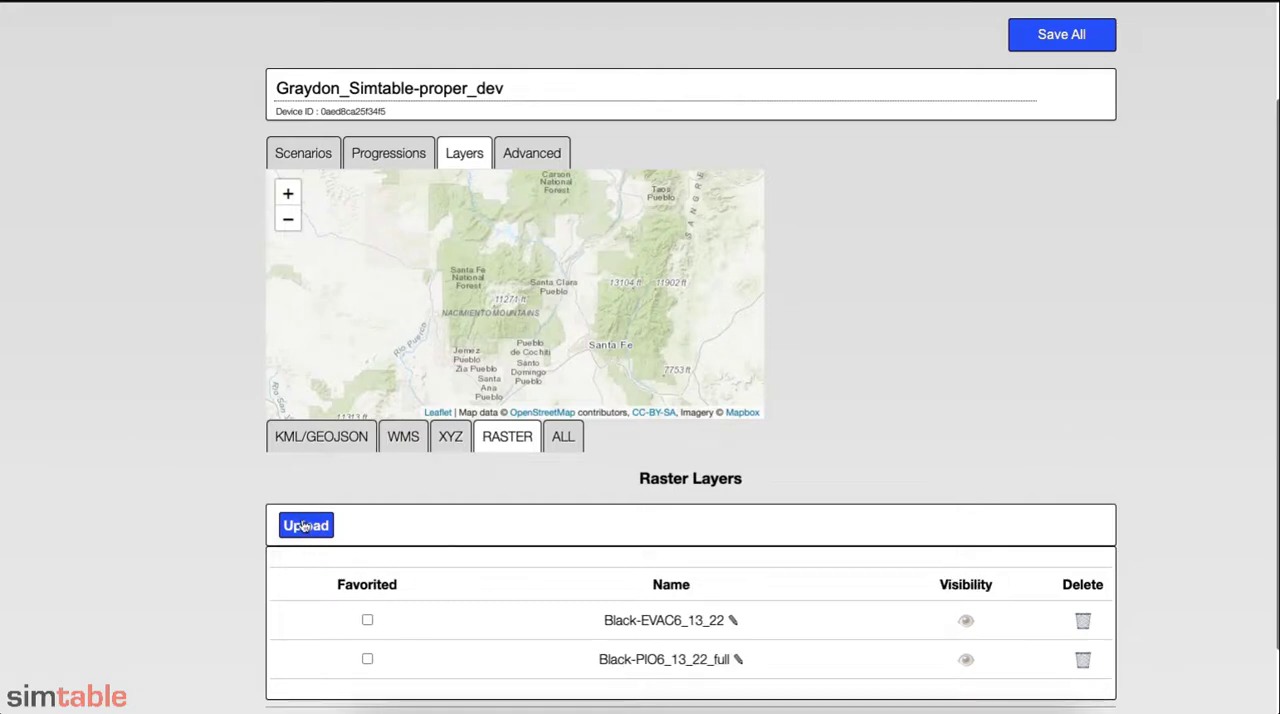
# Upload North-pville_integrated-hazard_aug_sw.pdf as a favorited raster layer at opacity 0.05.
pyautogui.click(304, 524)
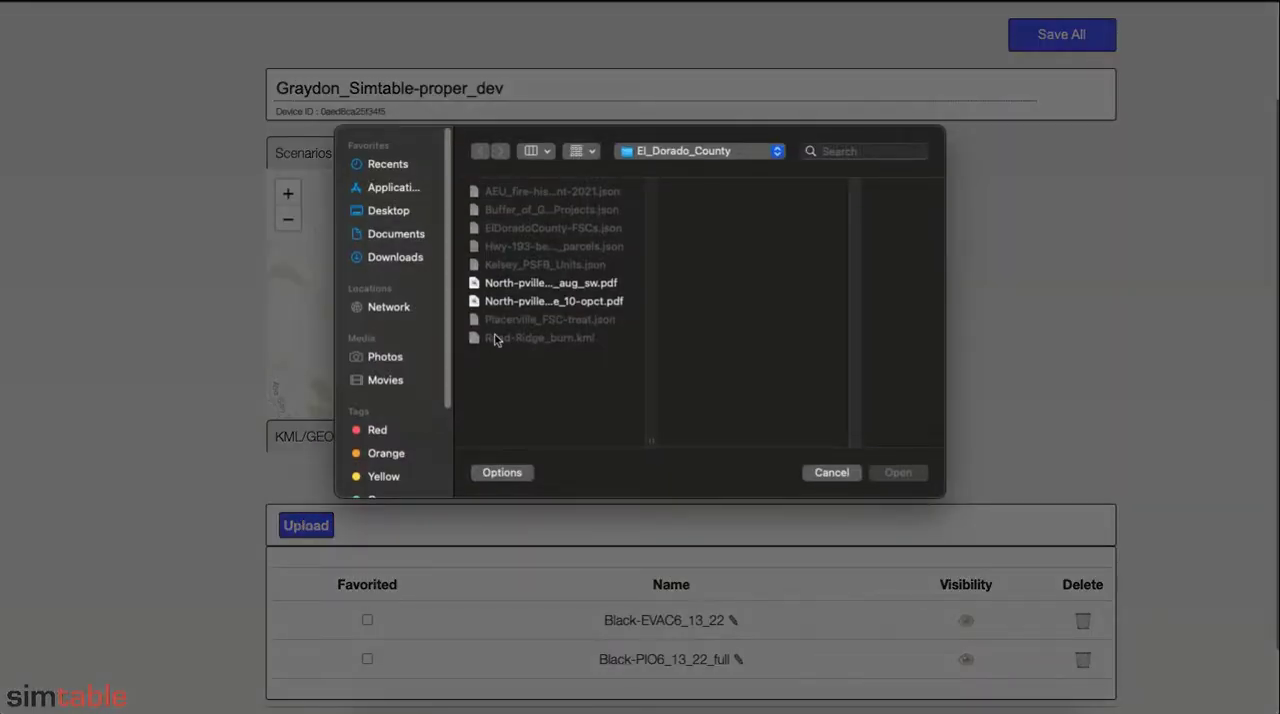
pyautogui.click(552, 282)
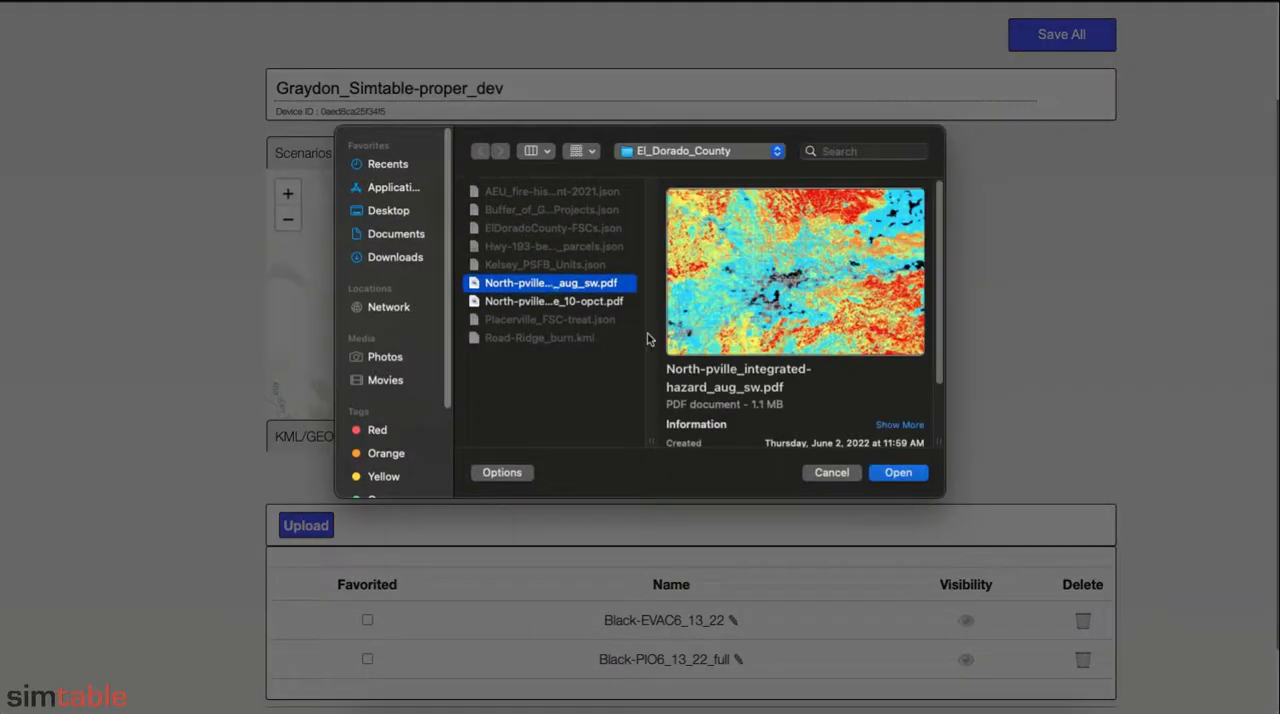
pyautogui.click(896, 472)
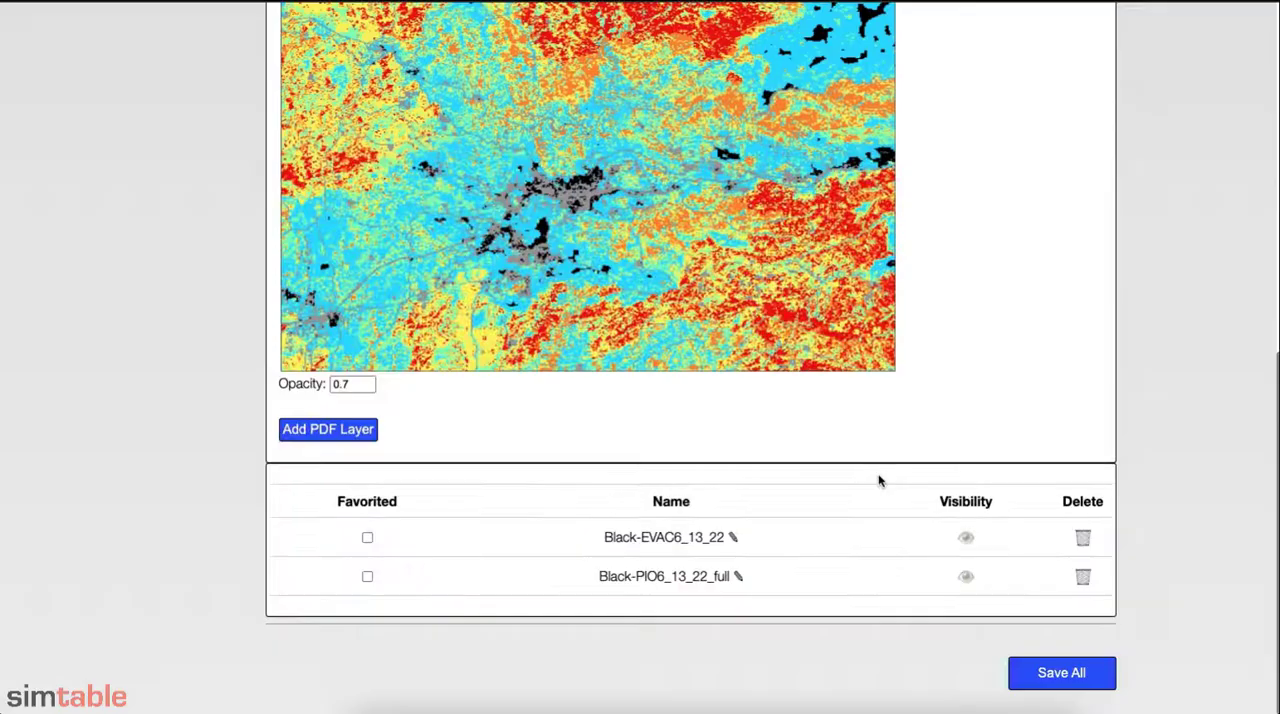
pyautogui.click(352, 384)
pyautogui.write('0.05')
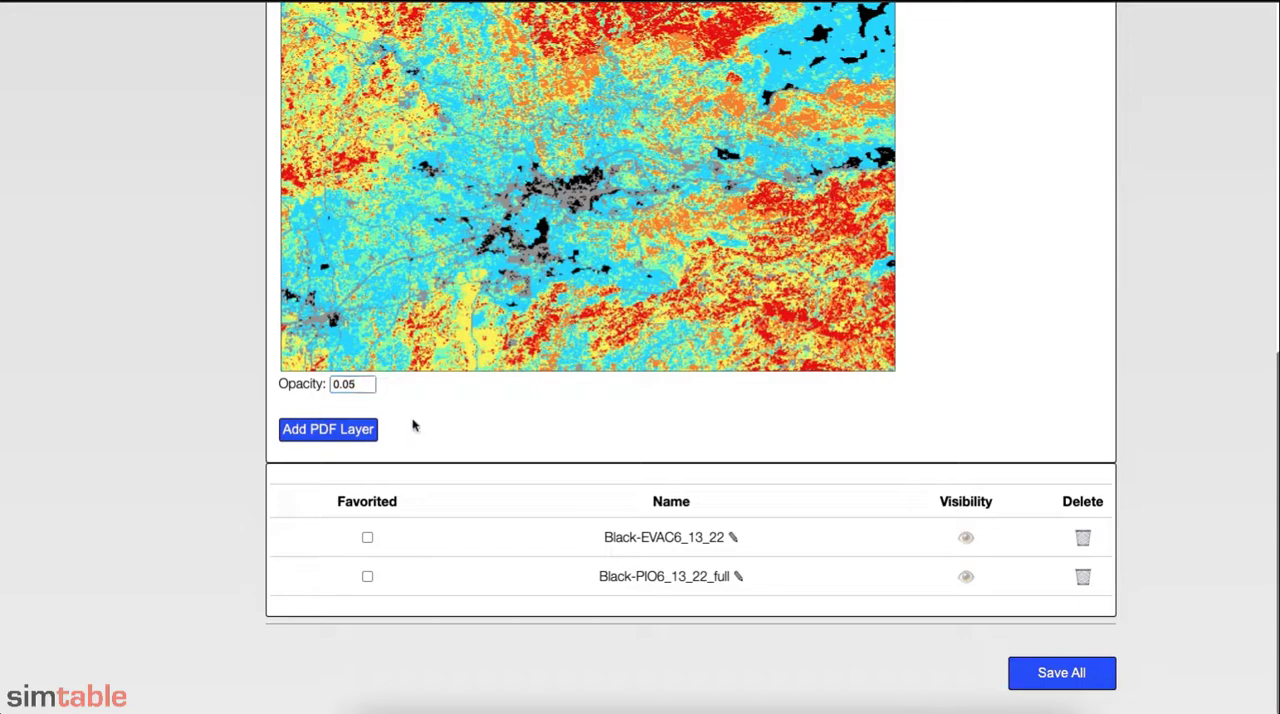
pyautogui.click(328, 428)
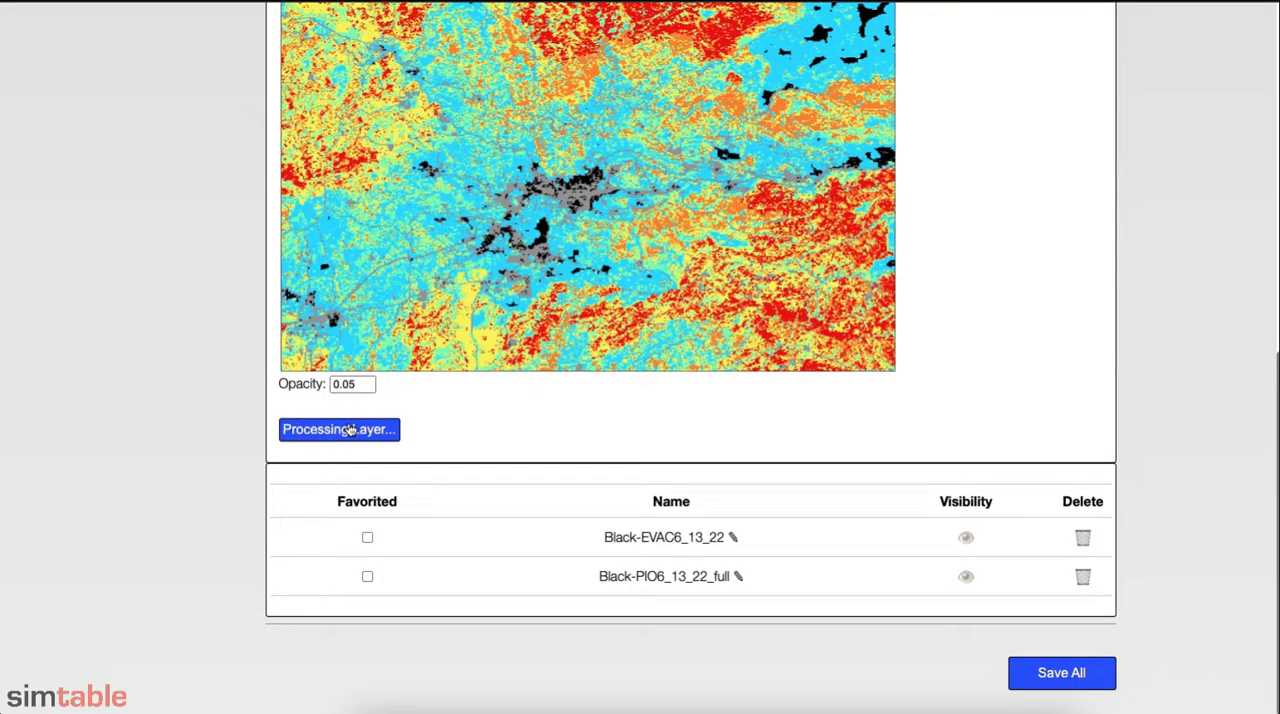
pyautogui.click(328, 428)
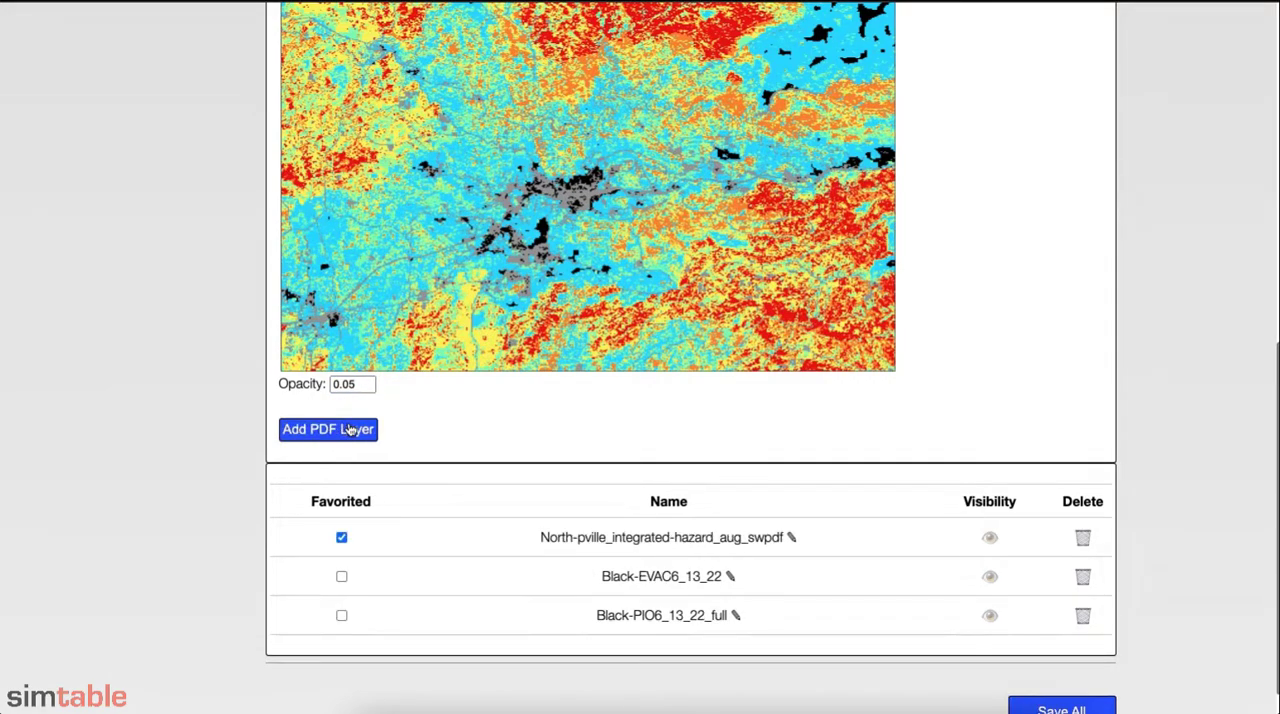
pyautogui.moveTo(430, 448)
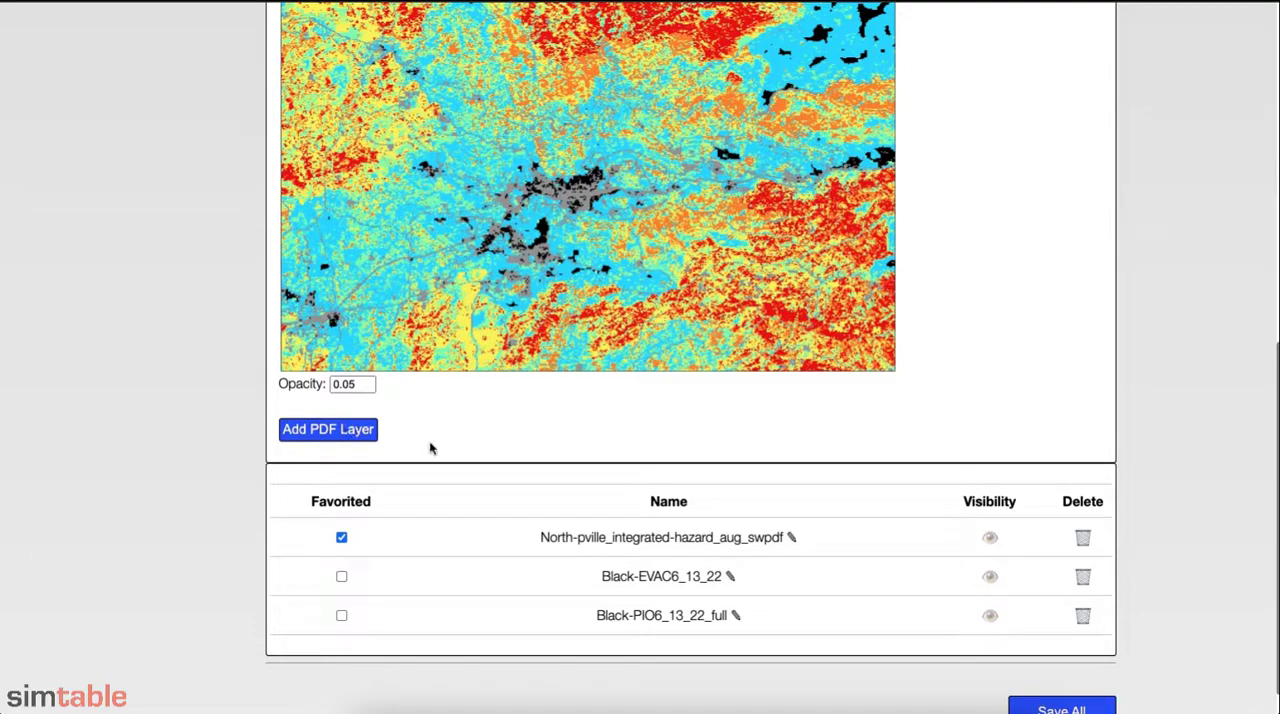
pyautogui.click(340, 536)
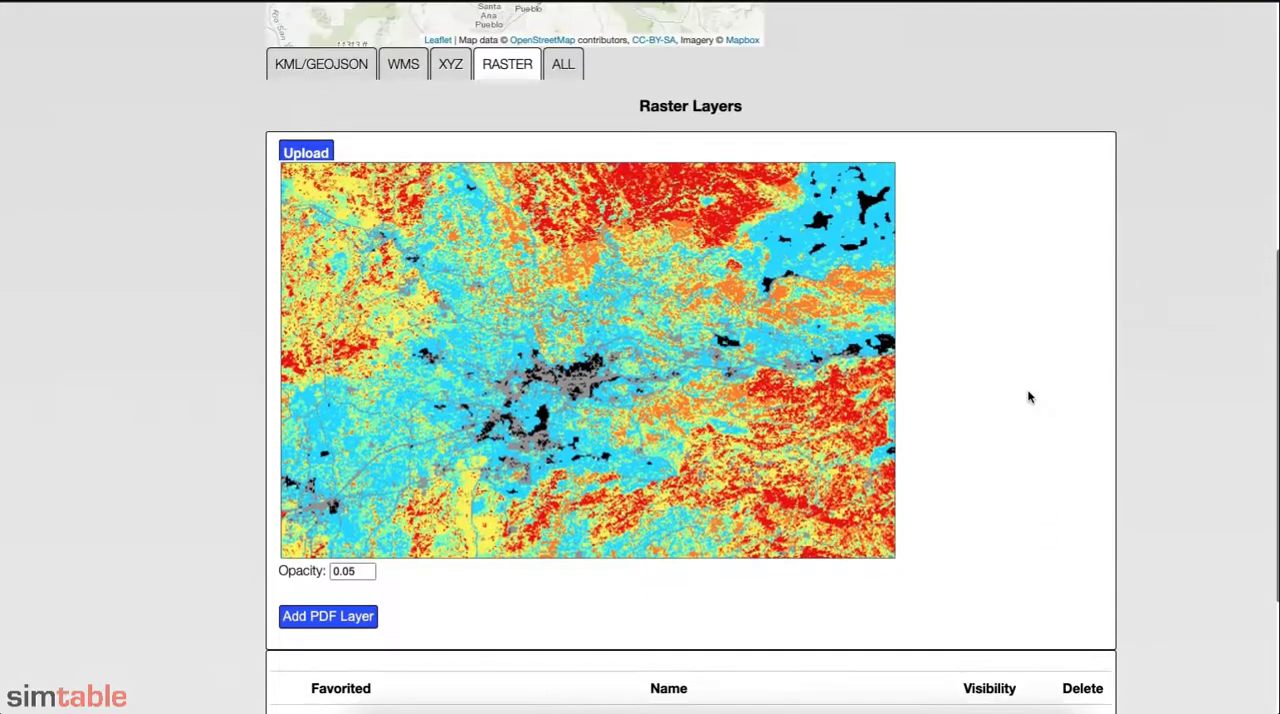
# Upload North-pville_slope_10-opct.pdf as a favorited raster layer at opacity 0.05.
pyautogui.click(306, 152)
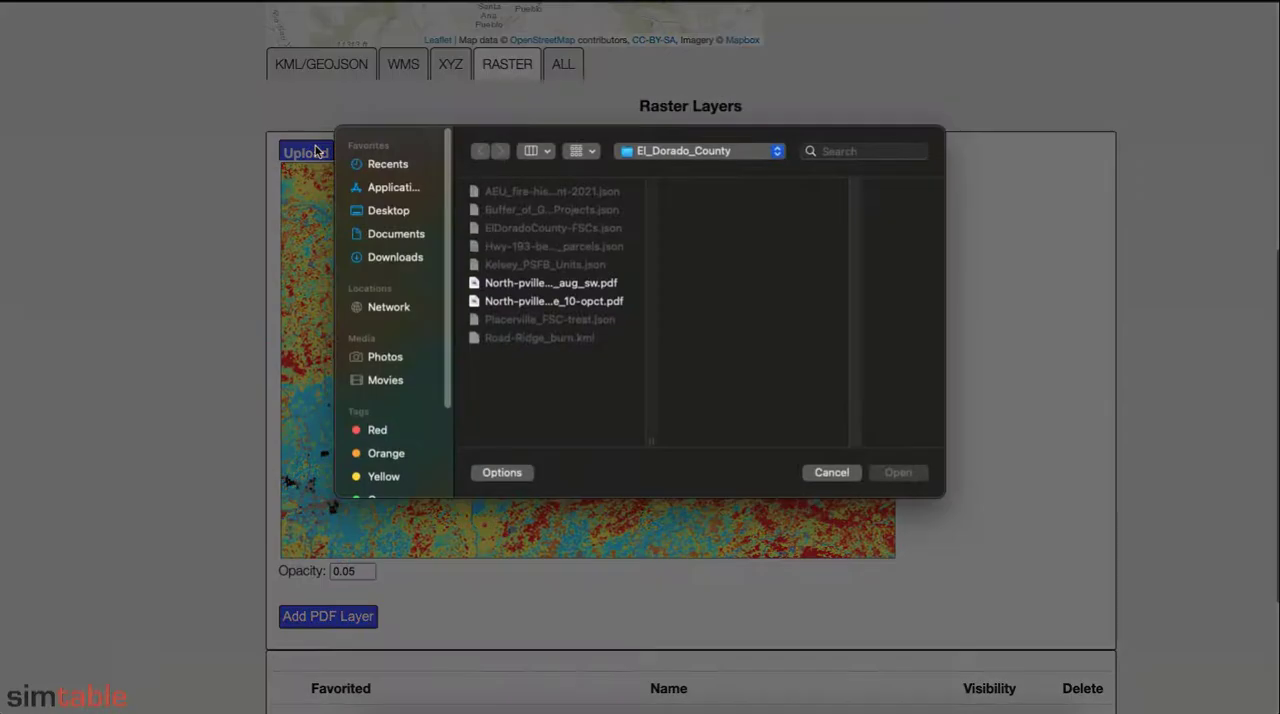
pyautogui.click(552, 300)
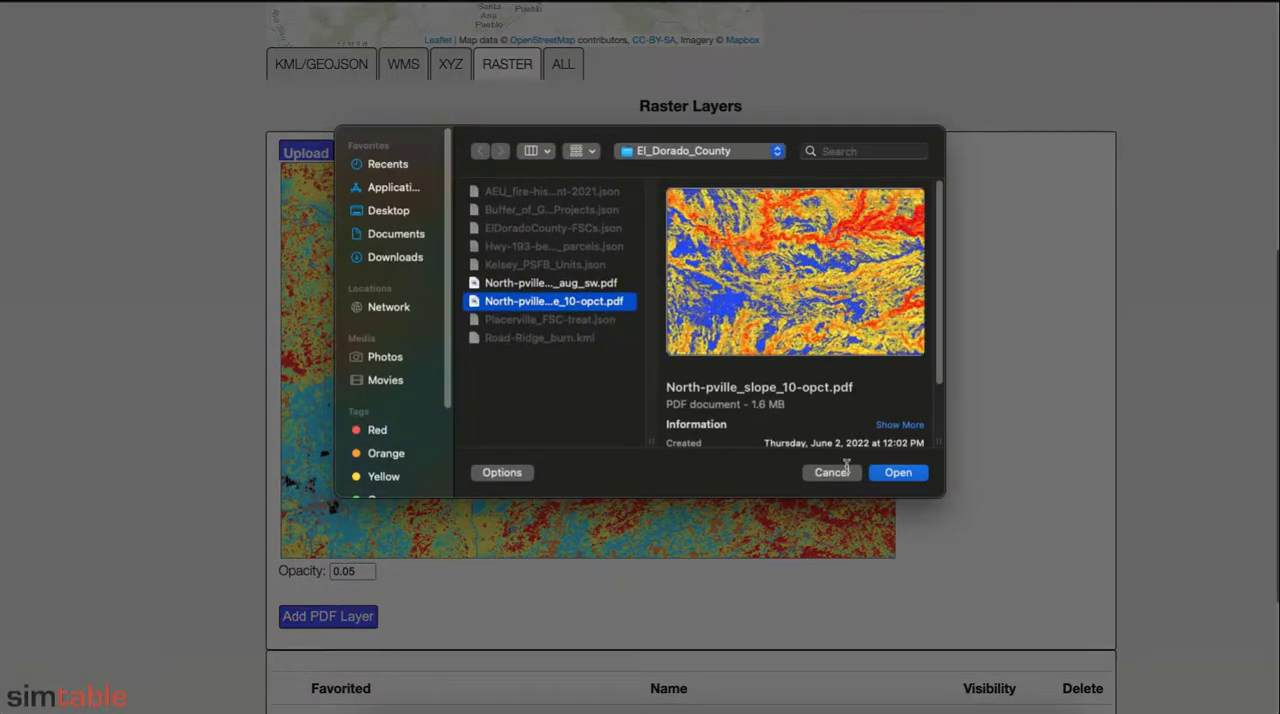
pyautogui.click(896, 472)
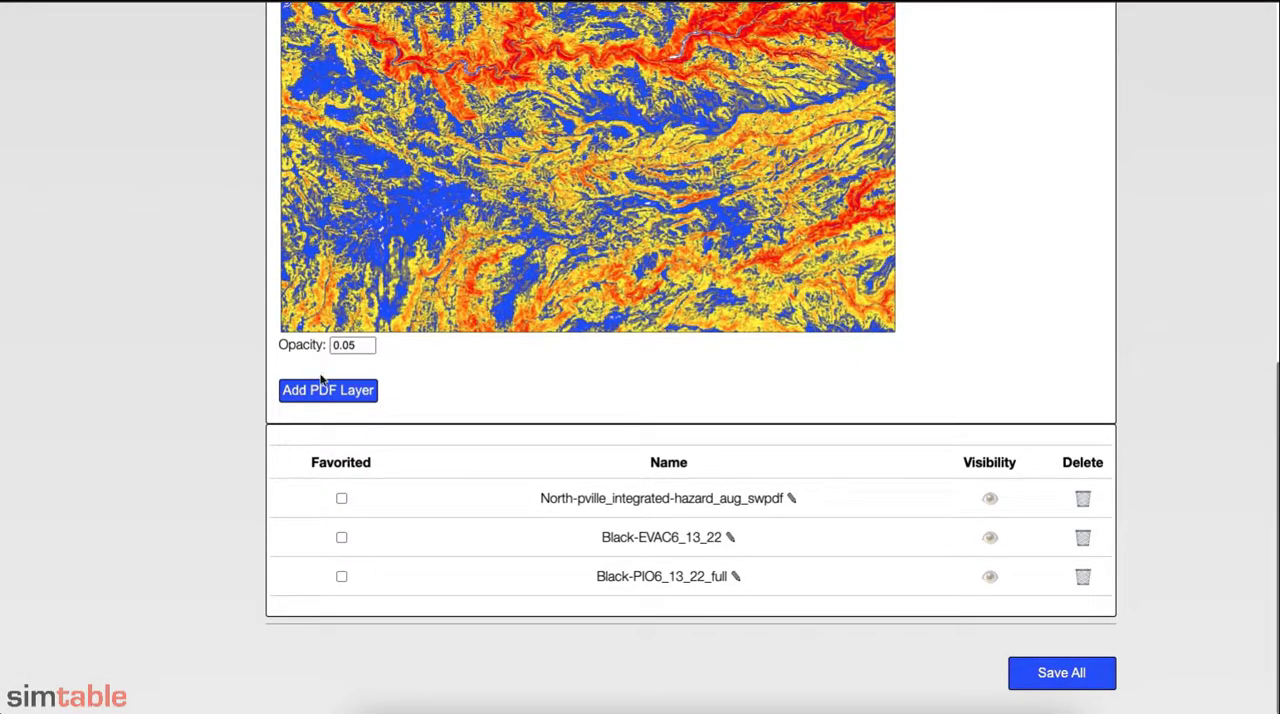
pyautogui.click(328, 390)
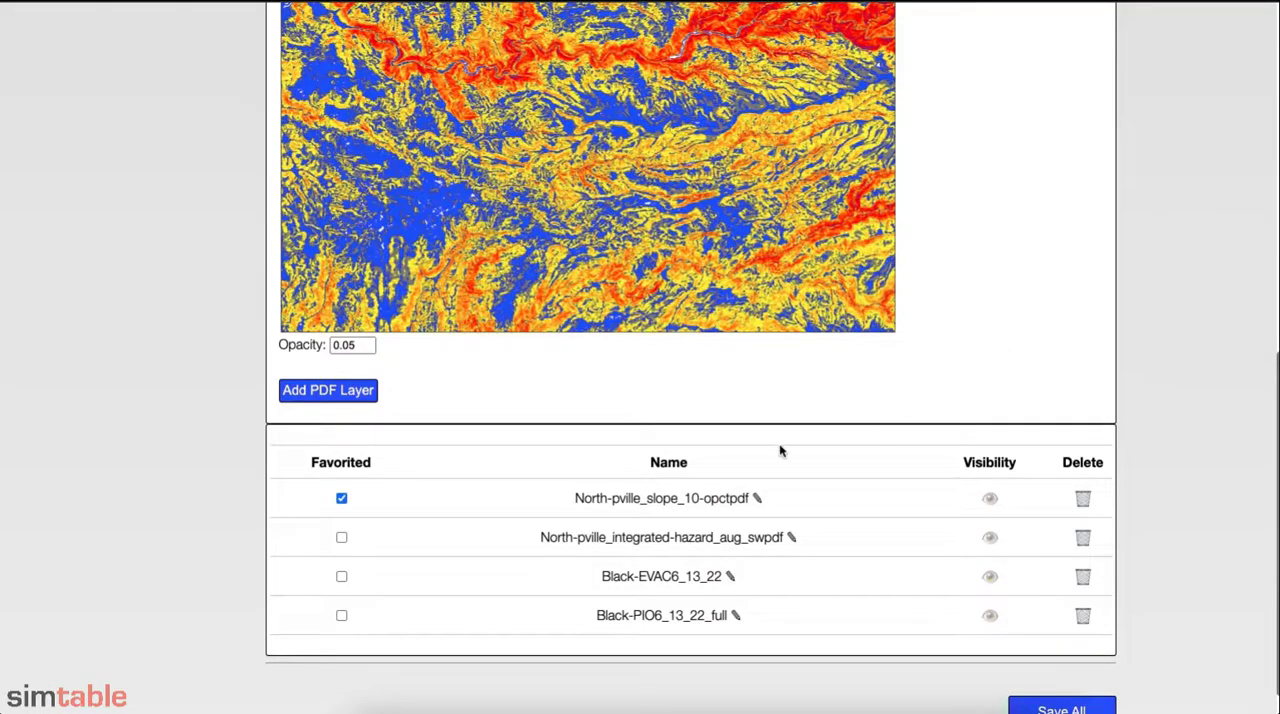
pyautogui.click(340, 498)
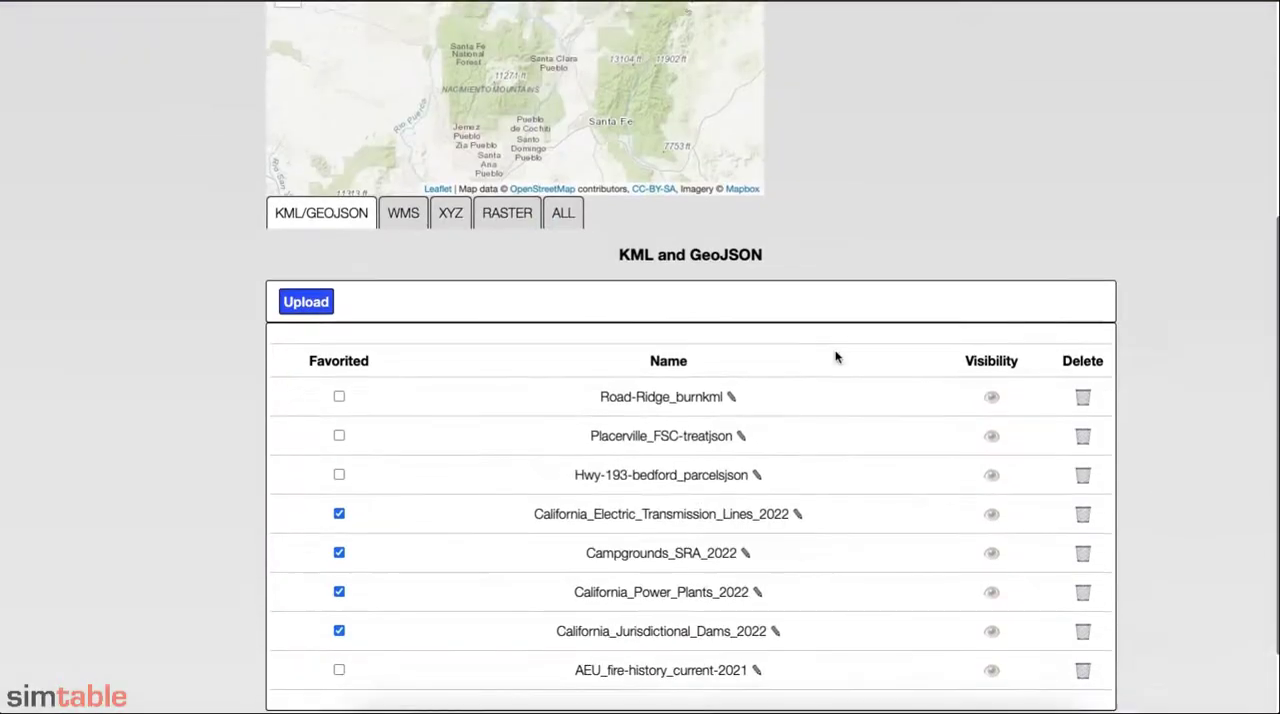
# List the XYZ slippy map layers and toggle Hermit-Peakbriefing-map visibility on the preview map.
pyautogui.click(402, 212)
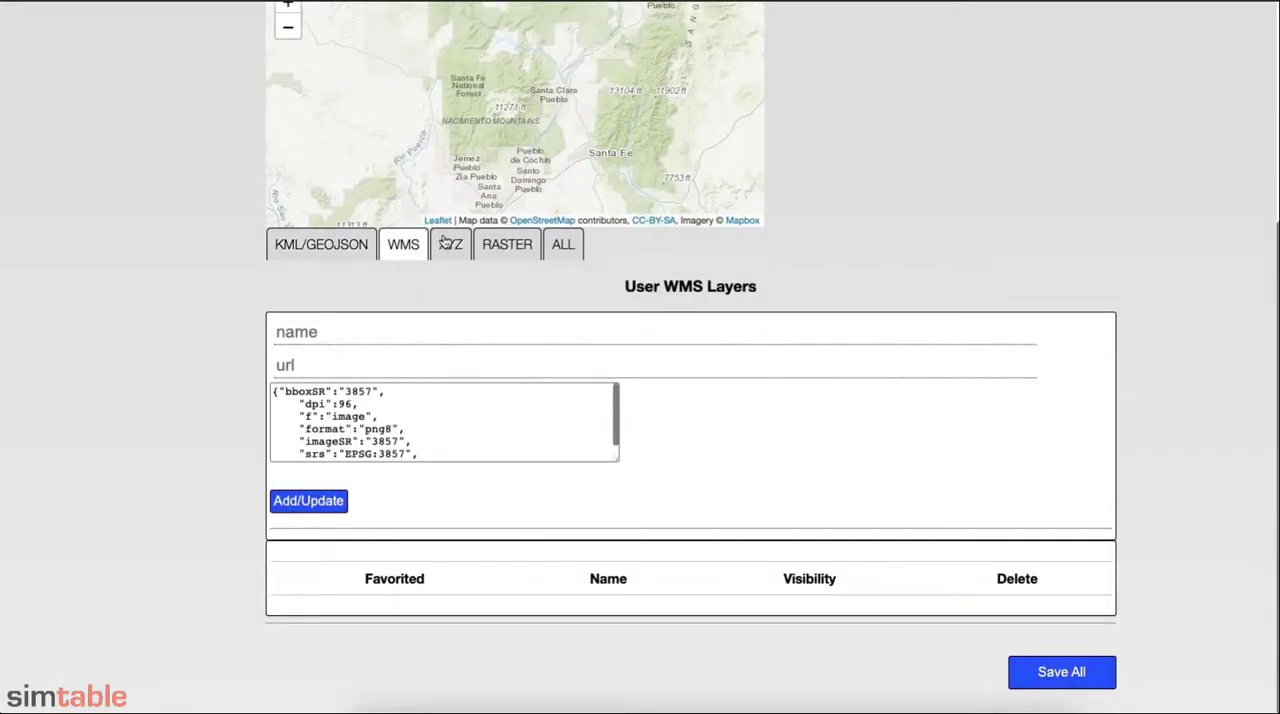
pyautogui.click(450, 244)
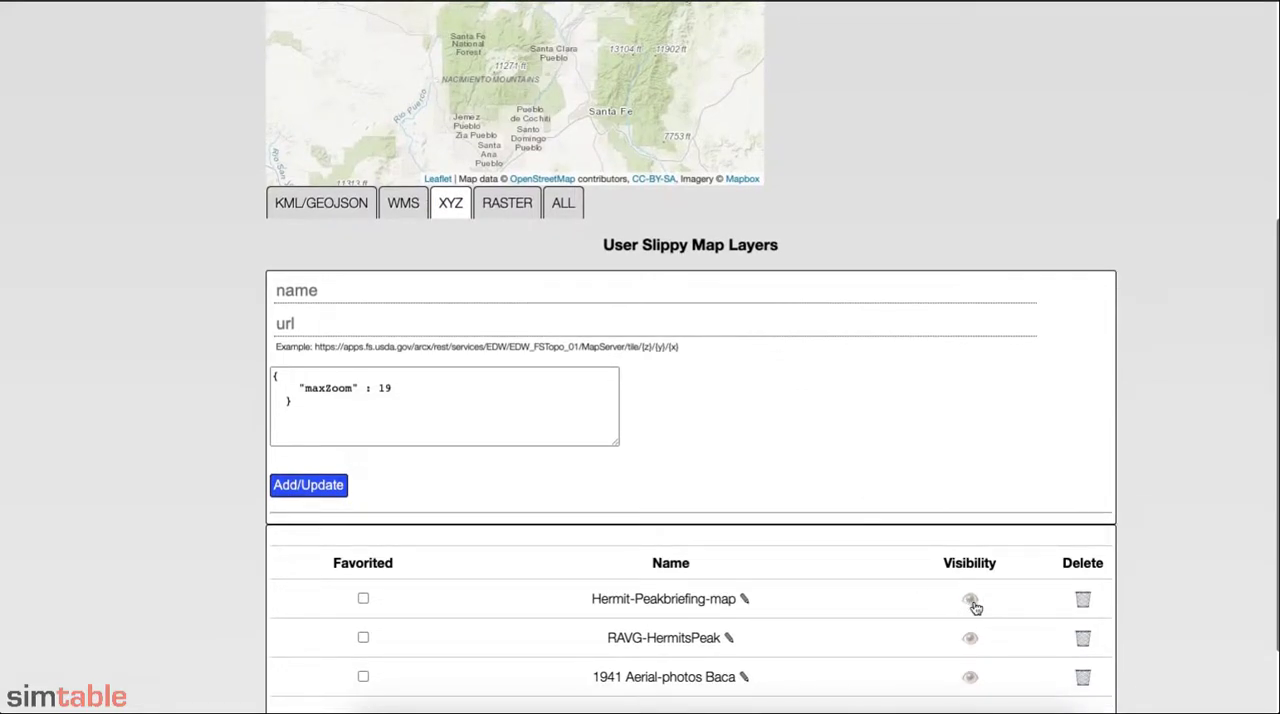
pyautogui.click(968, 598)
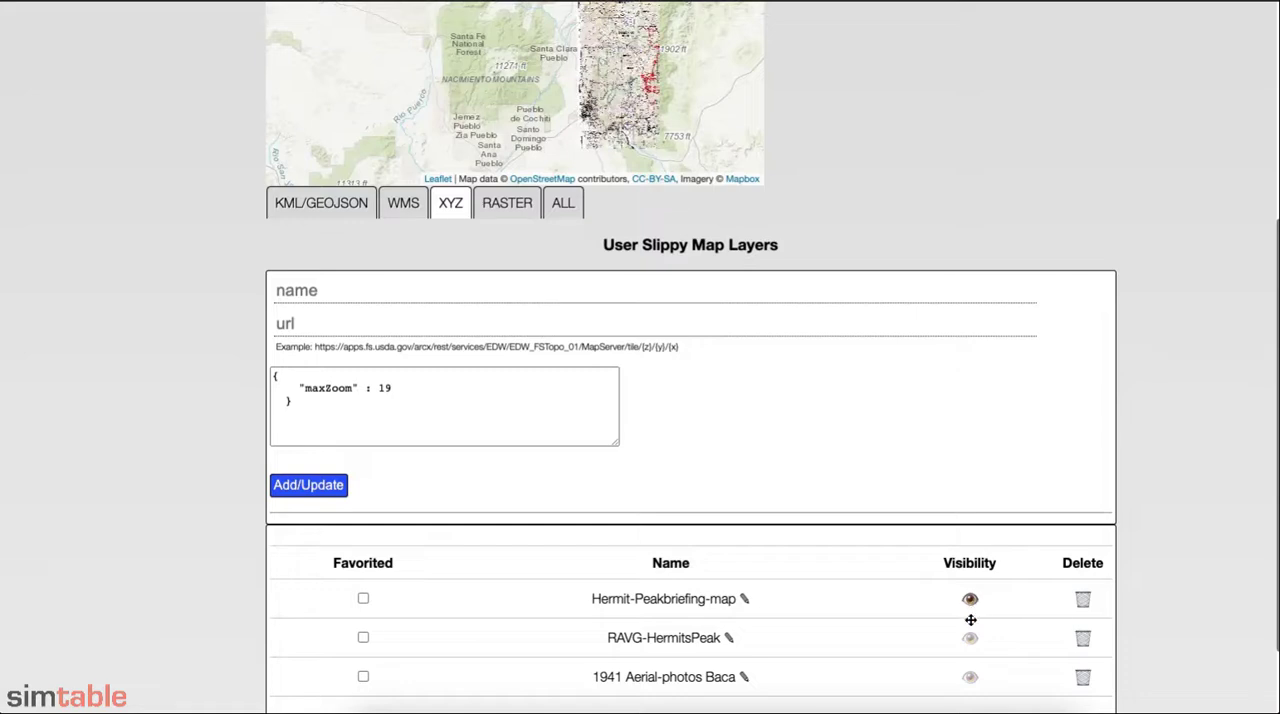
pyautogui.click(968, 638)
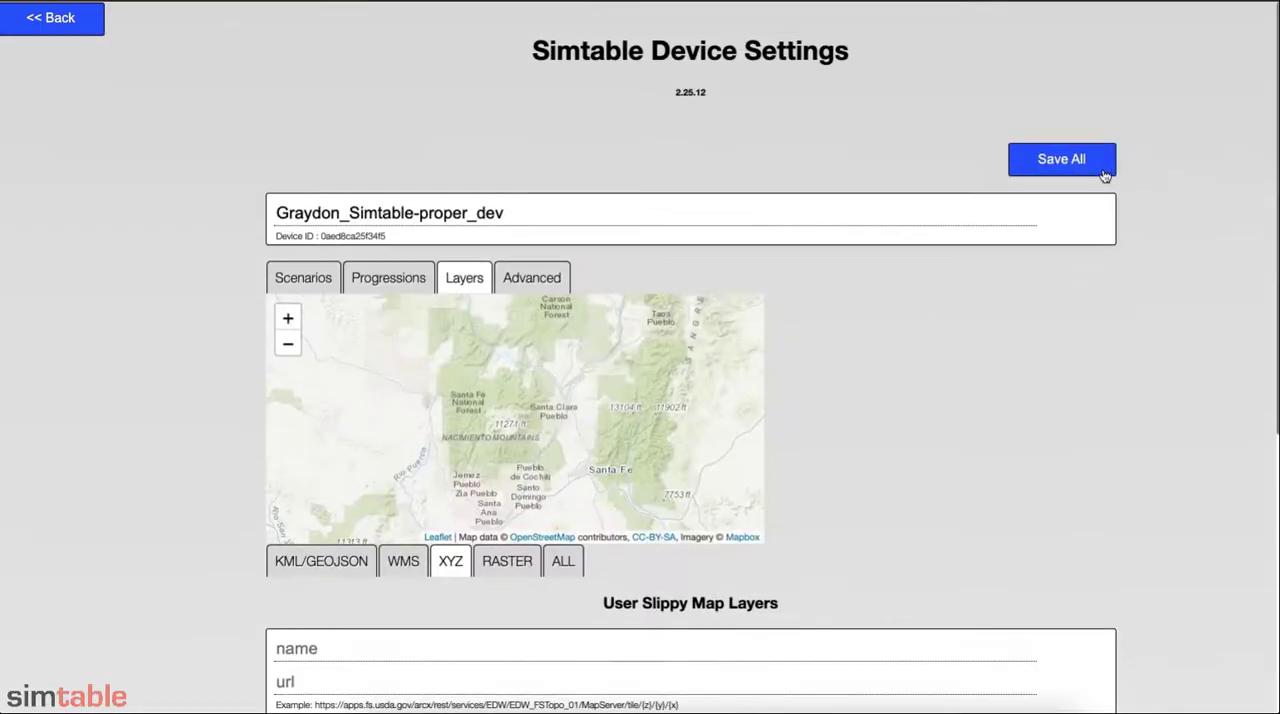
# Review the All Layers list, favoriting the jurisdictional dams layer alongside transmission lines, campgrounds and power plants.
pyautogui.click(562, 560)
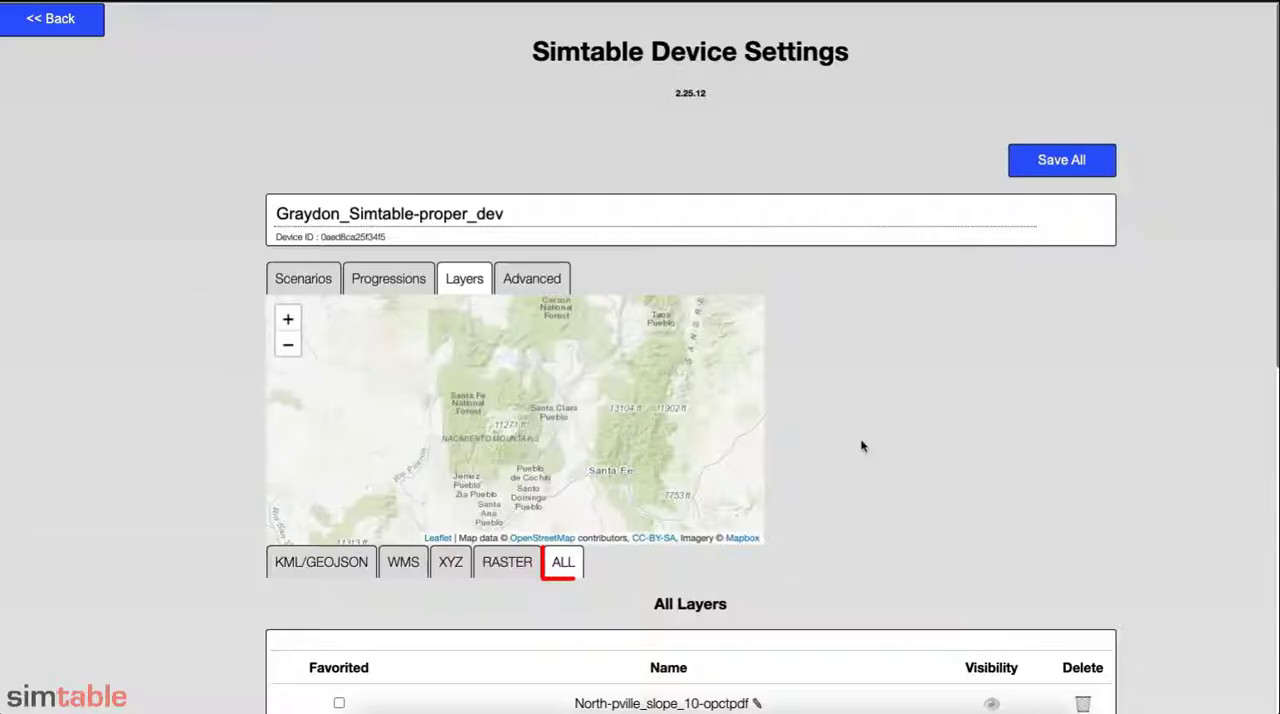
pyautogui.scroll(-3)
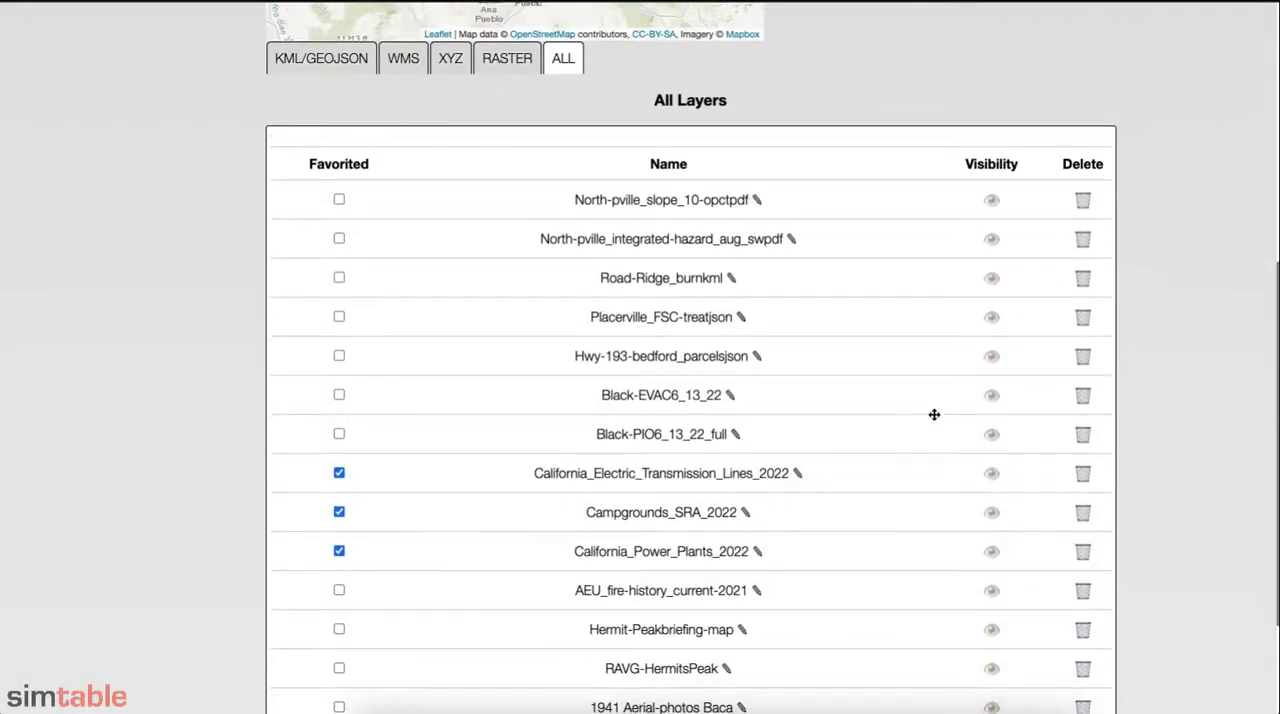
pyautogui.scroll(-3)
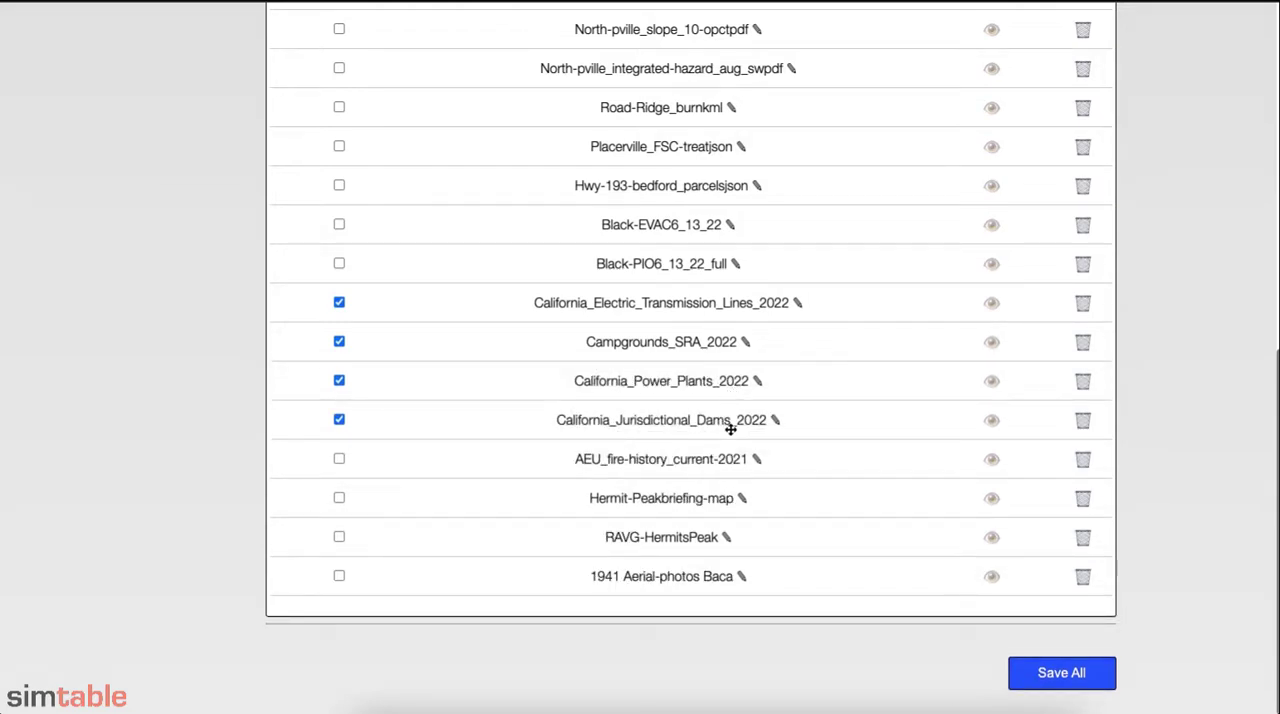
pyautogui.click(1060, 672)
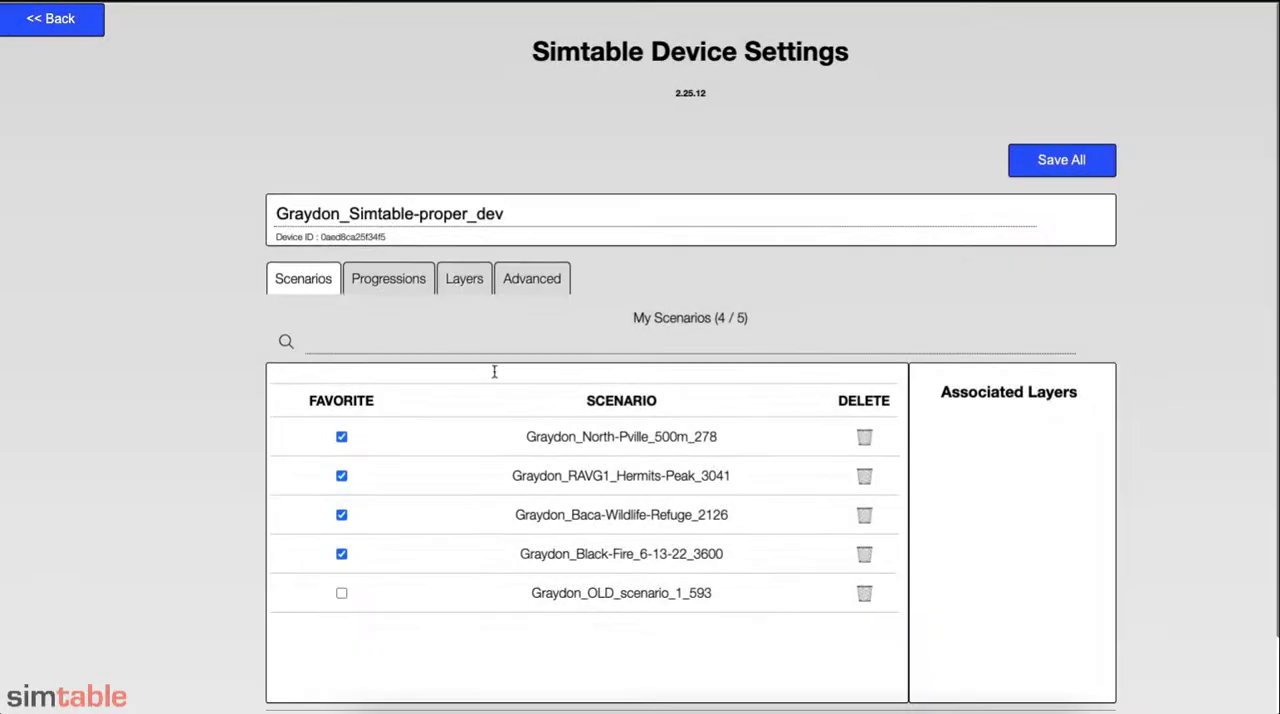
# Attach fire history, parcels, treatments, burn, hazard and slope layers to the North-Pville scenario and save.
pyautogui.click(620, 436)
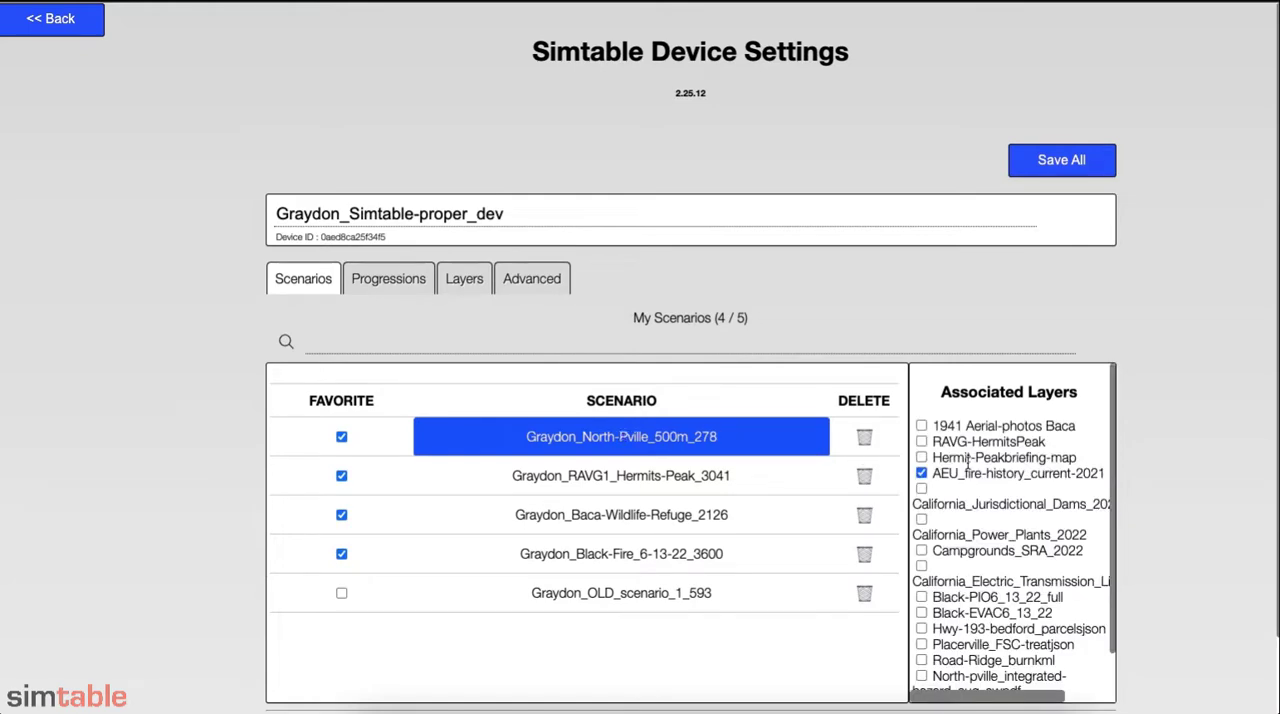
pyautogui.scroll(-3)
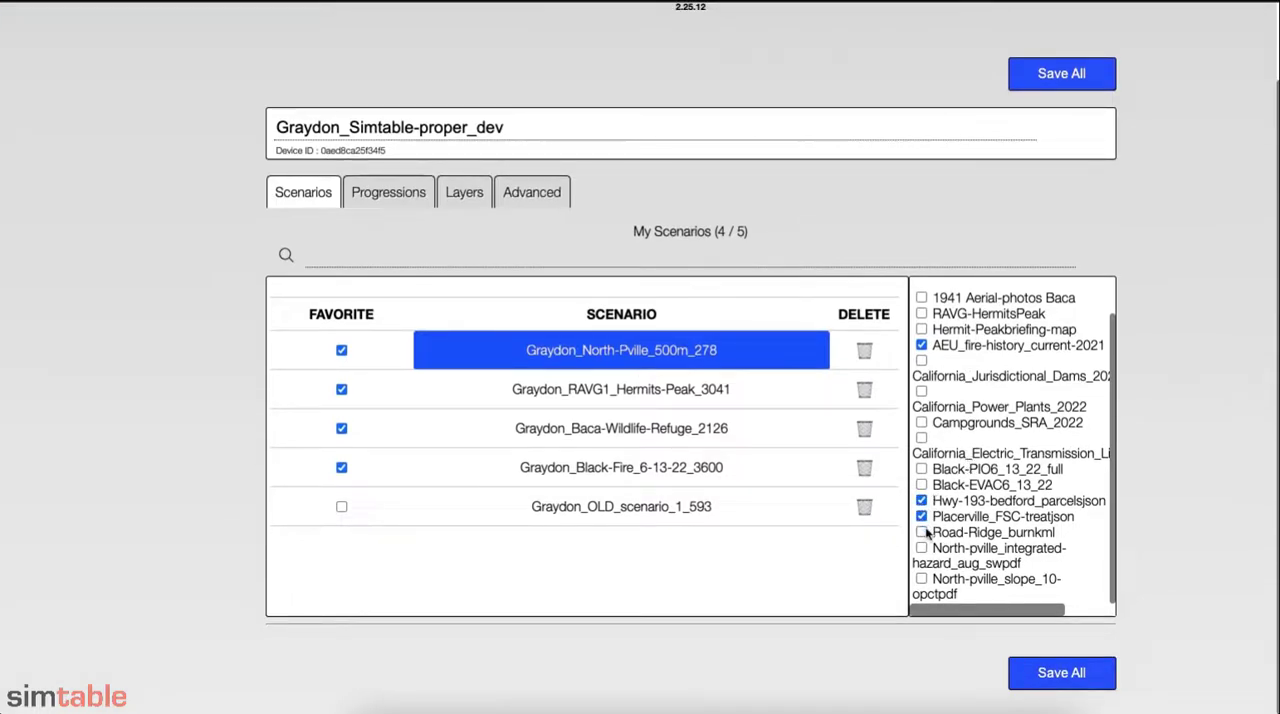
pyautogui.click(920, 532)
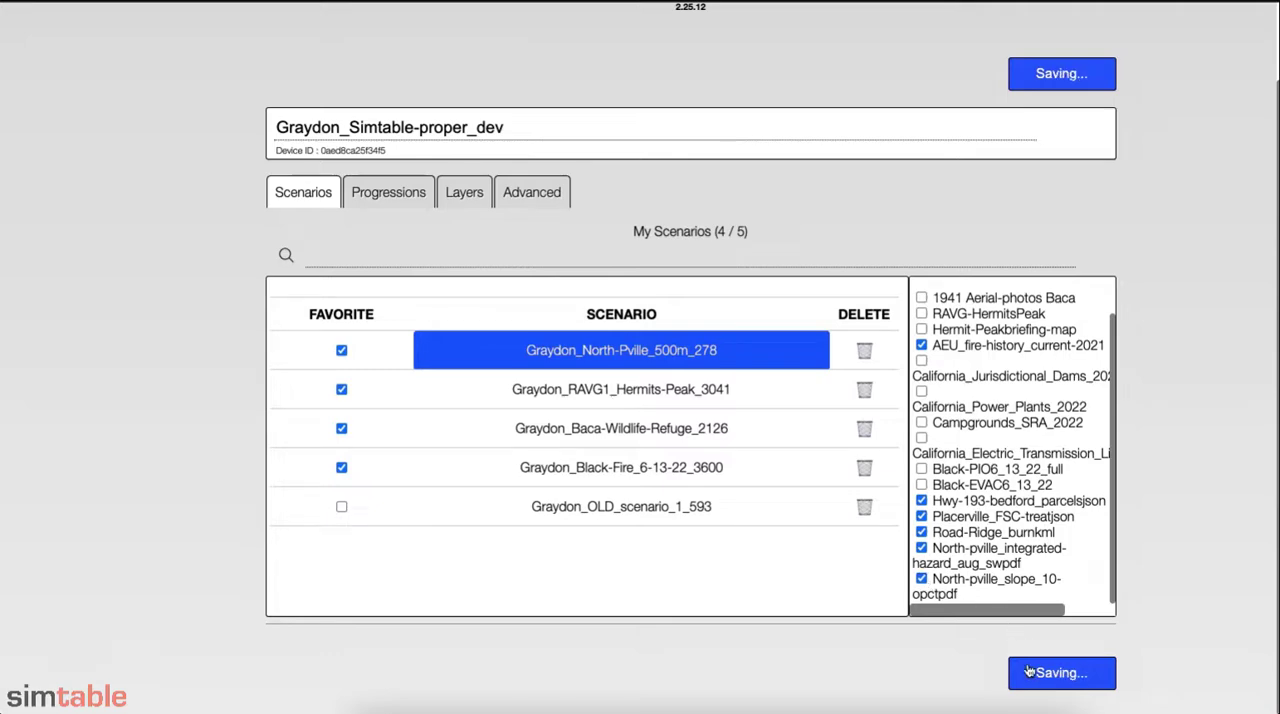
pyautogui.click(620, 388)
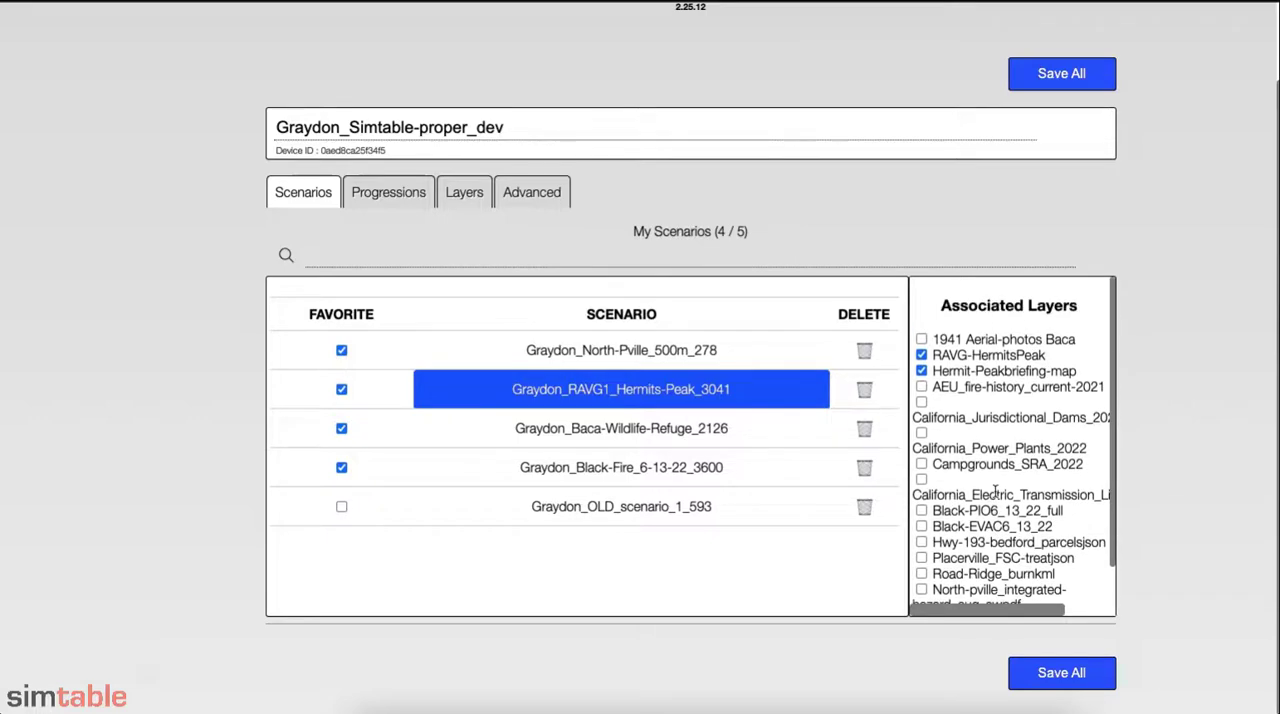
# Review the associated layers of the RAVG1 Hermits-Peak and Baca-Wildlife-Refuge scenarios.
pyautogui.click(620, 428)
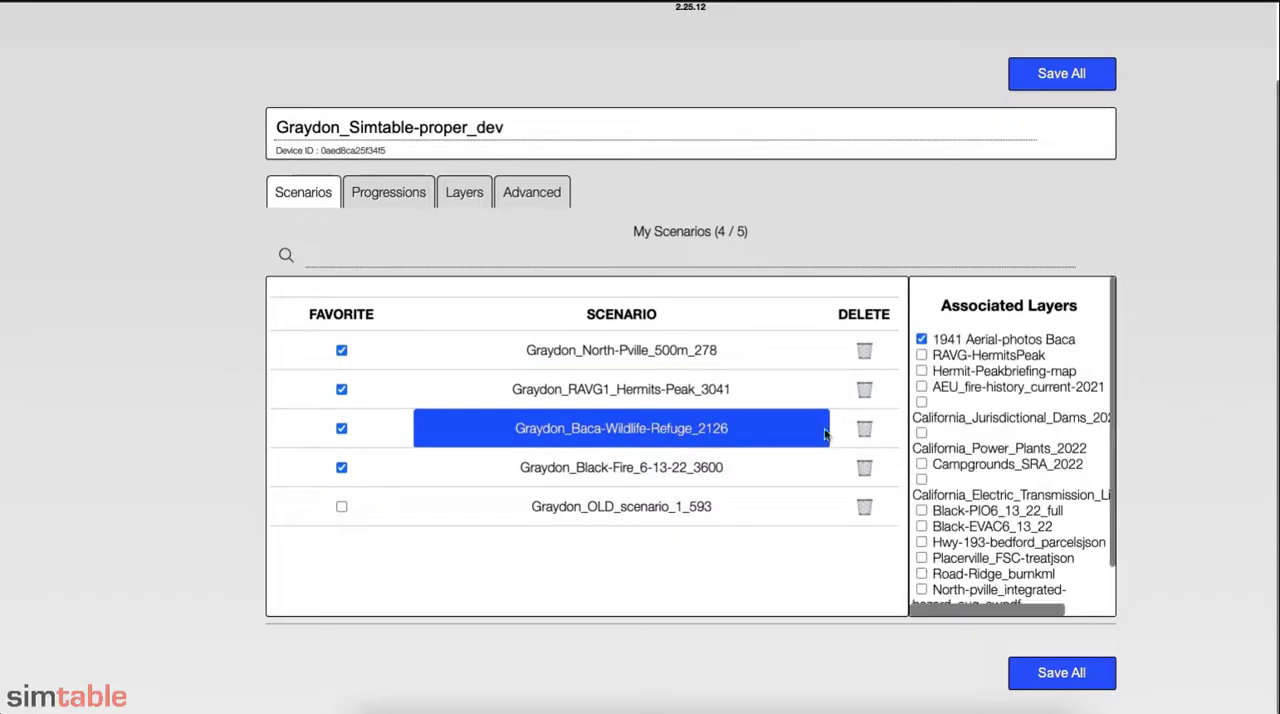
pyautogui.click(620, 468)
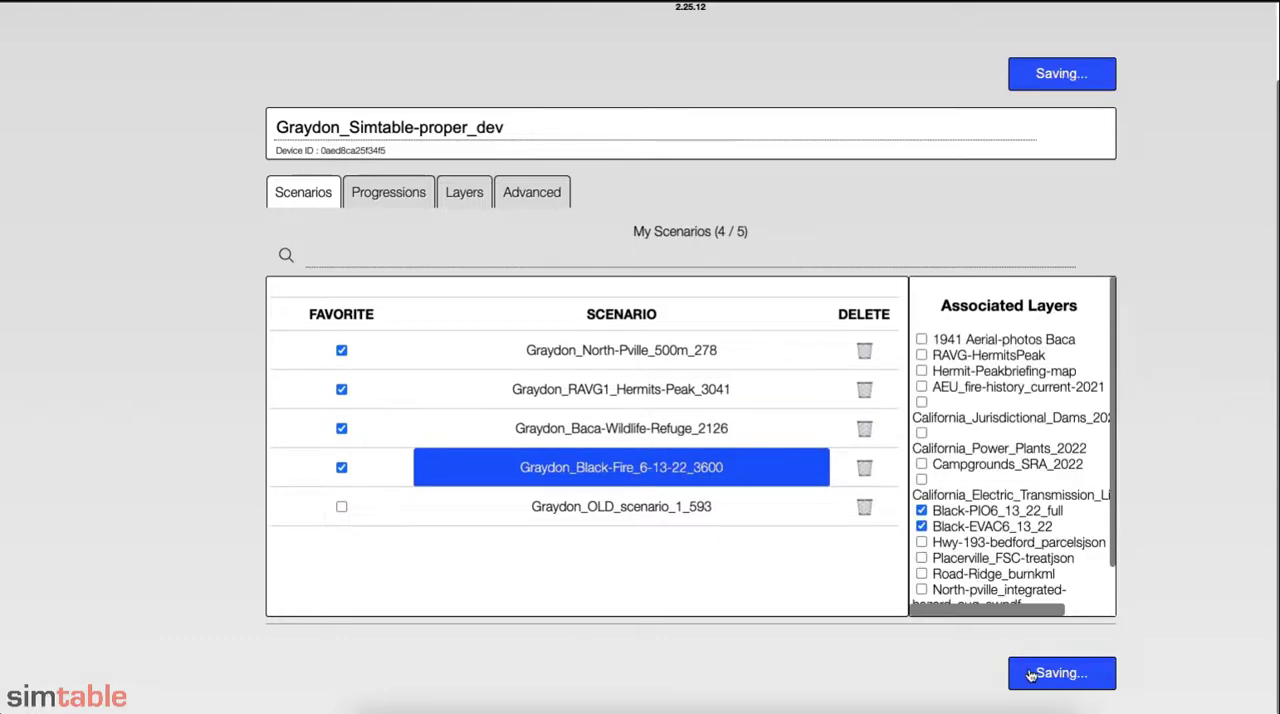
# Show the HermitsPeak2022 progression with its RAVG-HermitsPeak and Hermit-Peakbriefing-map layers.
pyautogui.click(388, 192)
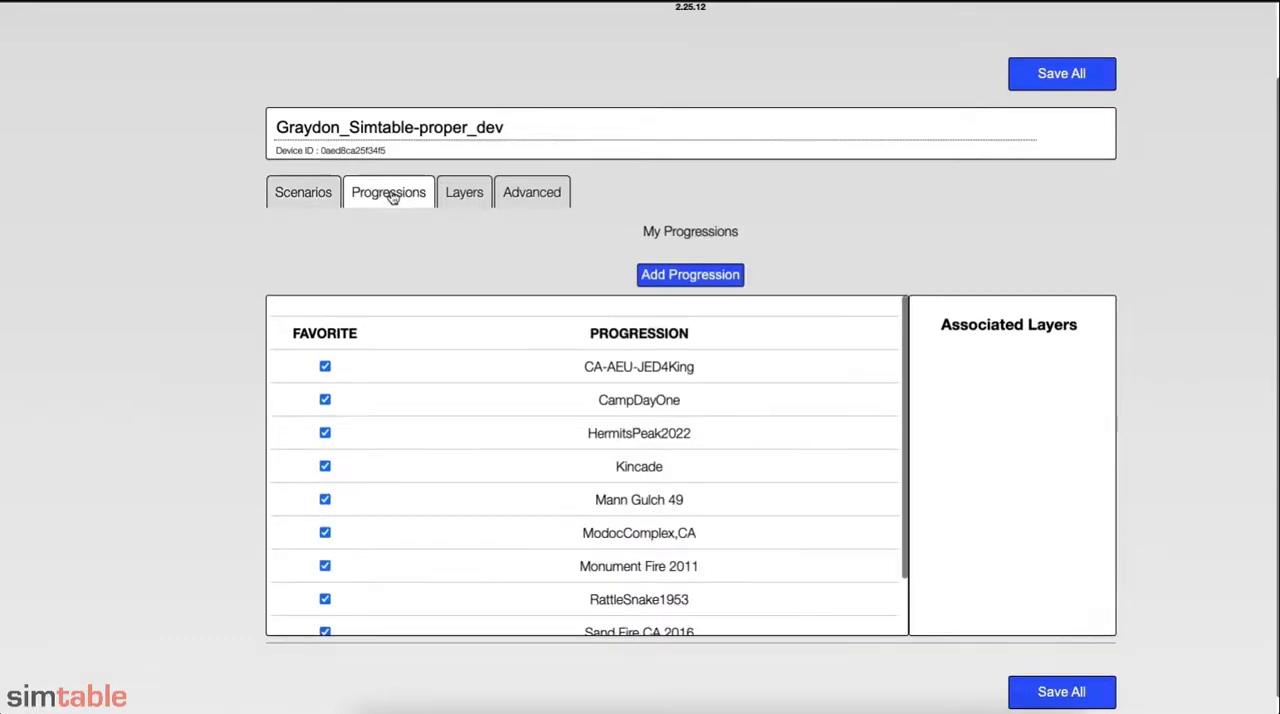
pyautogui.click(638, 432)
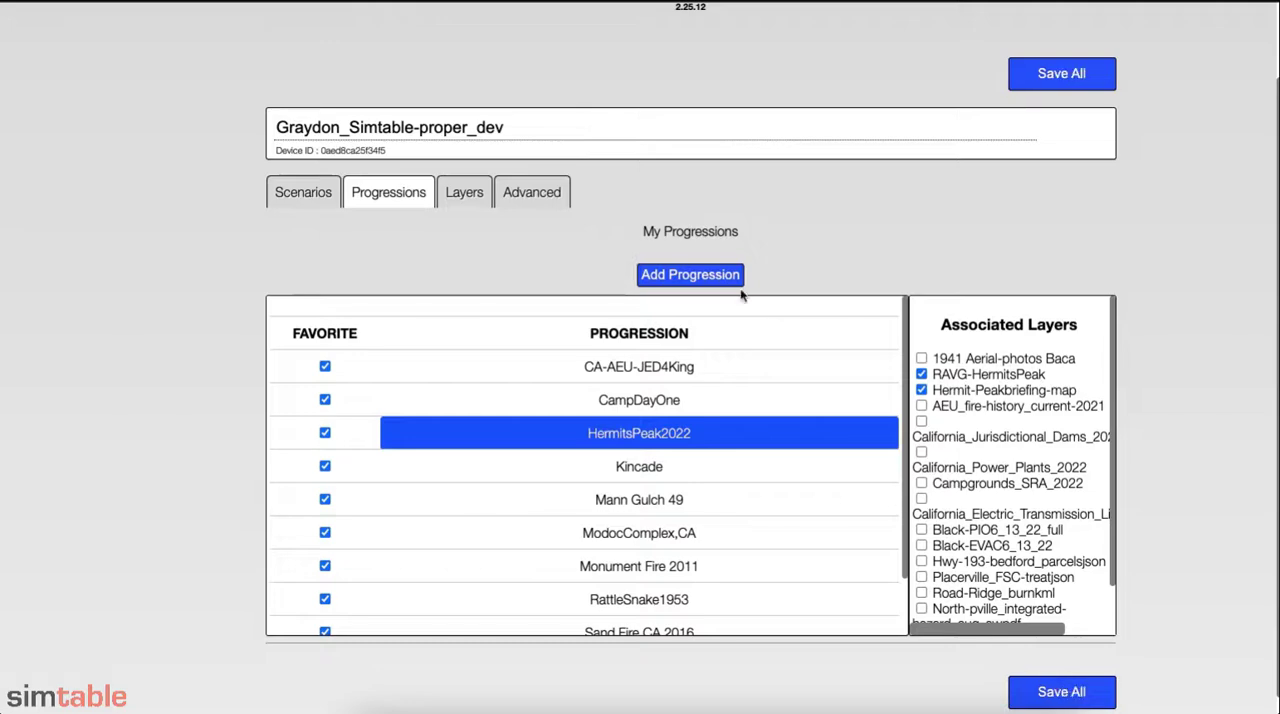
pyautogui.moveTo(464, 192)
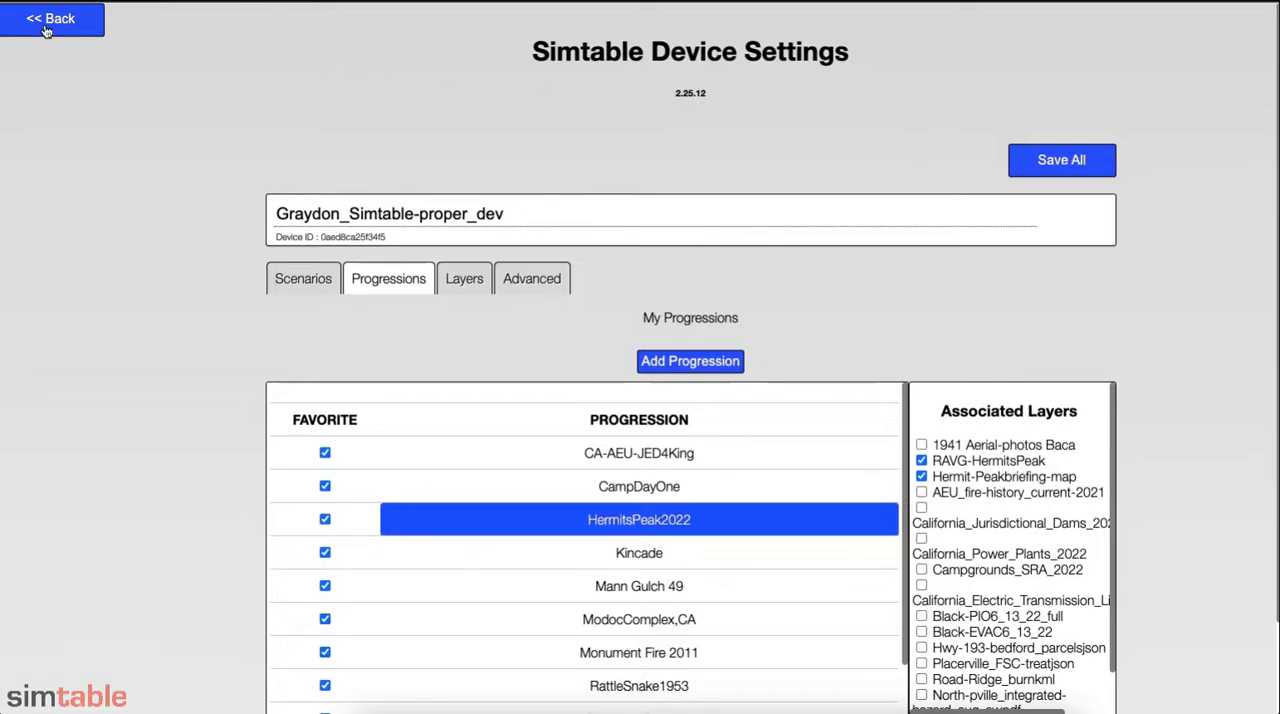
# Return to the table view and set a Bing Hybrid basemap with elevation shading off.
pyautogui.click(50, 18)
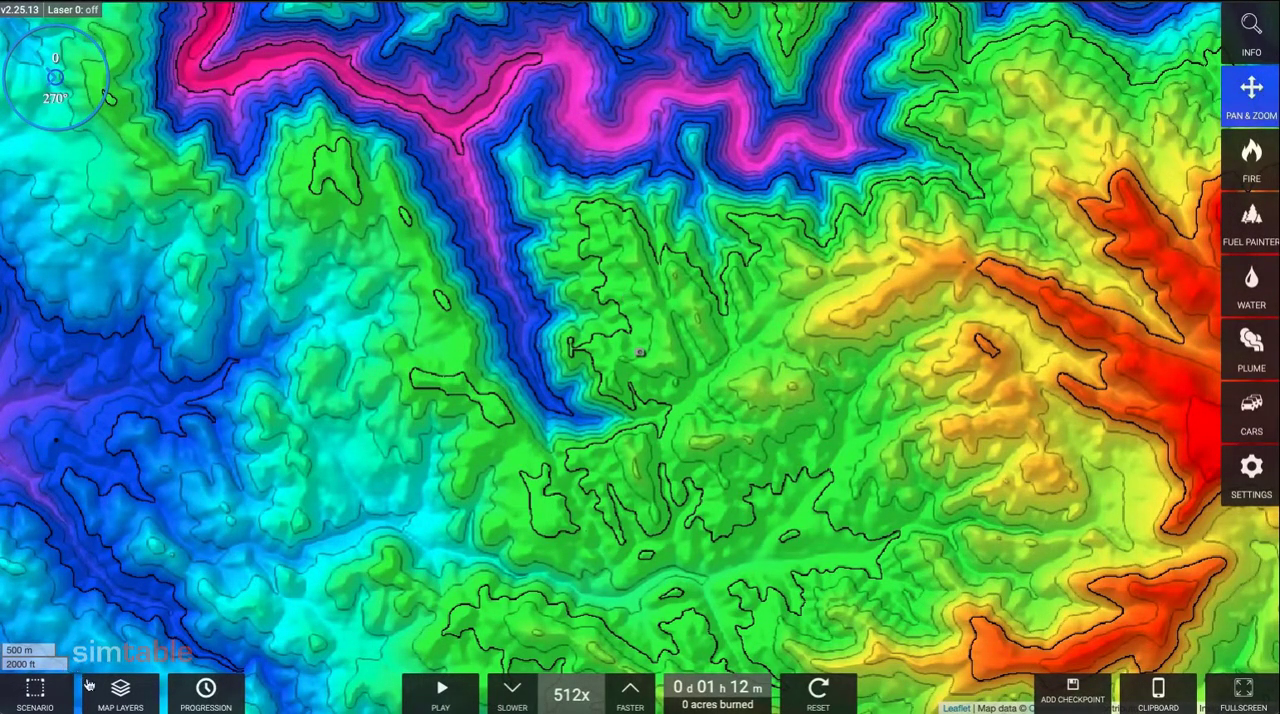
pyautogui.click(120, 690)
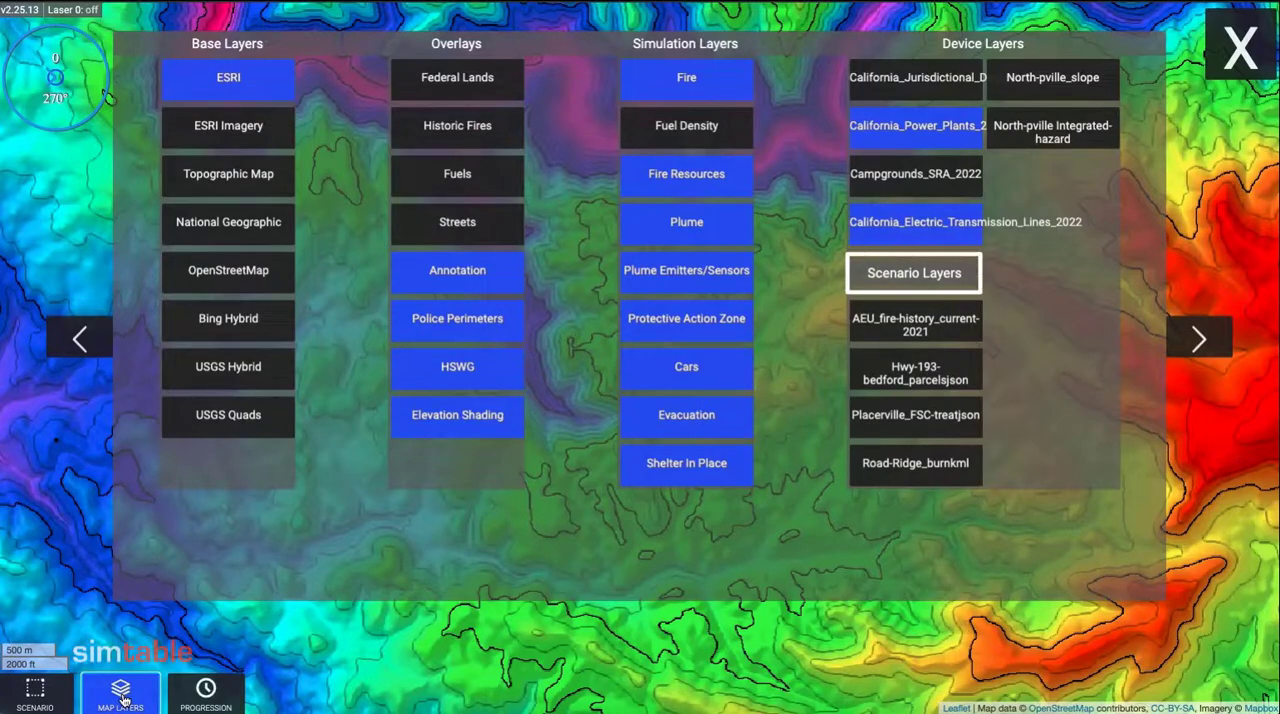
pyautogui.click(912, 272)
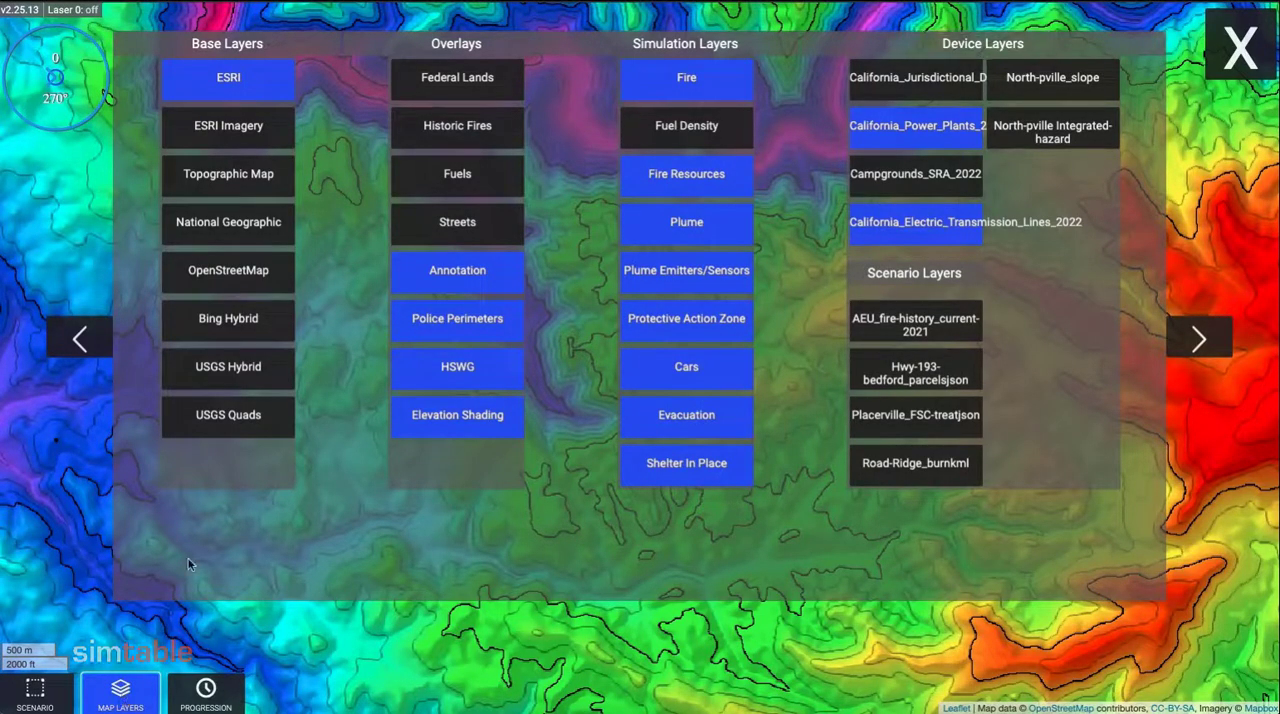
pyautogui.click(228, 318)
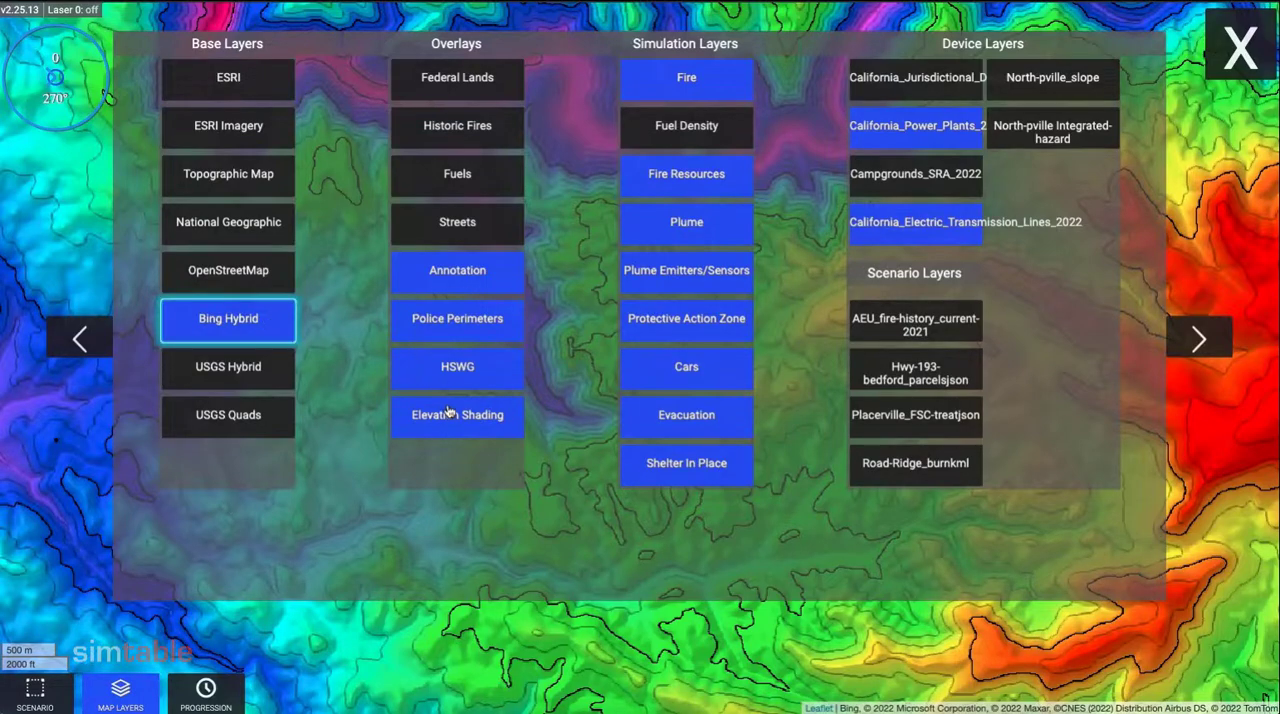
pyautogui.click(456, 414)
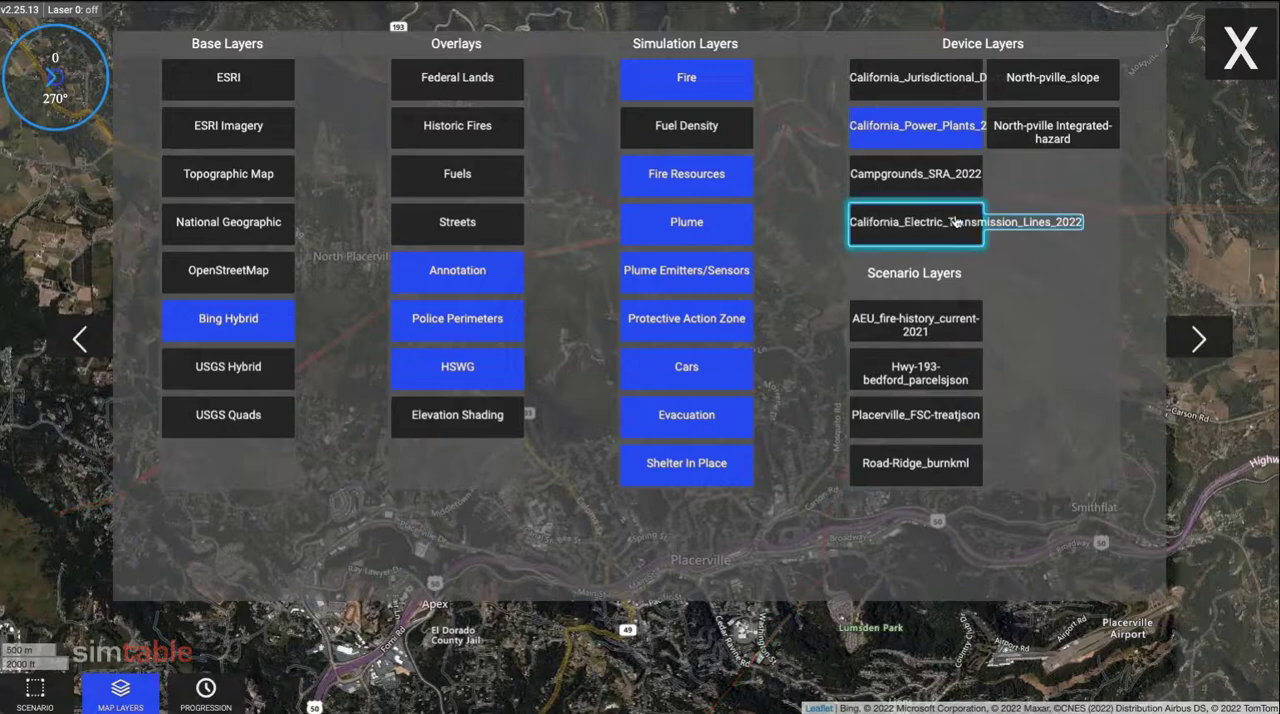
# Display the transmission lines, then North-pville slope, then the integrated hazard layer in turn.
pyautogui.click(1238, 46)
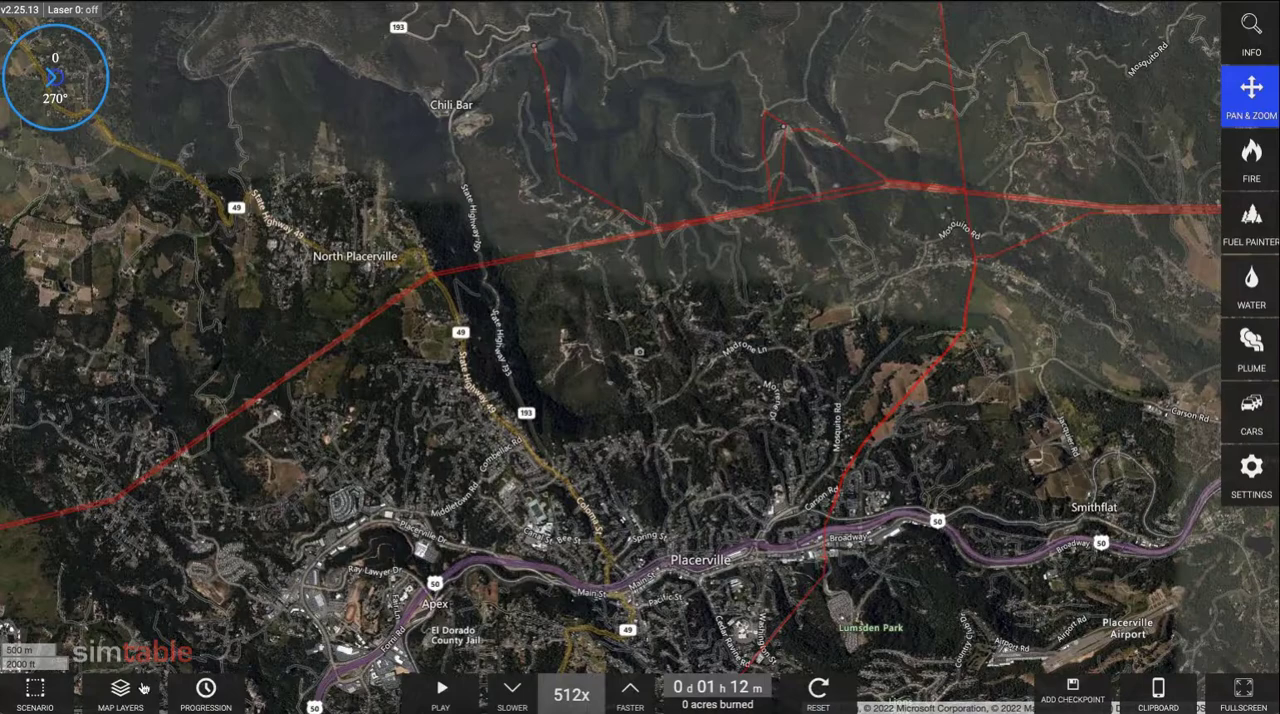
pyautogui.click(120, 696)
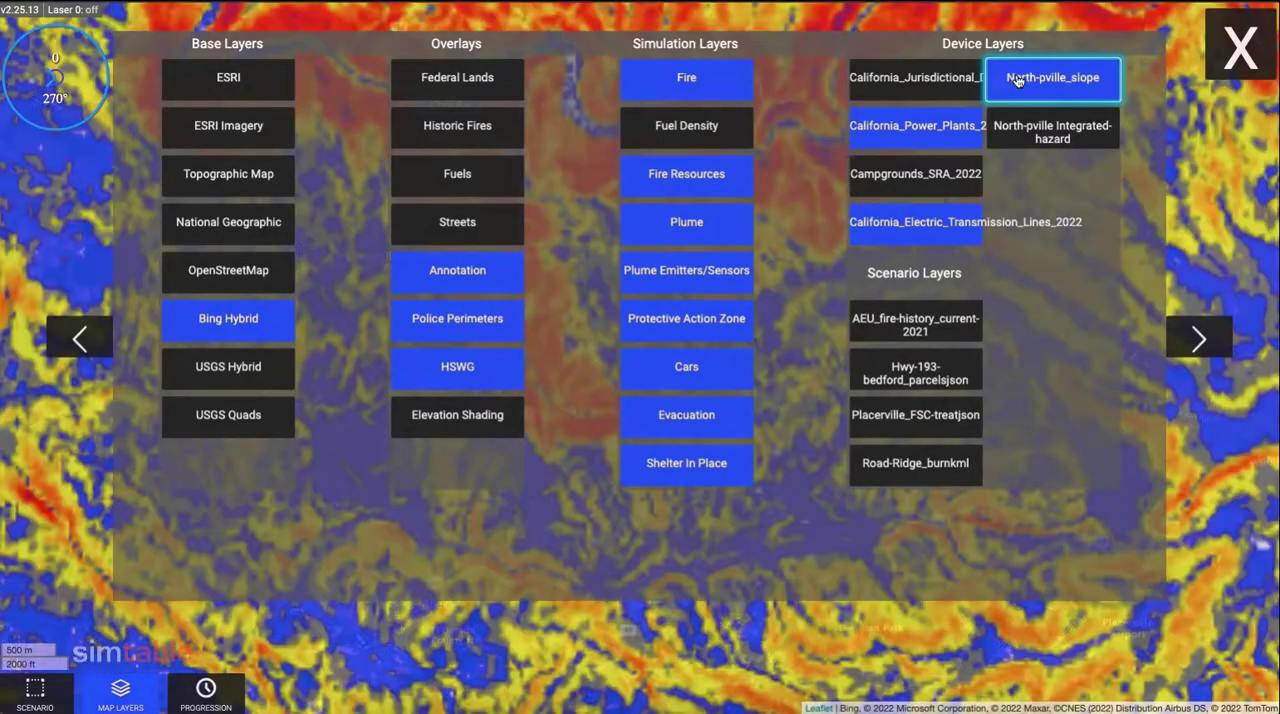
pyautogui.click(1240, 46)
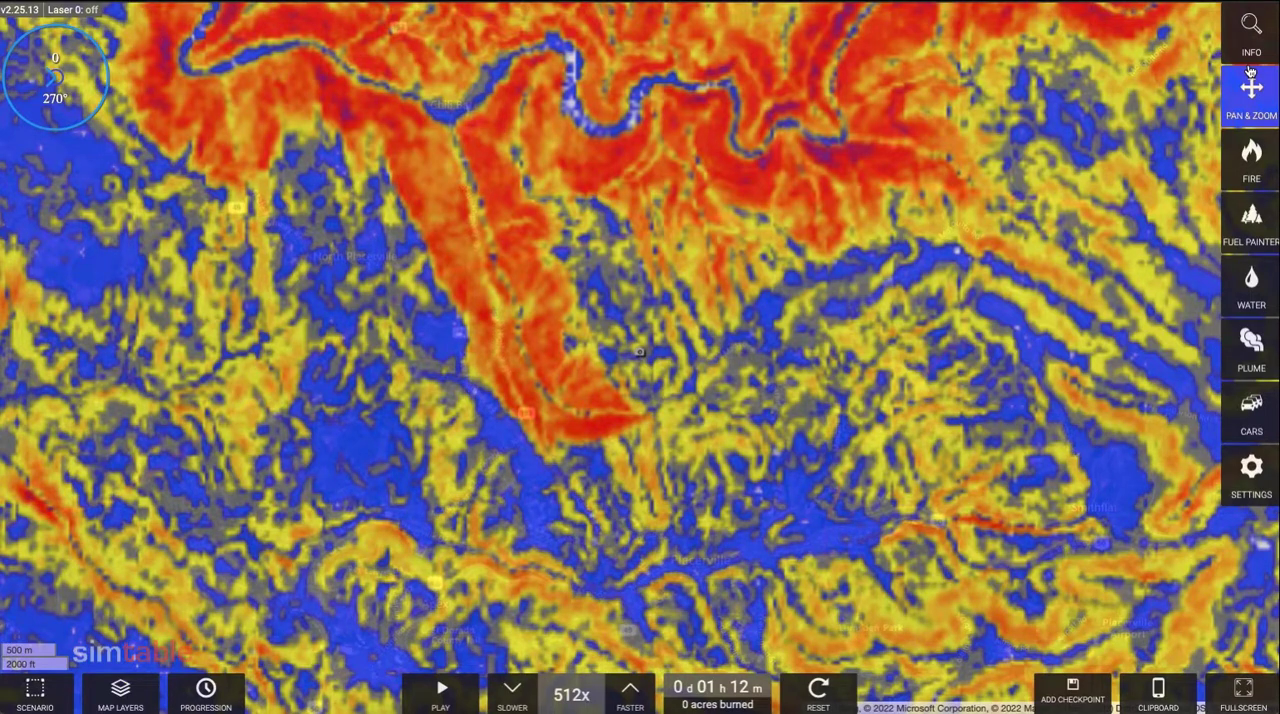
pyautogui.moveTo(476, 140)
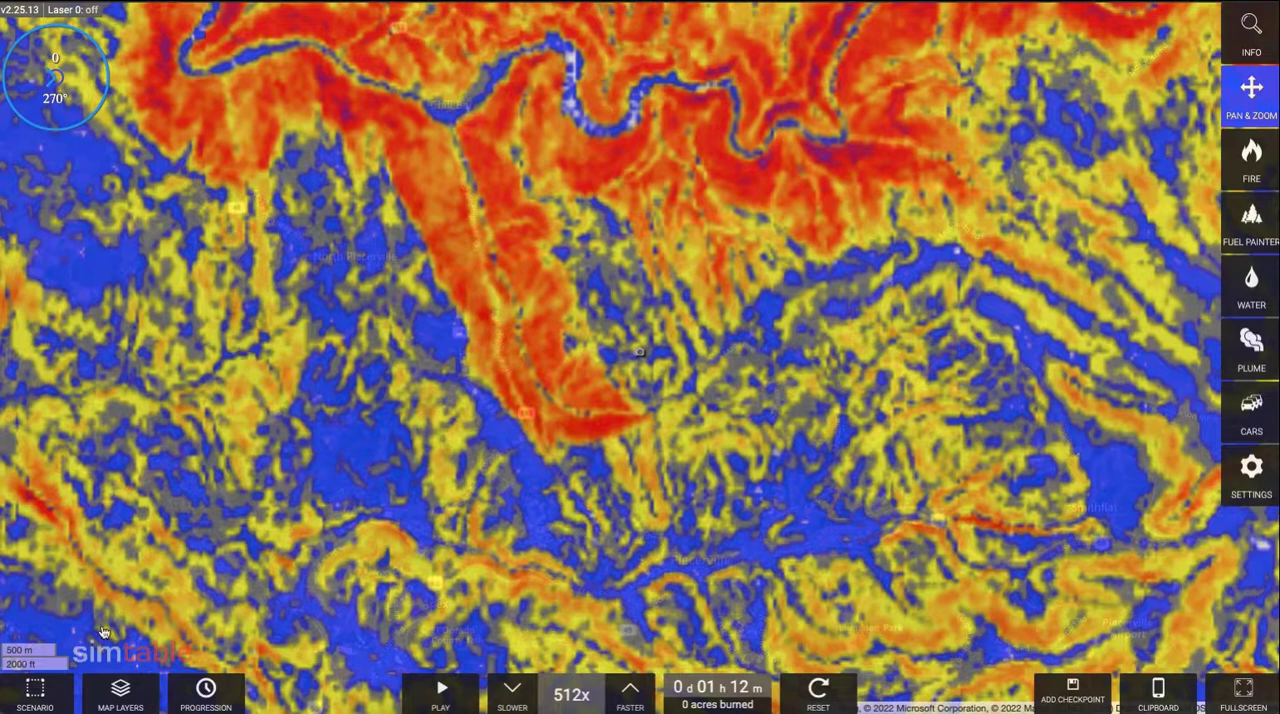
pyautogui.click(120, 694)
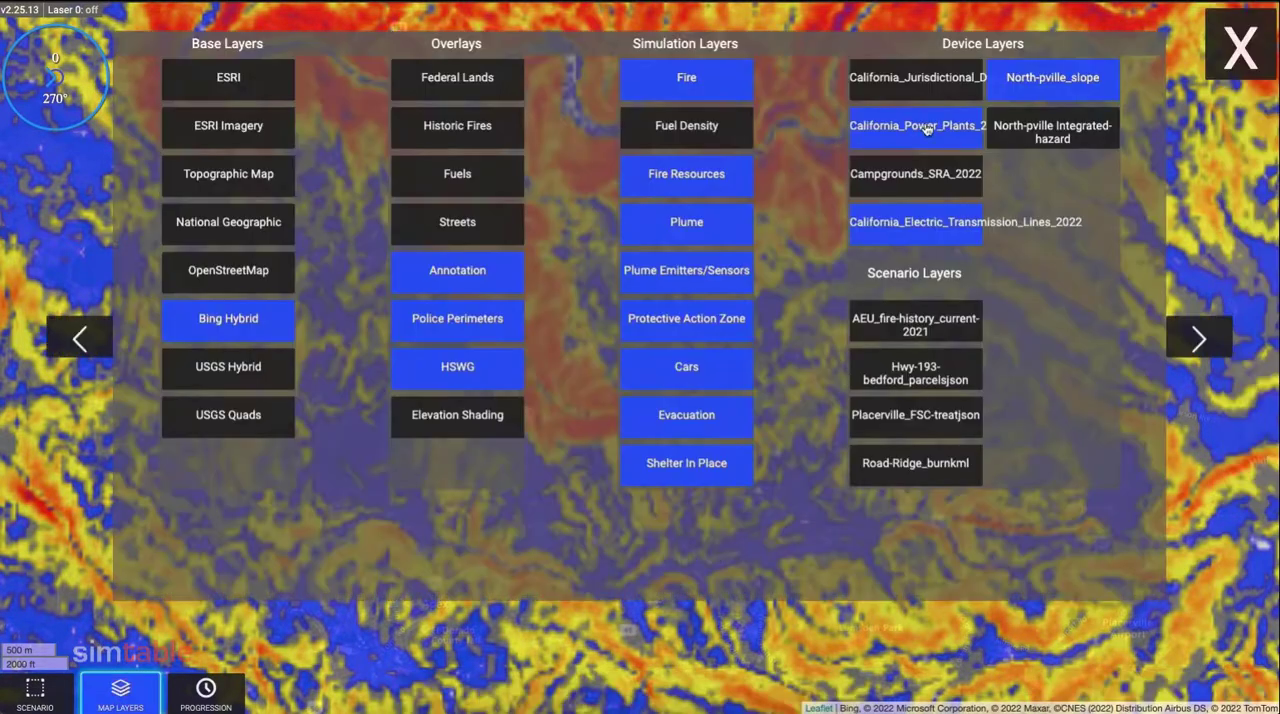
pyautogui.click(1052, 132)
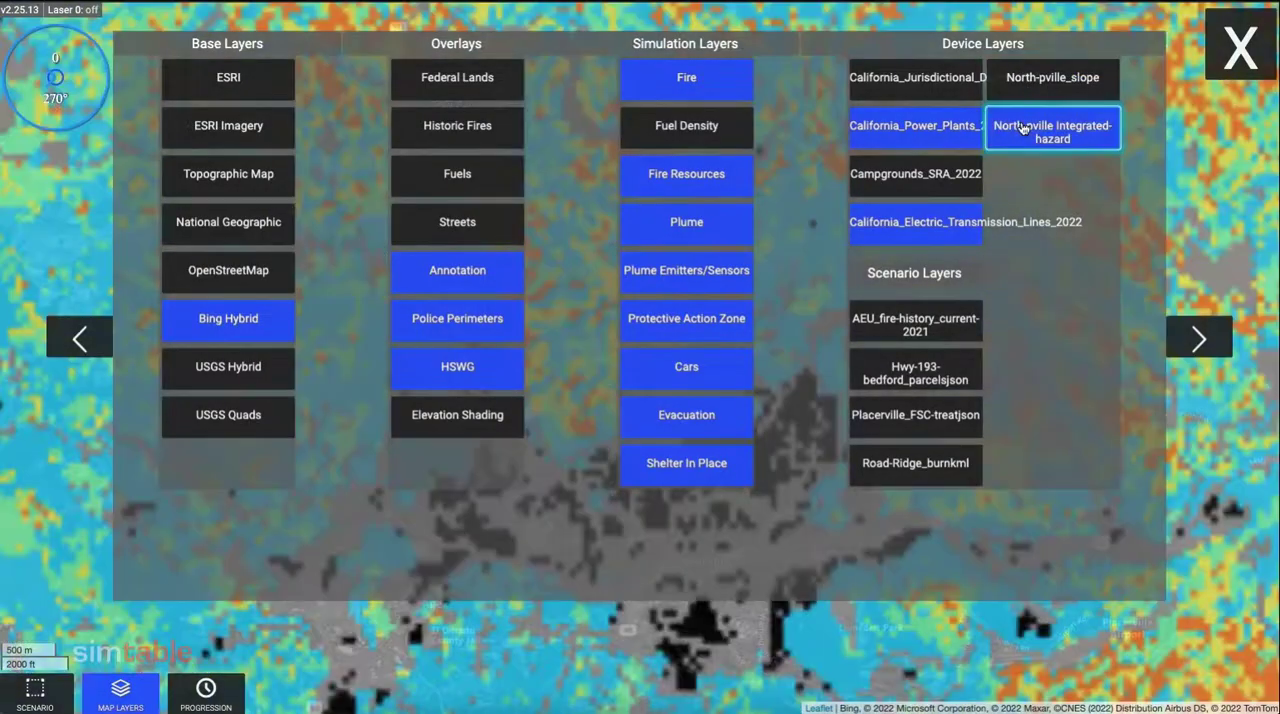
pyautogui.click(1240, 46)
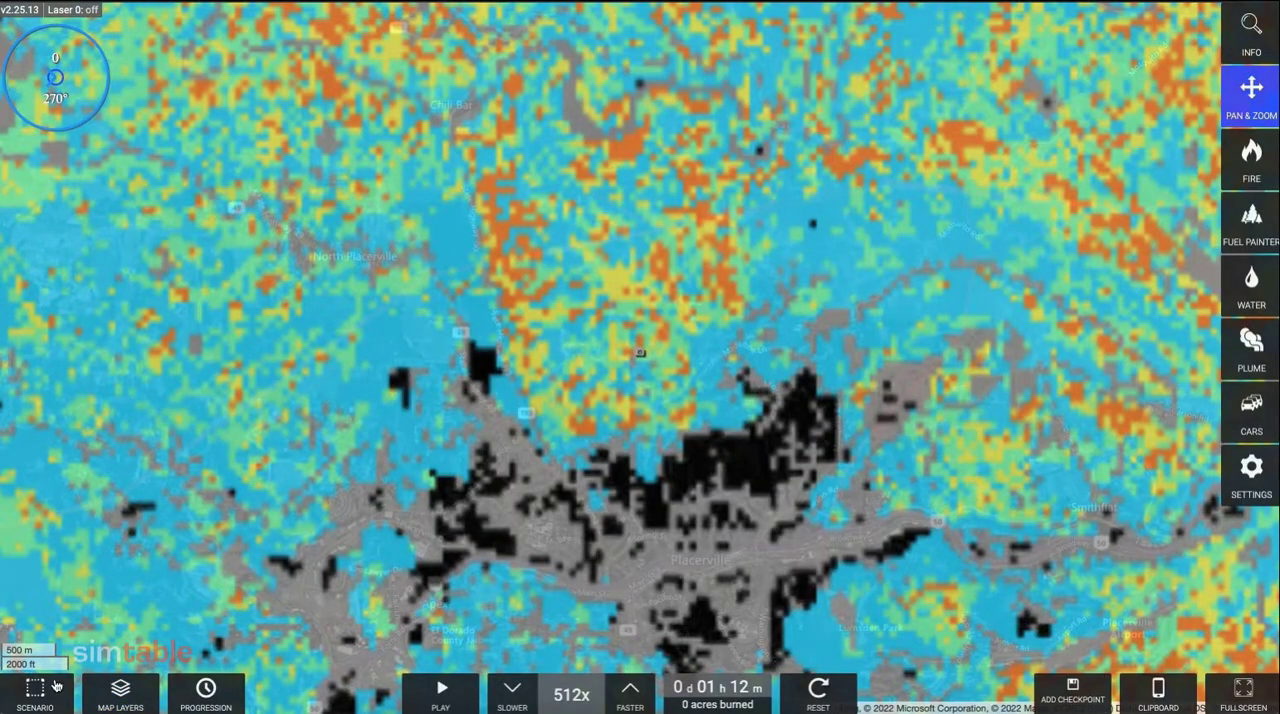
# Turn on the AEU 2021 fire-history layer and zoom out and back in over historic perimeters.
pyautogui.click(120, 692)
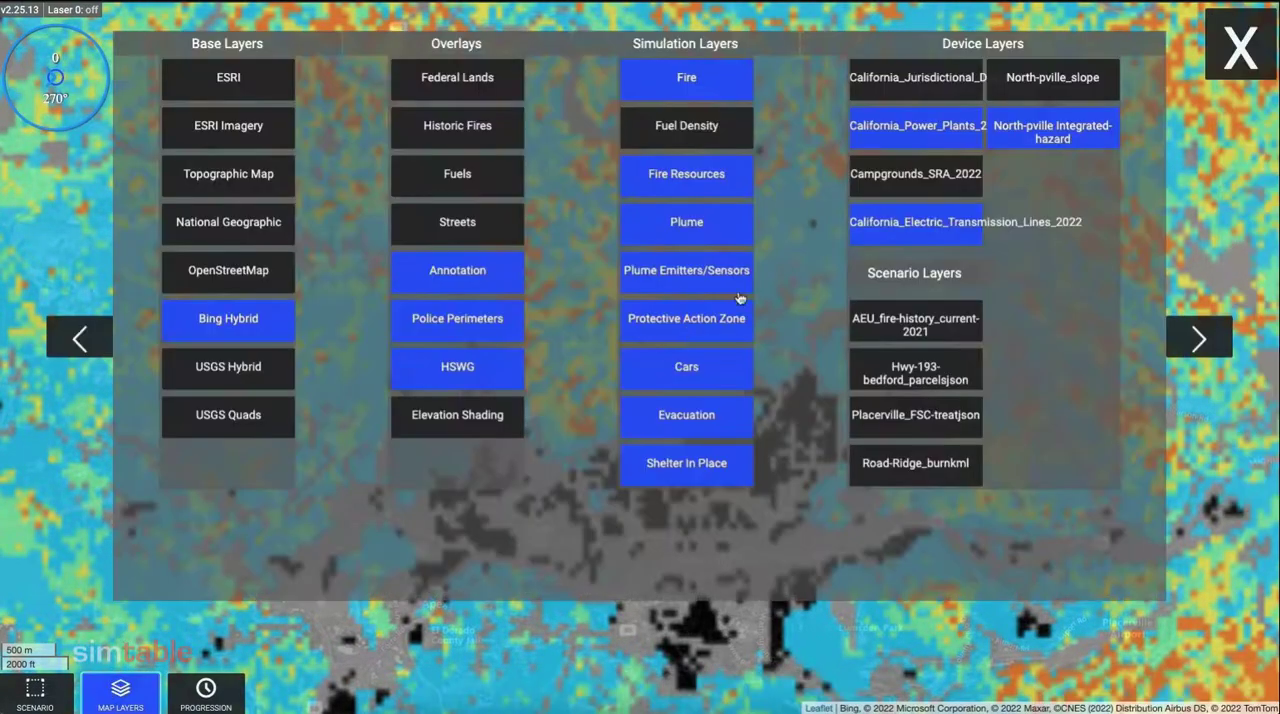
pyautogui.click(916, 324)
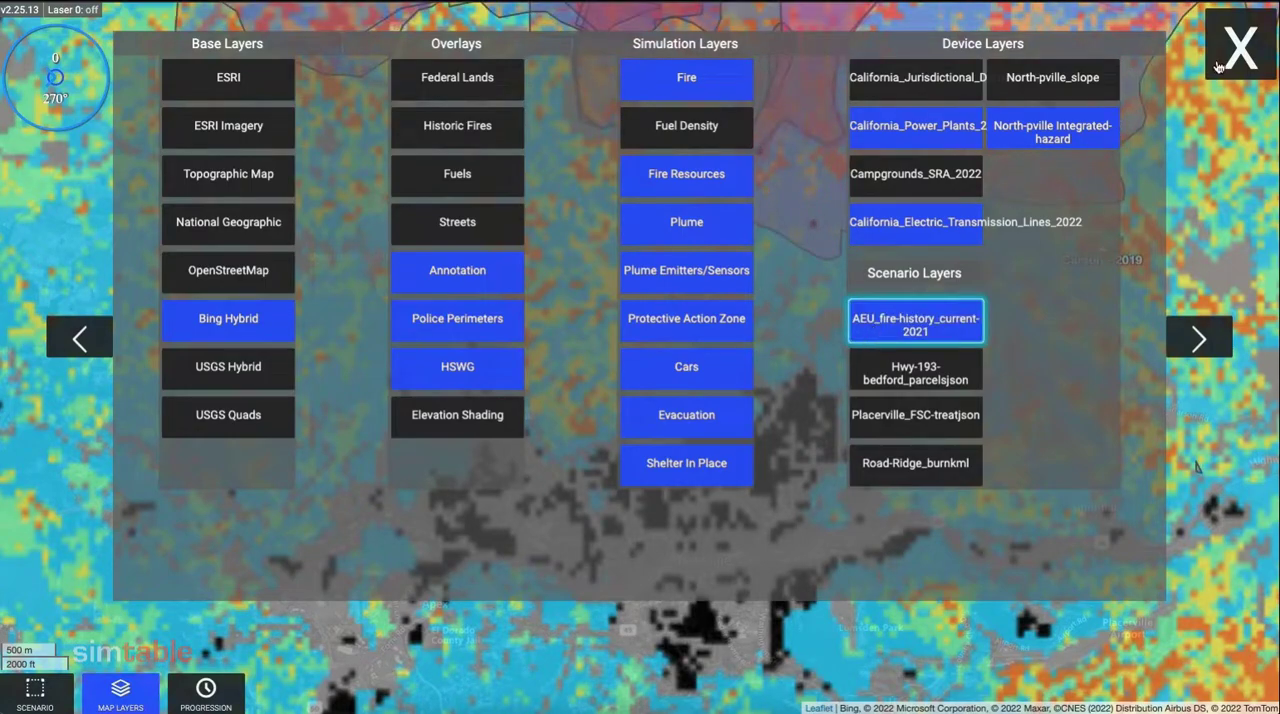
pyautogui.click(1240, 44)
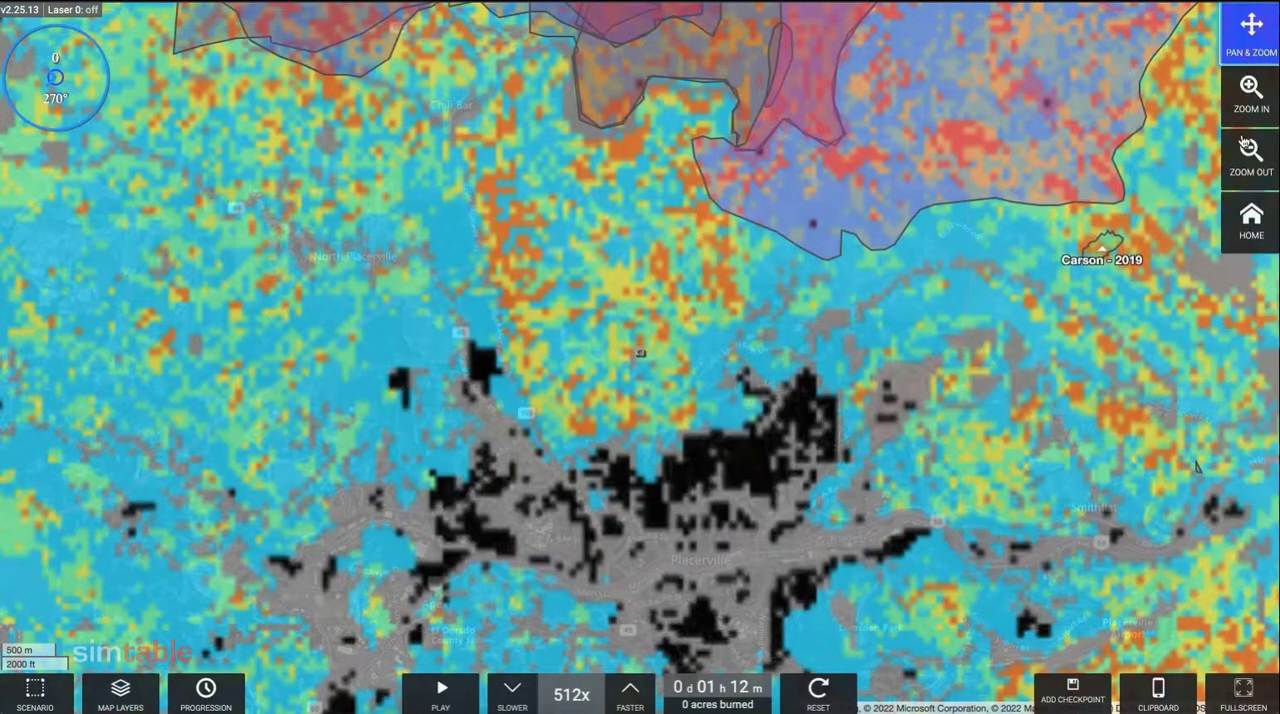
pyautogui.click(1250, 156)
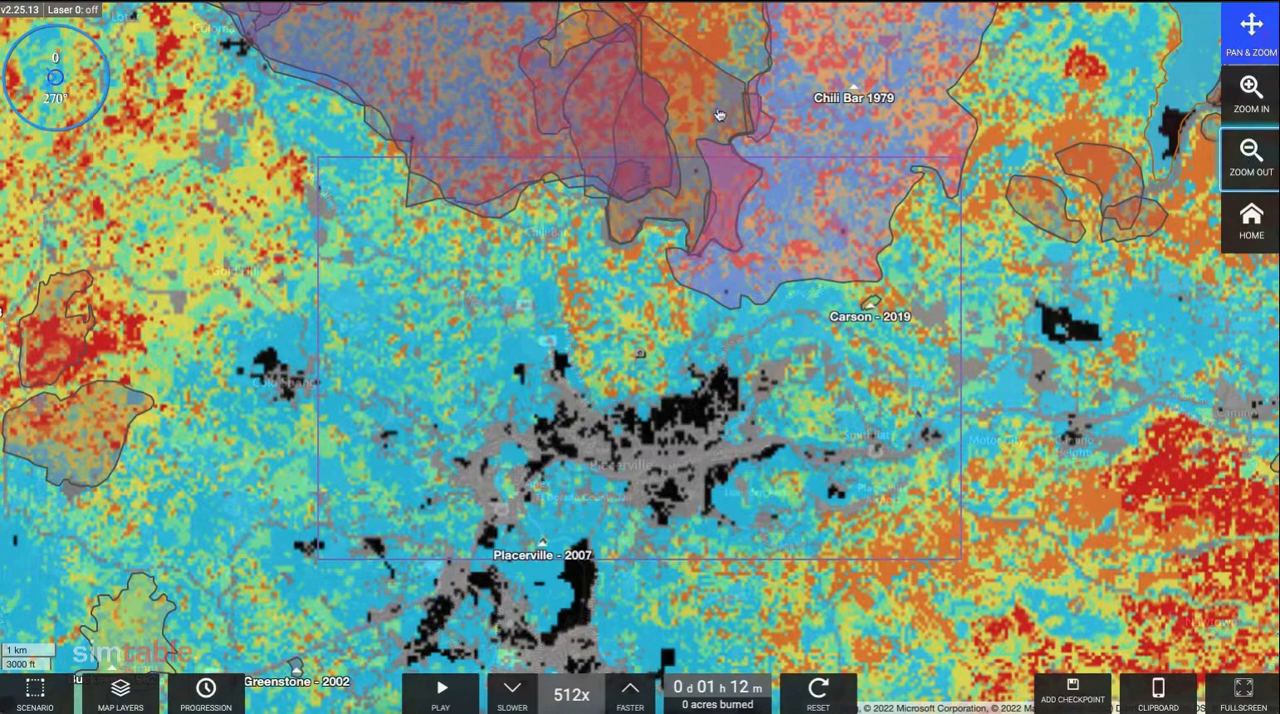
pyautogui.moveTo(1184, 144)
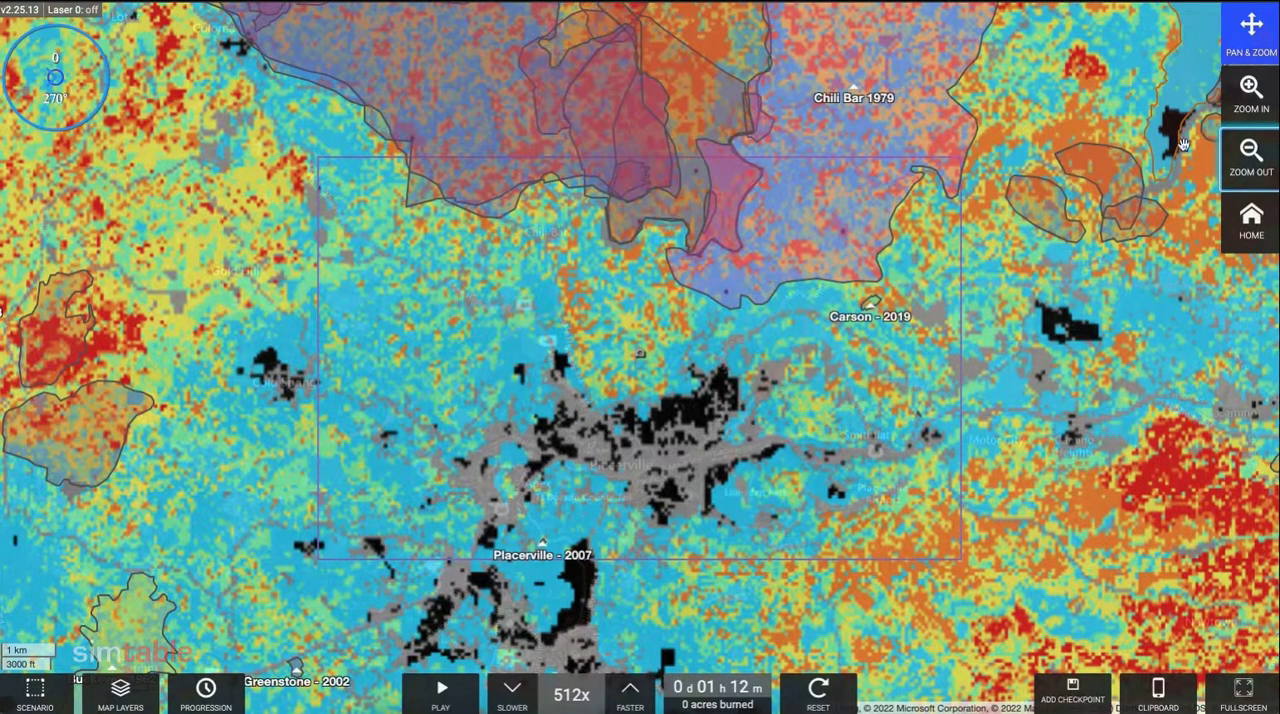
pyautogui.click(1252, 90)
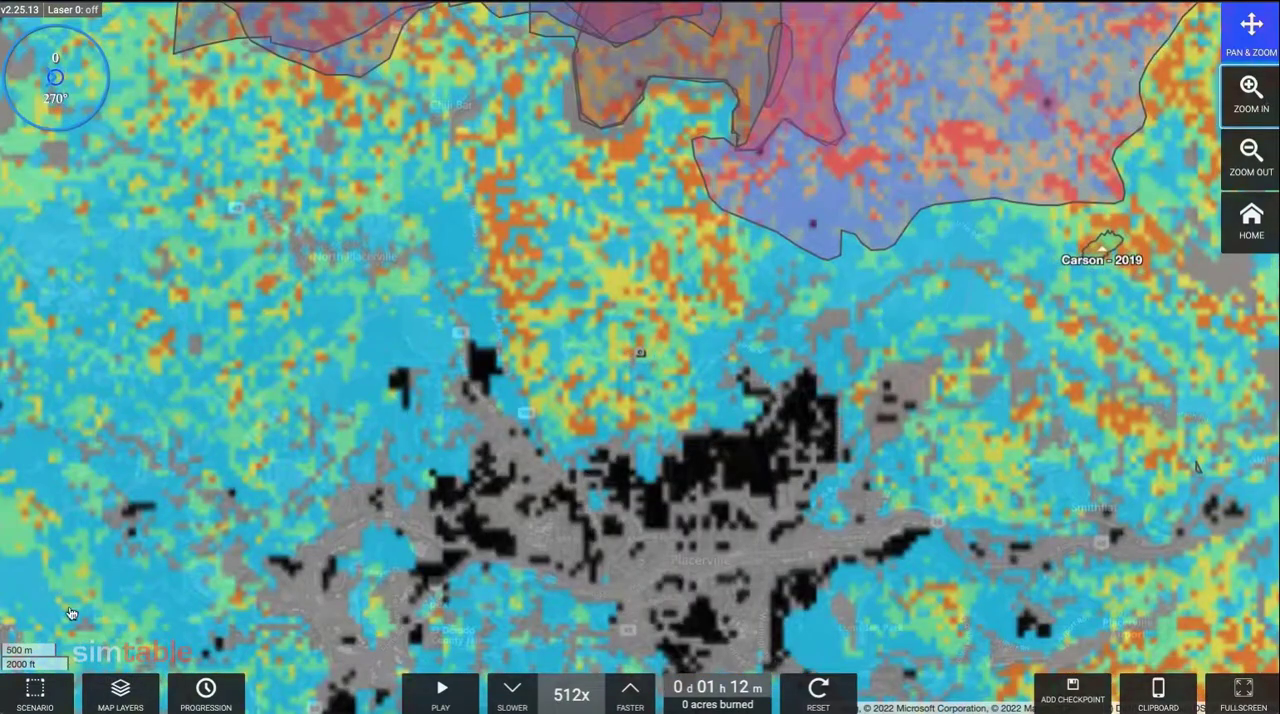
# Swap the fire history layer for the treatment scenario layers and view fuel density.
pyautogui.click(120, 694)
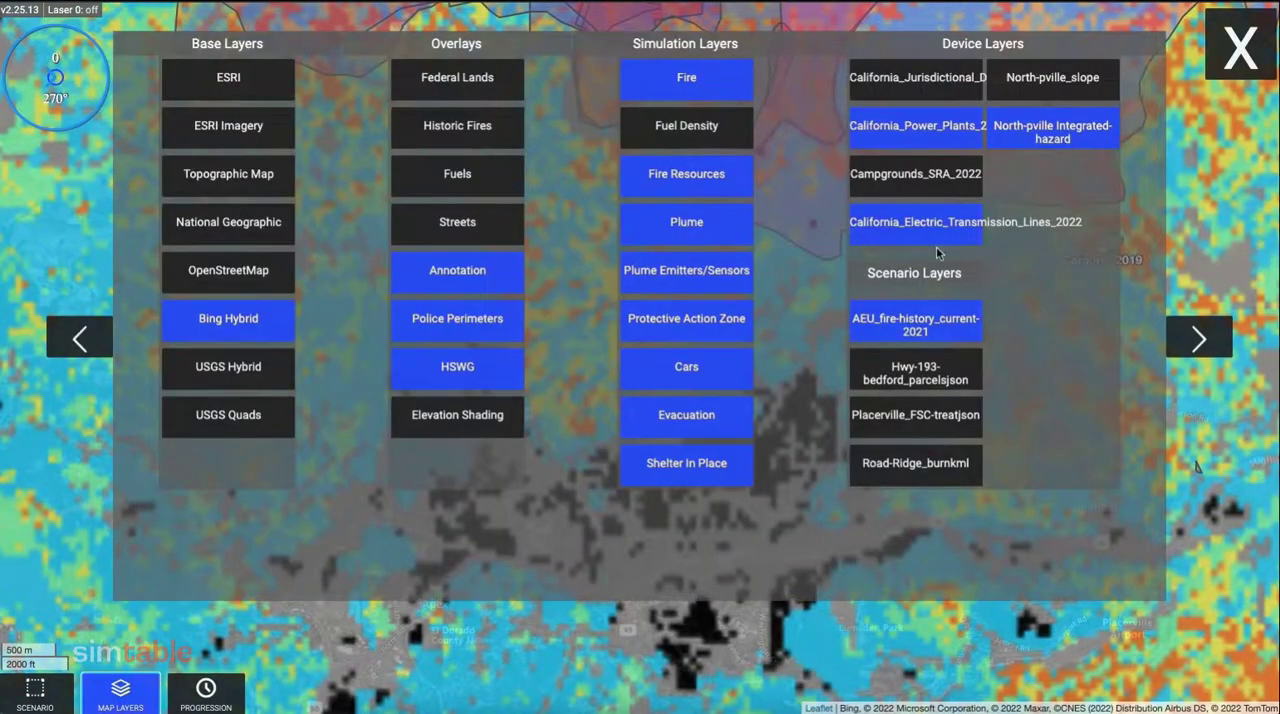
pyautogui.click(916, 372)
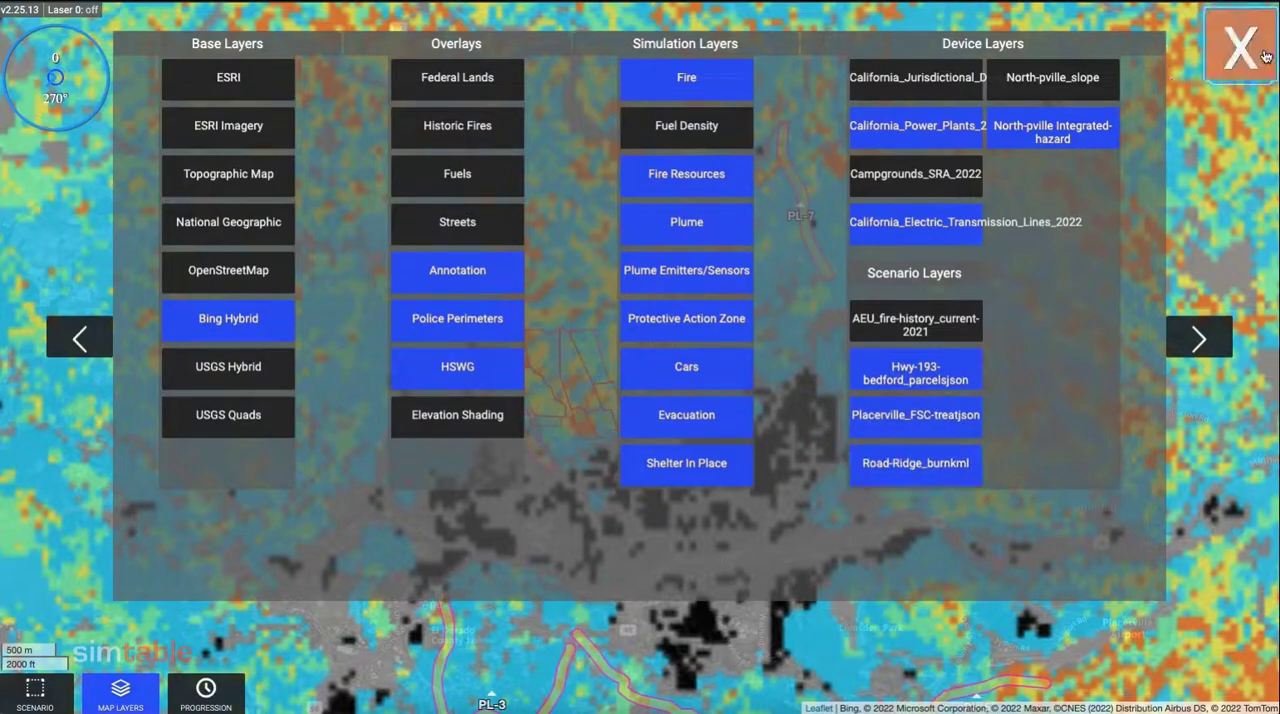
pyautogui.click(1240, 46)
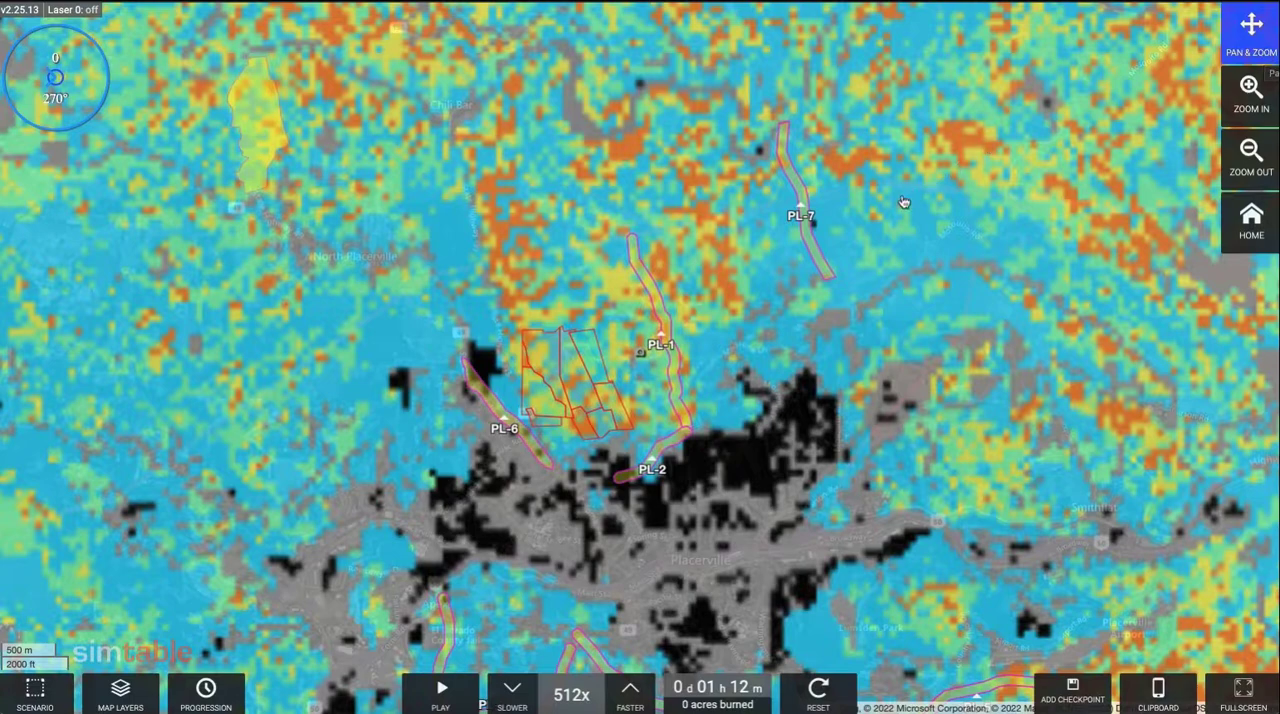
pyautogui.moveTo(172, 598)
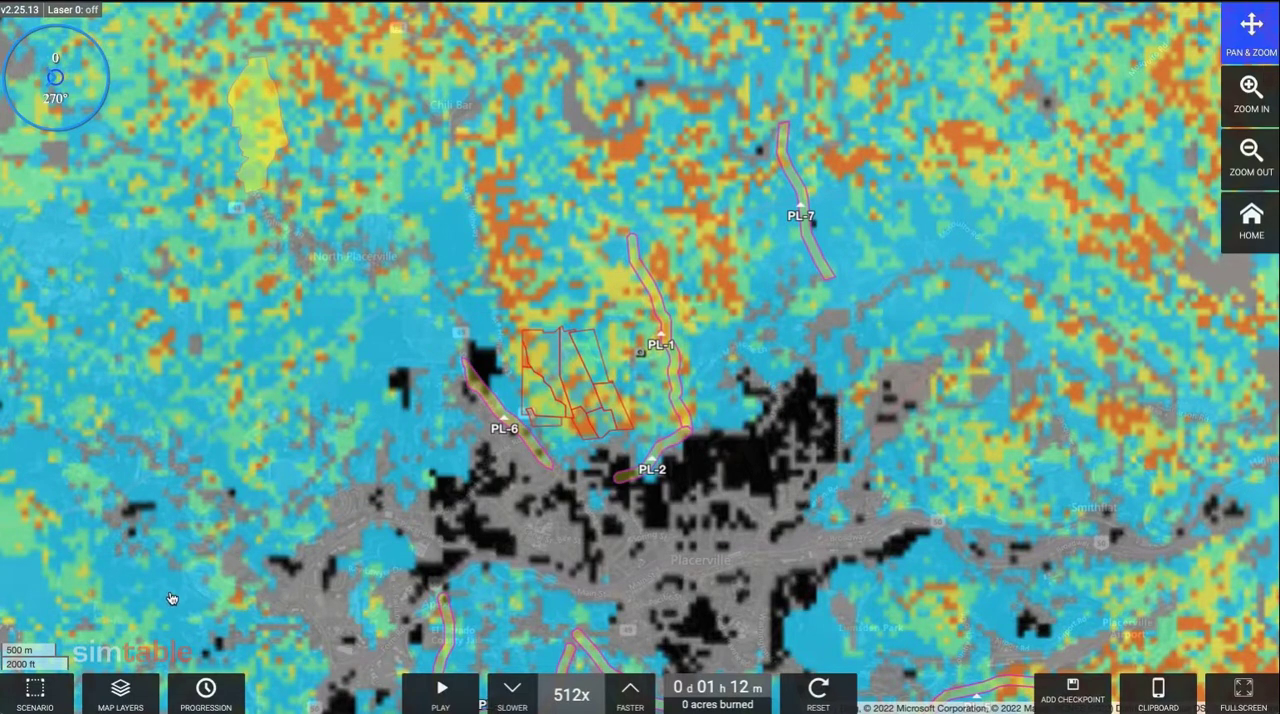
# Load the New Mexico fire scenario showing imagery near Mora and Rociada.
pyautogui.click(120, 692)
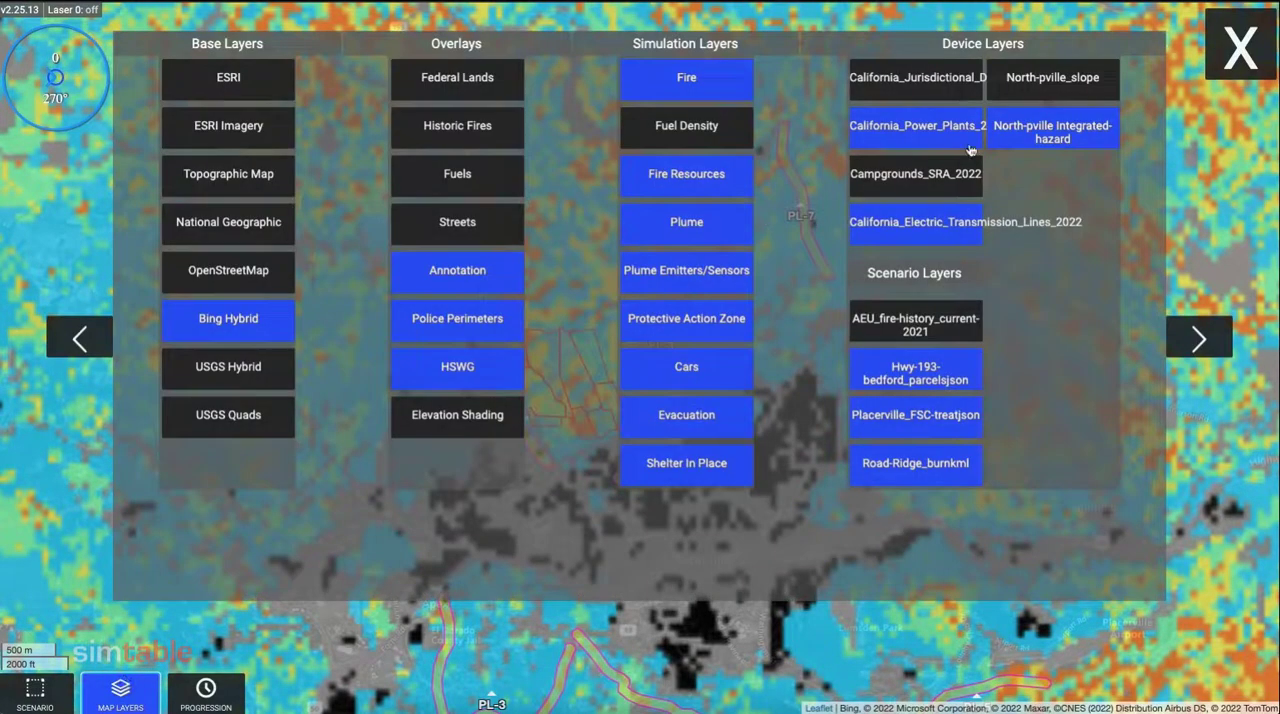
pyautogui.click(1240, 46)
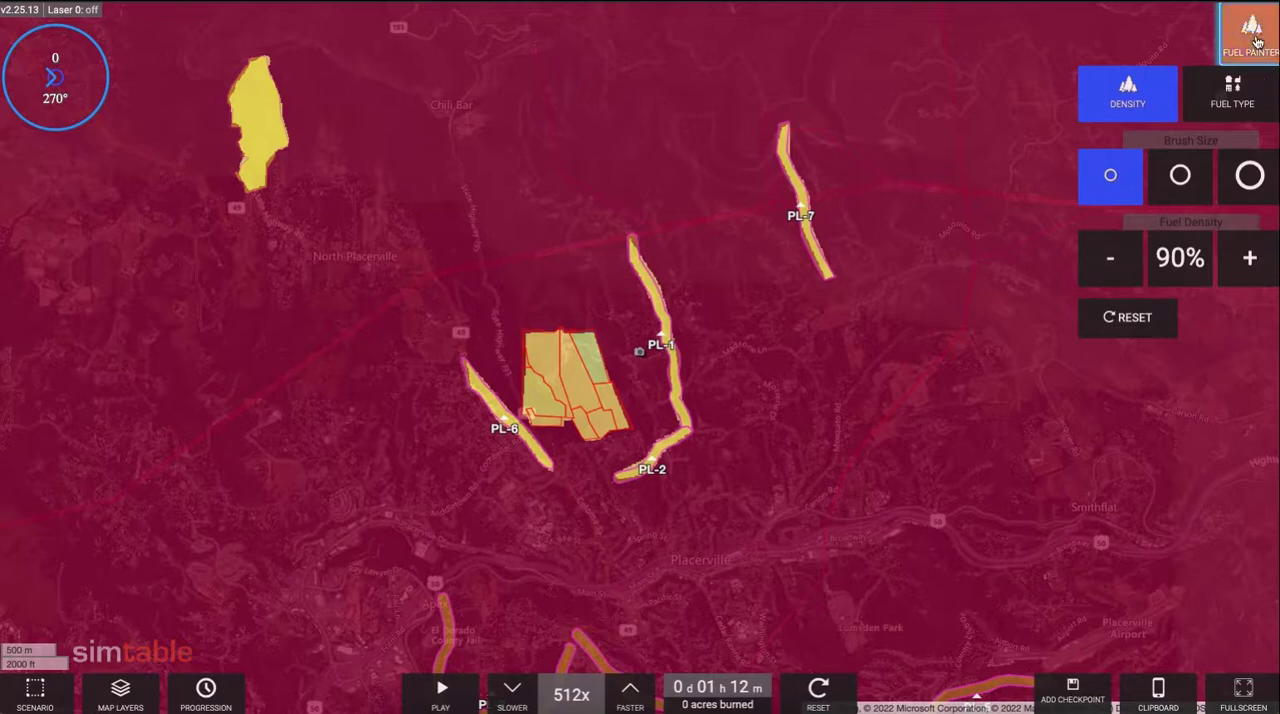
pyautogui.click(1252, 30)
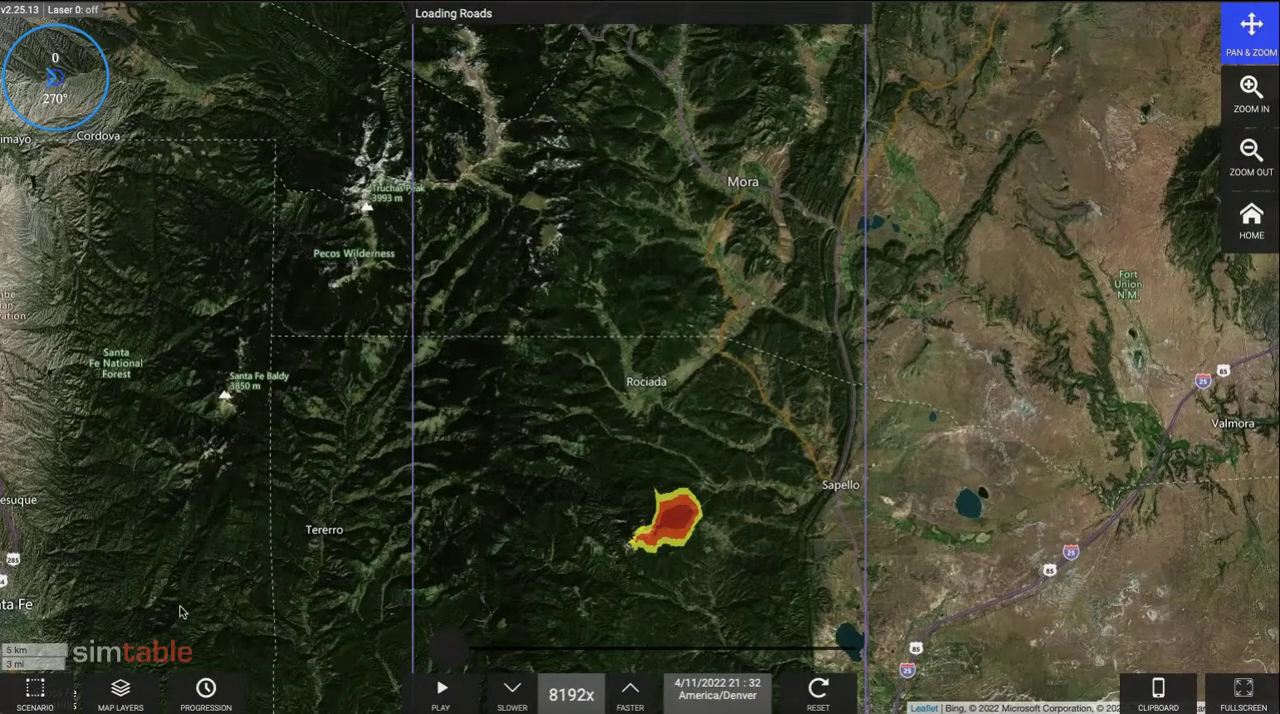
# Overlay the Hermit-Peakbriefing-map on the landscape.
pyautogui.click(120, 692)
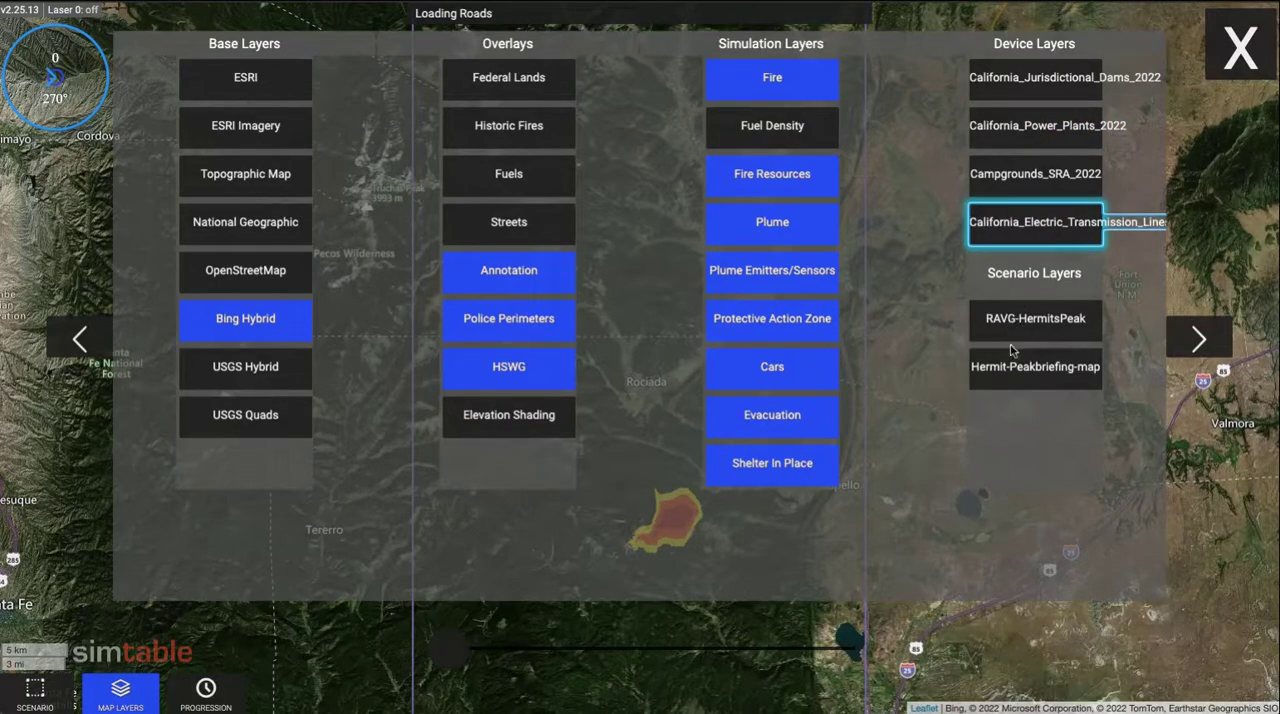
pyautogui.click(1036, 366)
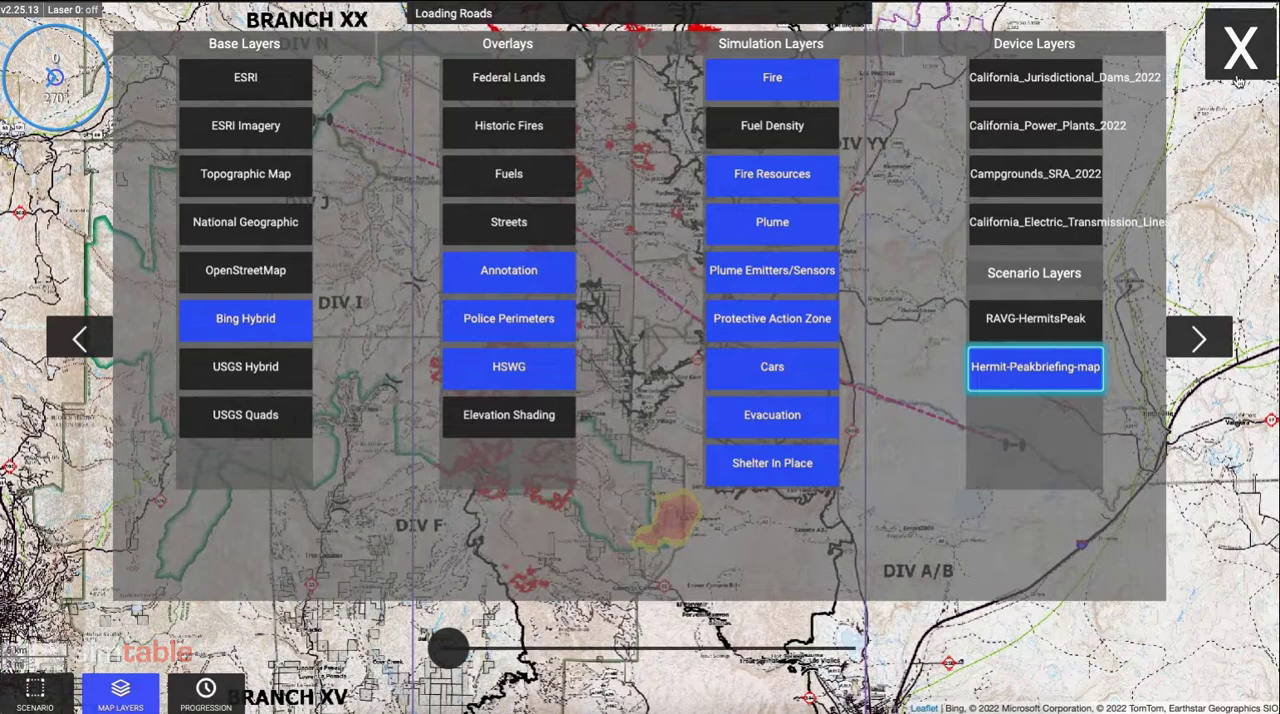
pyautogui.click(1240, 48)
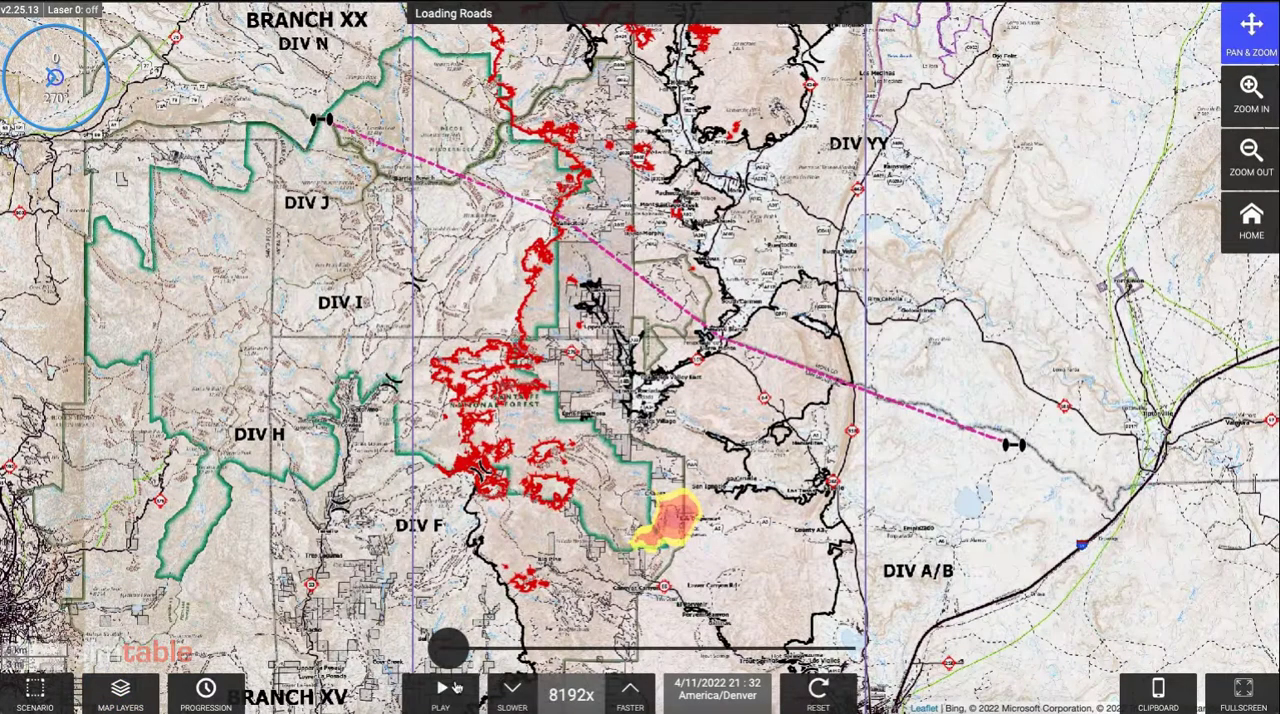
# Play the fire progression and scrub it forward to 5/20/2022, zoomed out over the briefing map.
pyautogui.click(440, 690)
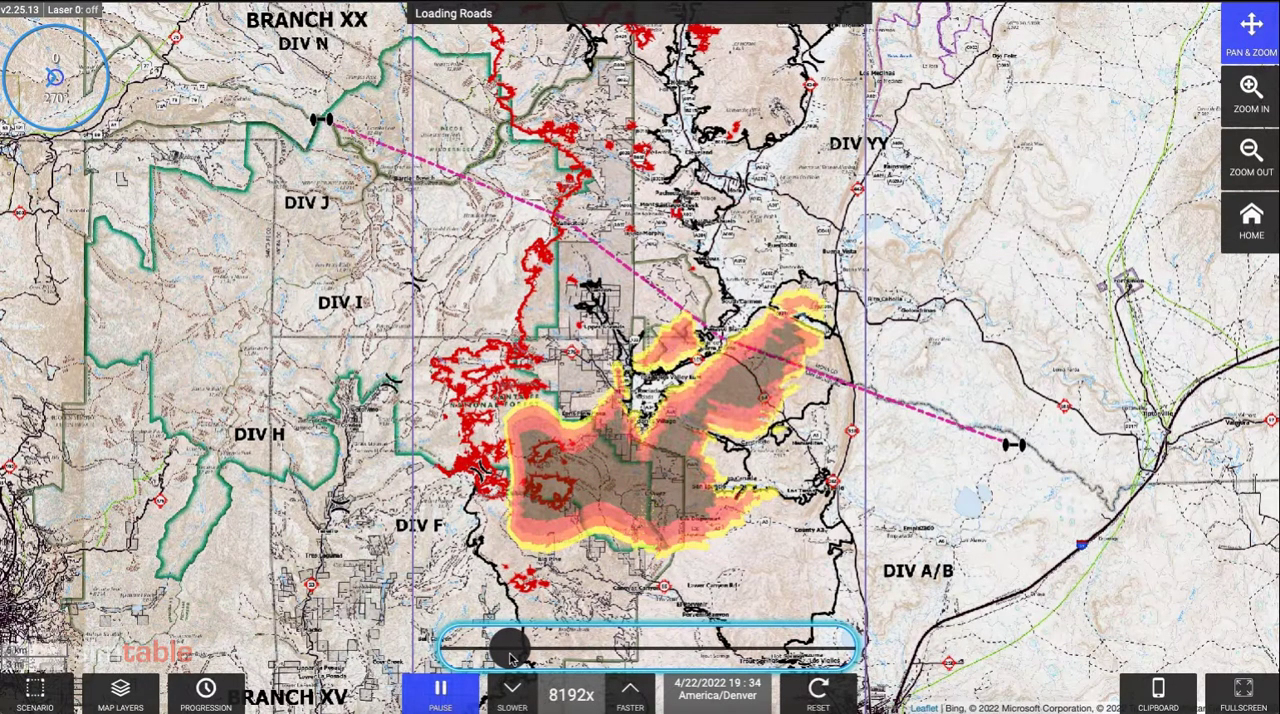
pyautogui.moveTo(504, 644); pyautogui.dragTo(576, 644)
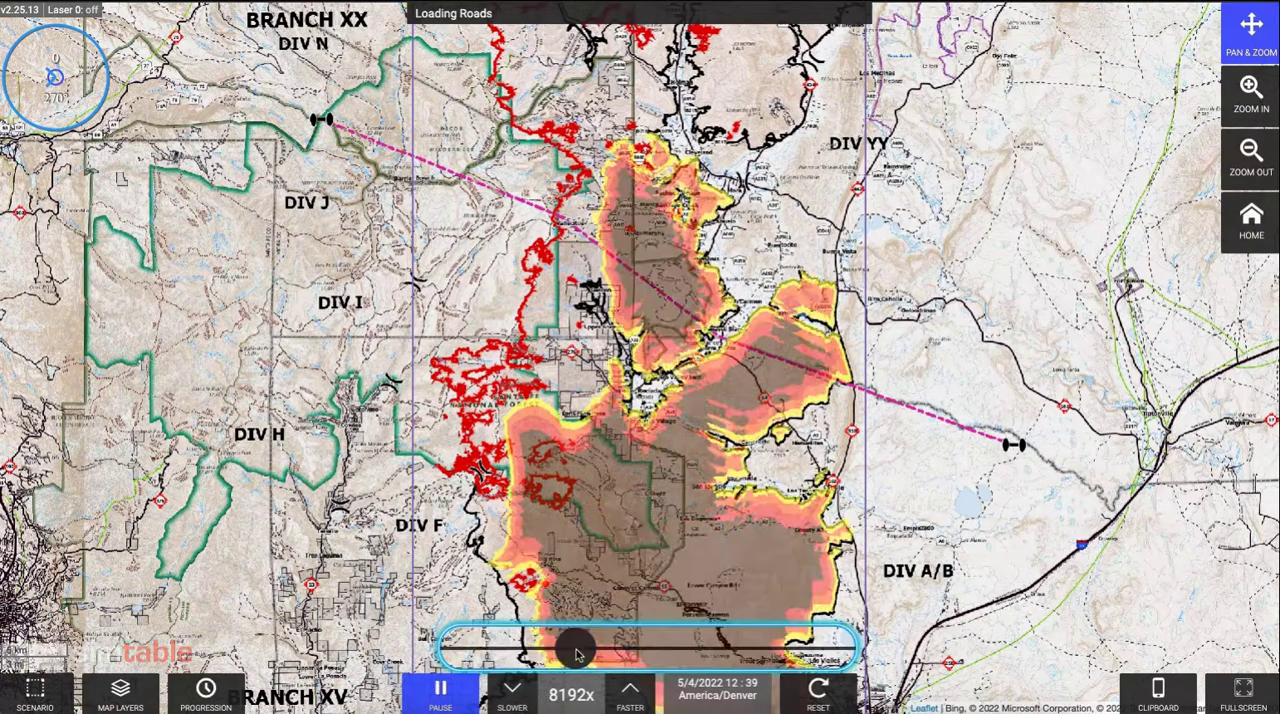
pyautogui.click(1250, 158)
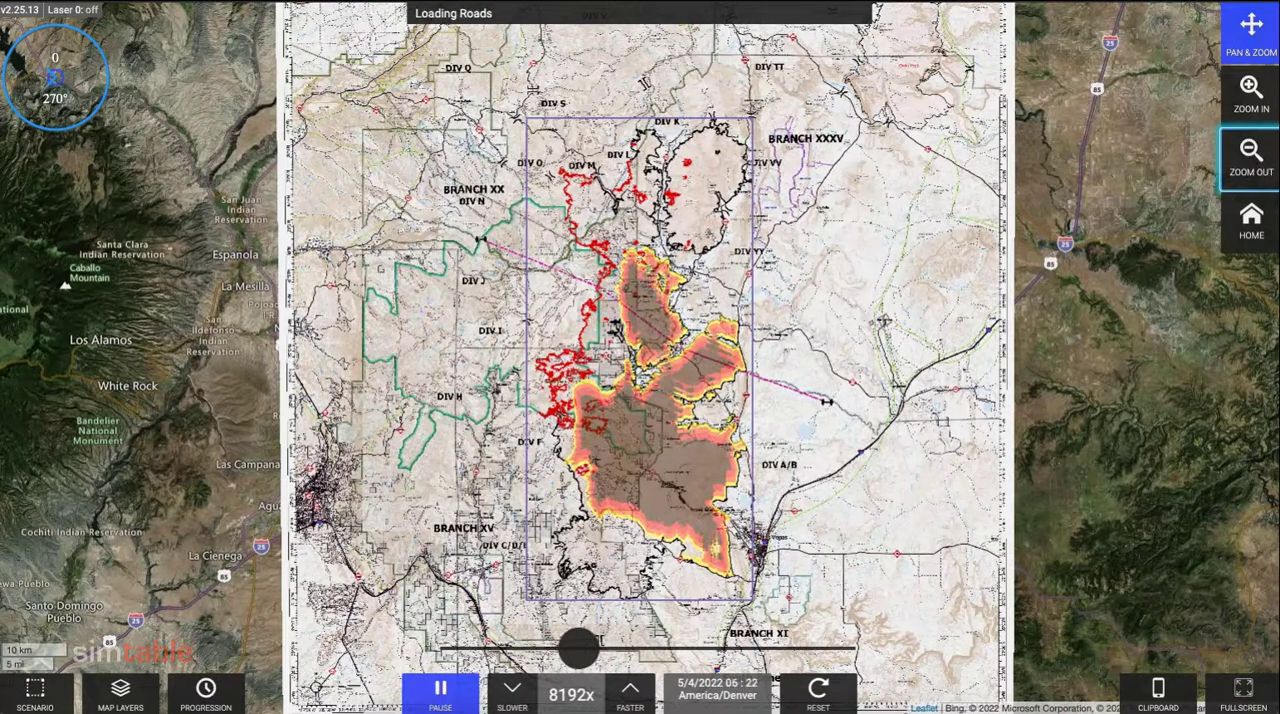
pyautogui.moveTo(578, 654); pyautogui.dragTo(664, 654)
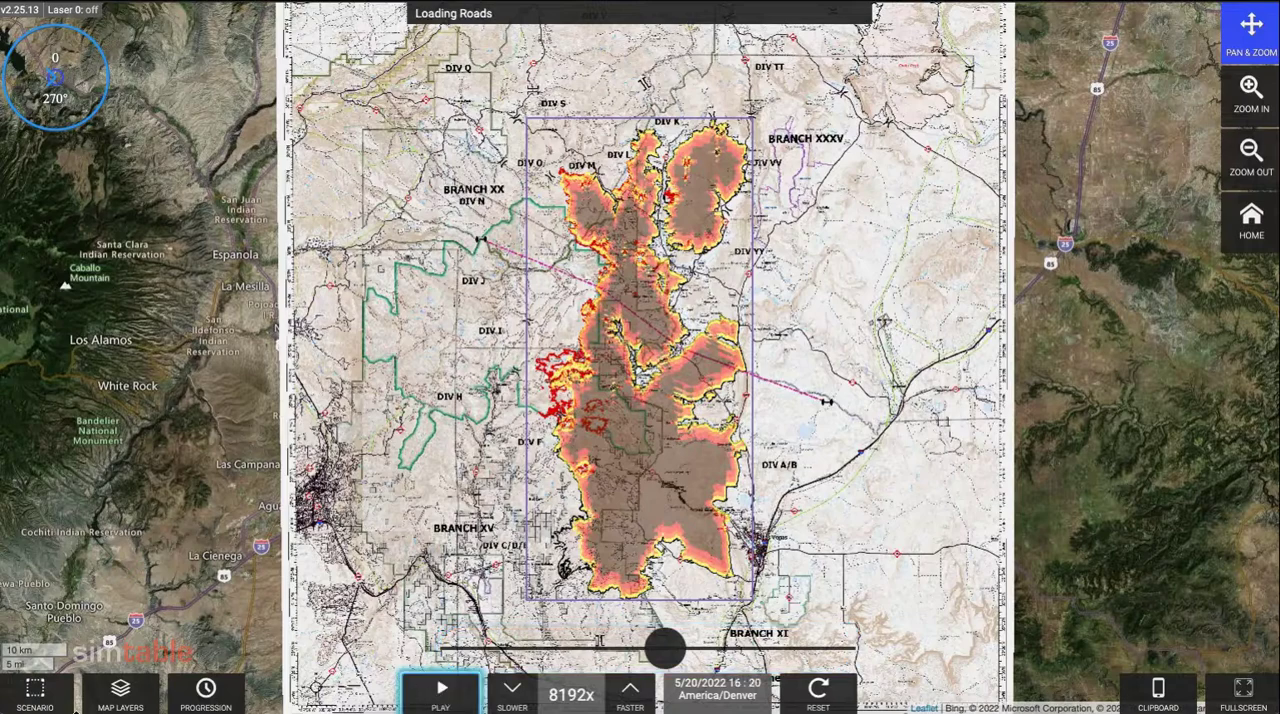
# Replace the briefing map with the RAVG-HermitsPeak burn severity overlay, then load the next scenario.
pyautogui.click(120, 690)
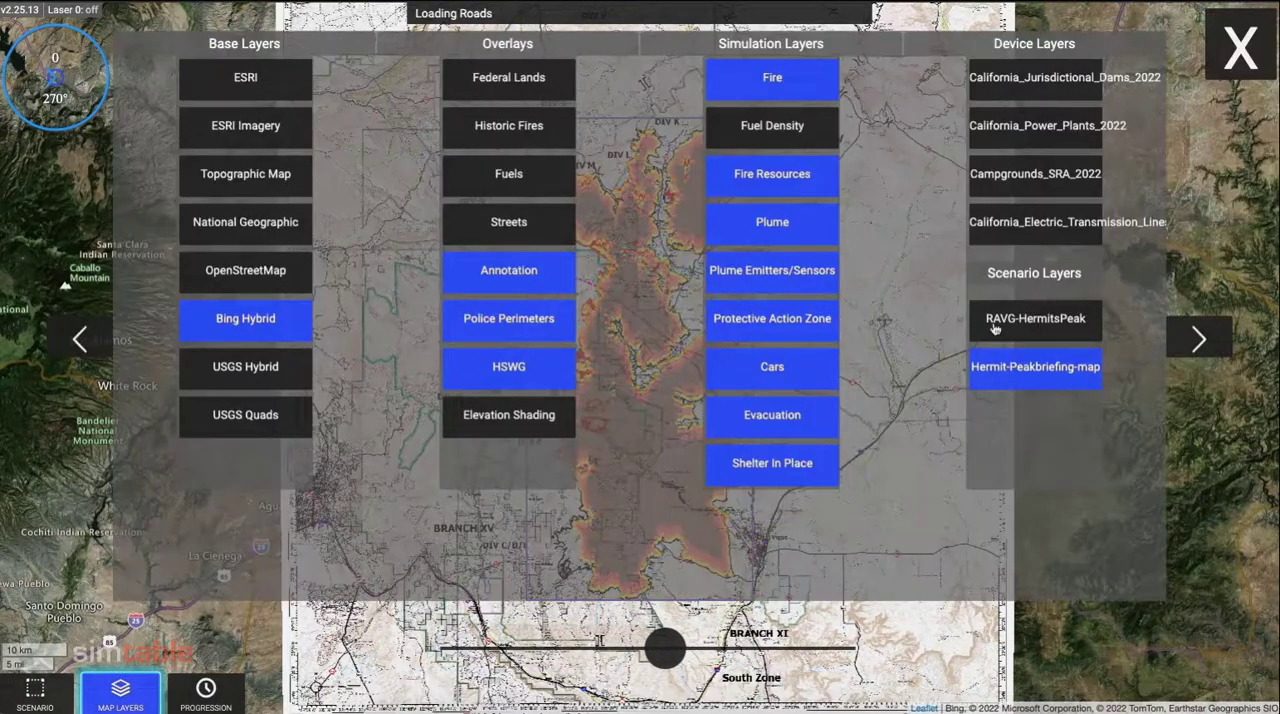
pyautogui.click(1036, 318)
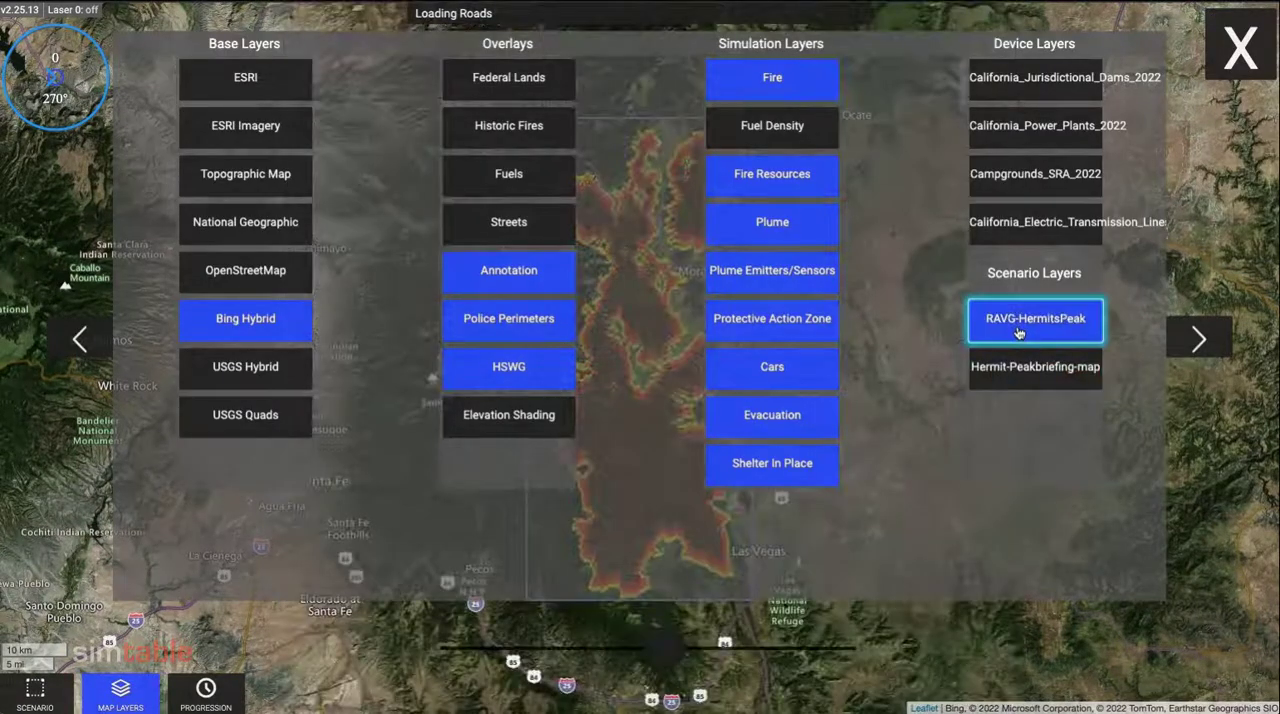
pyautogui.click(1240, 44)
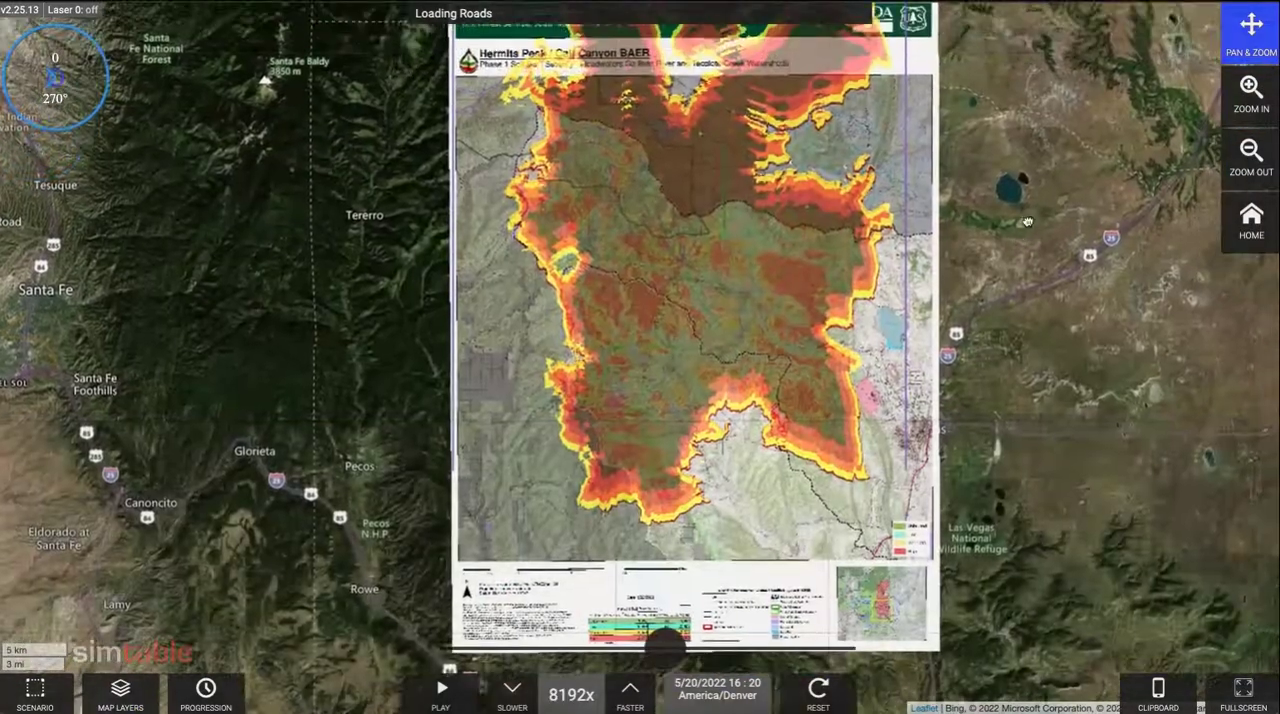
pyautogui.click(1250, 96)
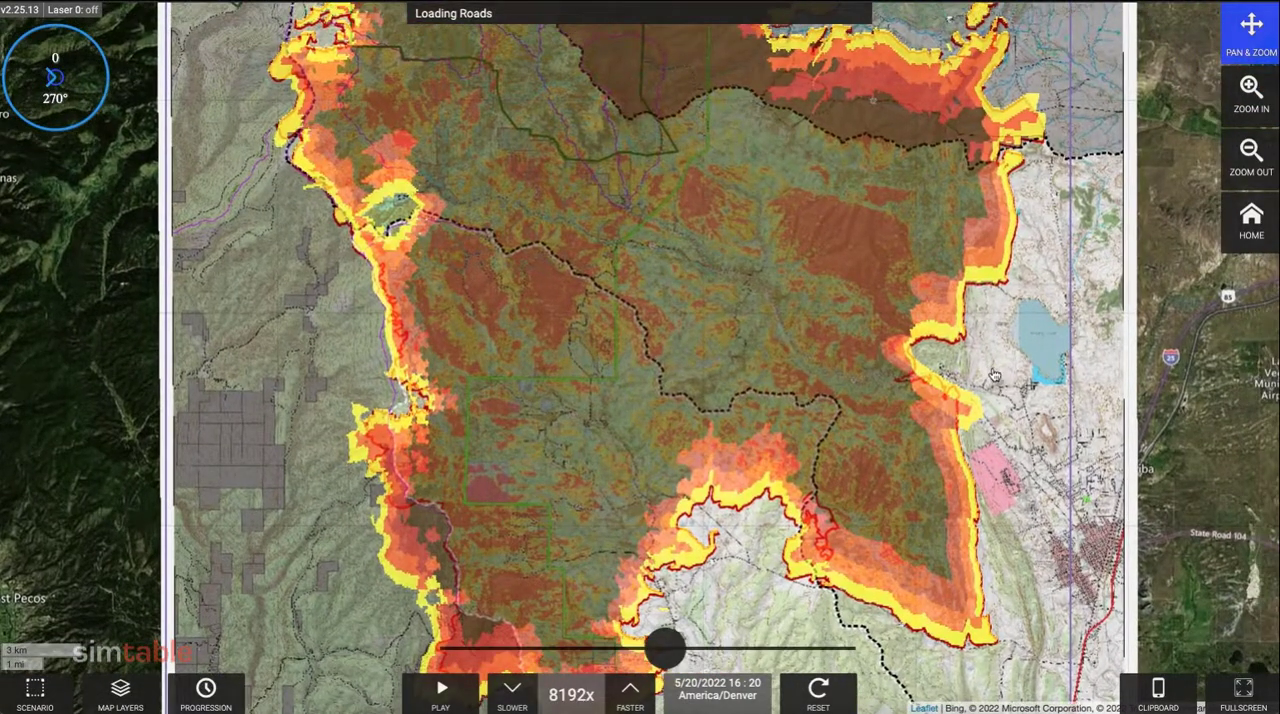
pyautogui.click(440, 688)
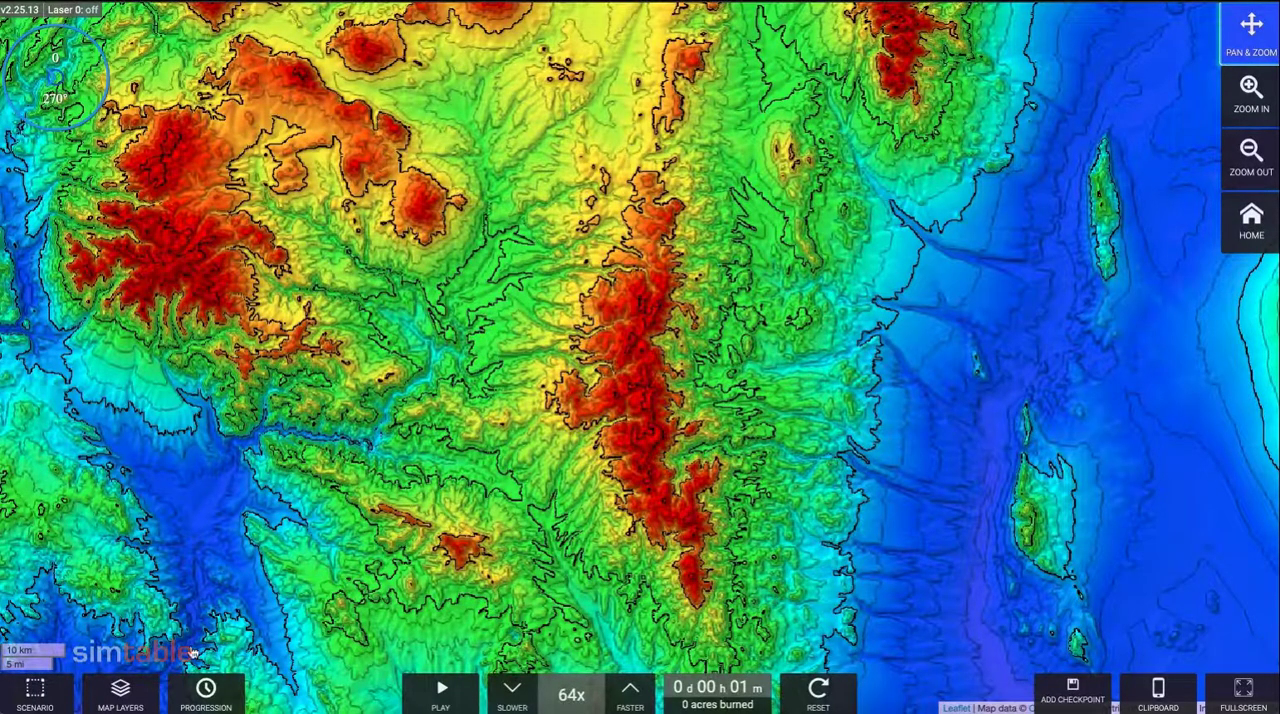
# Overlay Black-PIO6_13_22_full on Bing Hybrid imagery with elevation shading off.
pyautogui.click(120, 692)
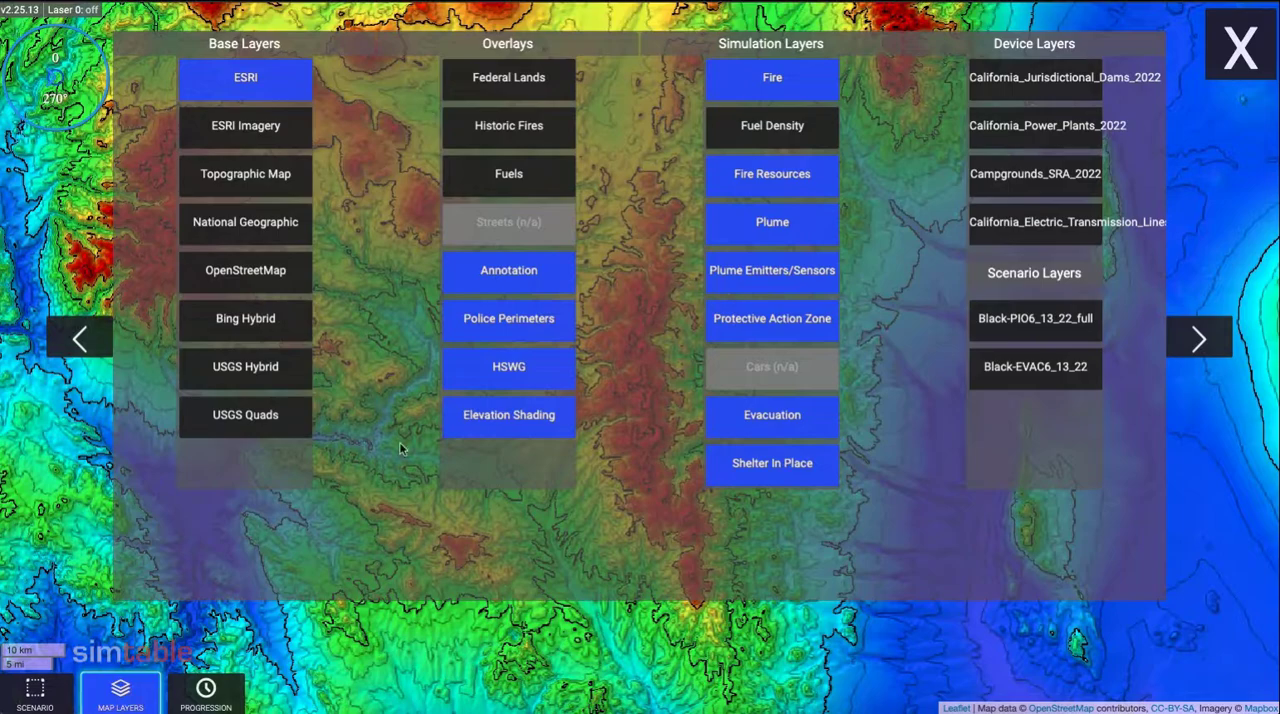
pyautogui.click(508, 416)
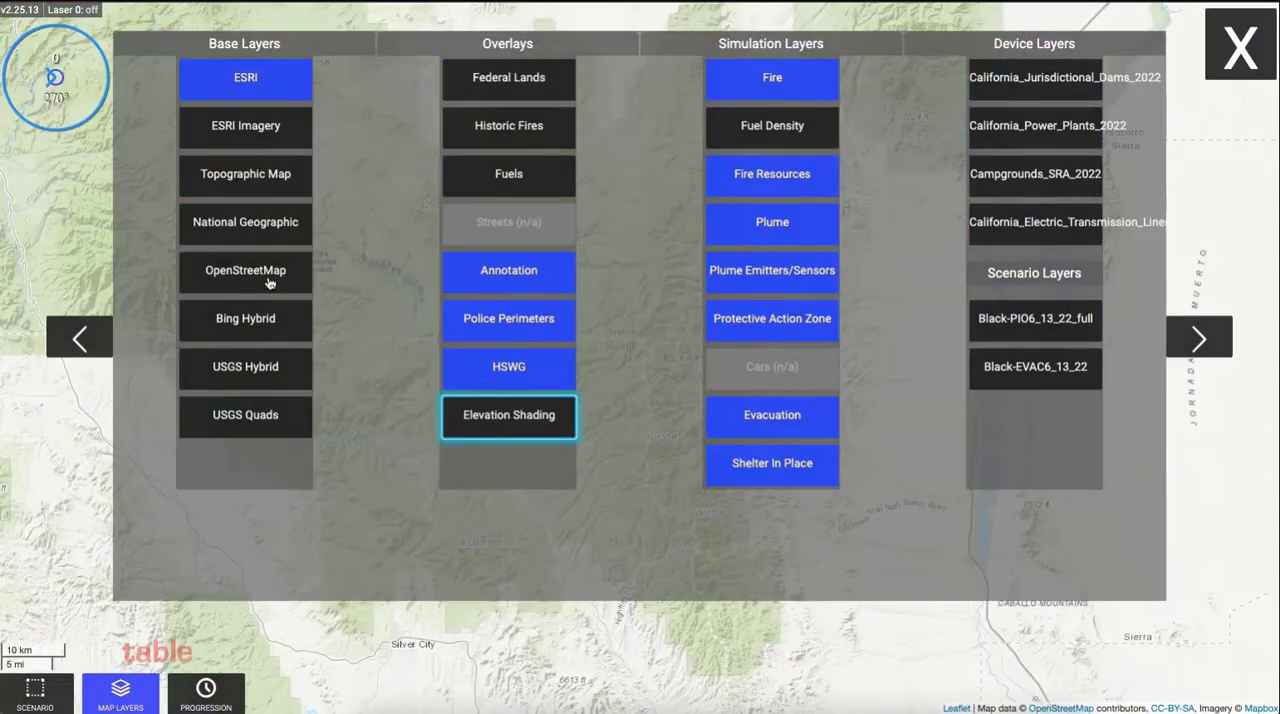
pyautogui.click(244, 318)
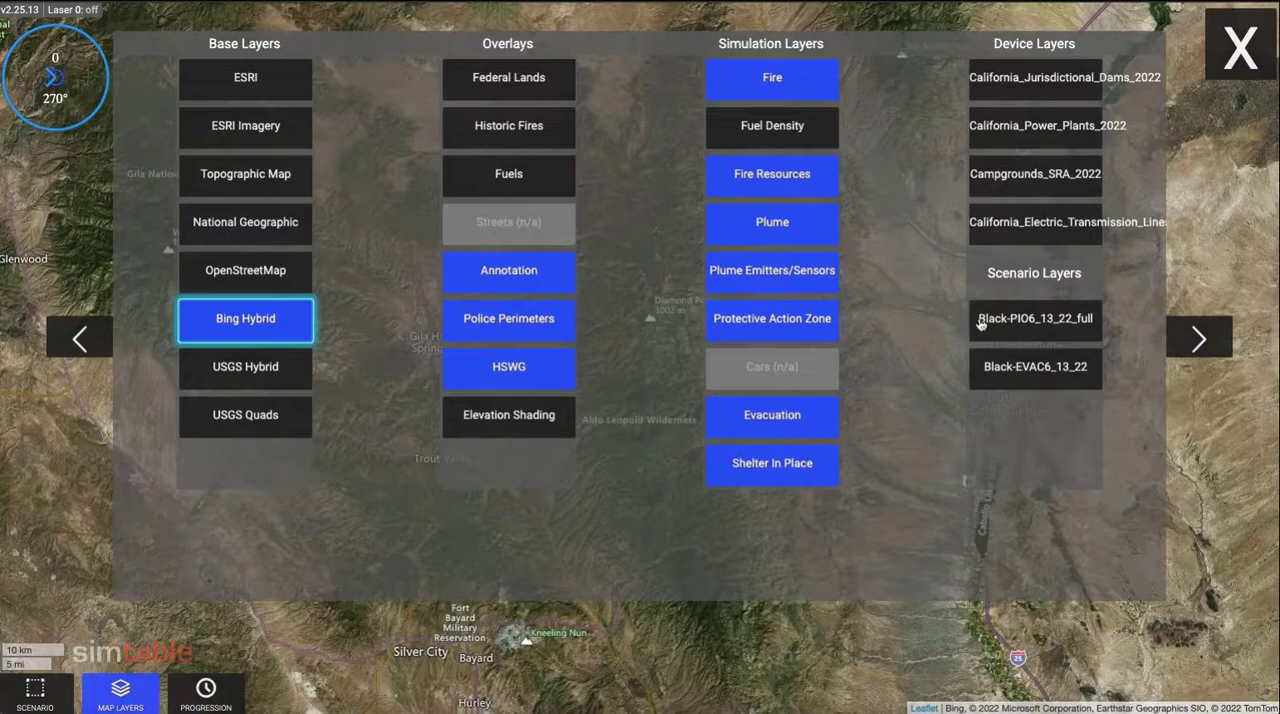
pyautogui.click(1036, 318)
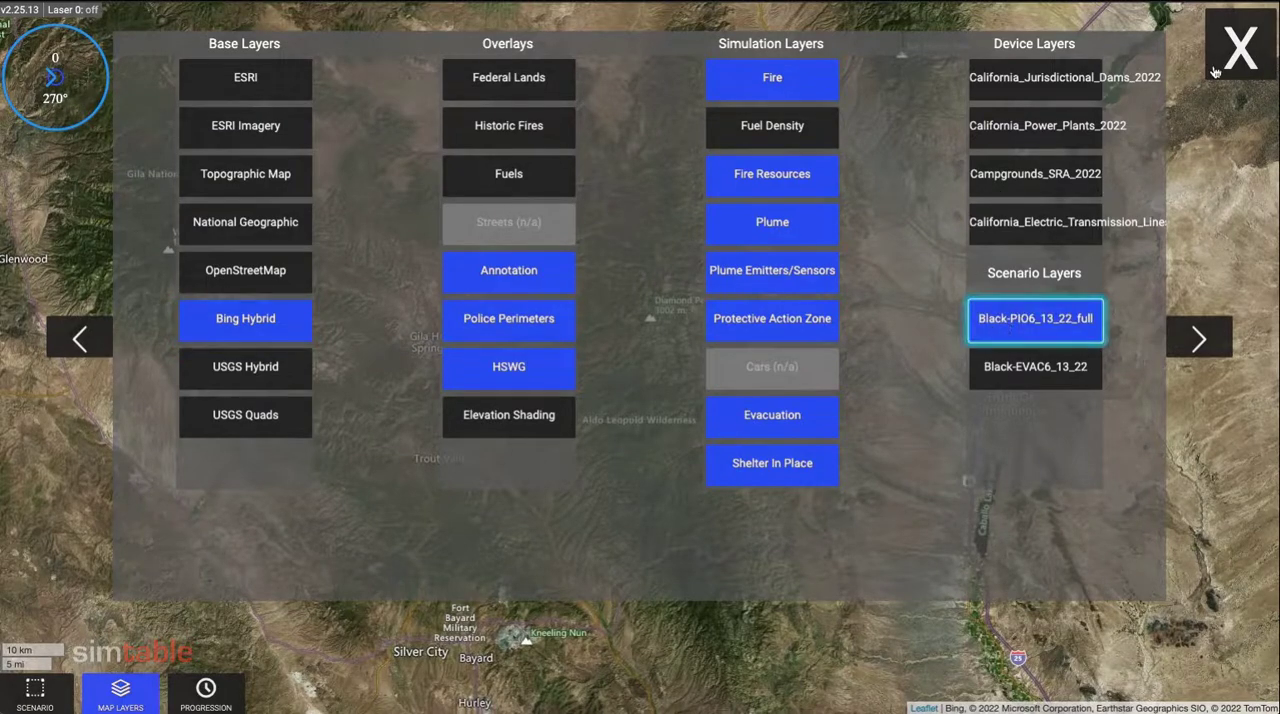
pyautogui.click(1240, 46)
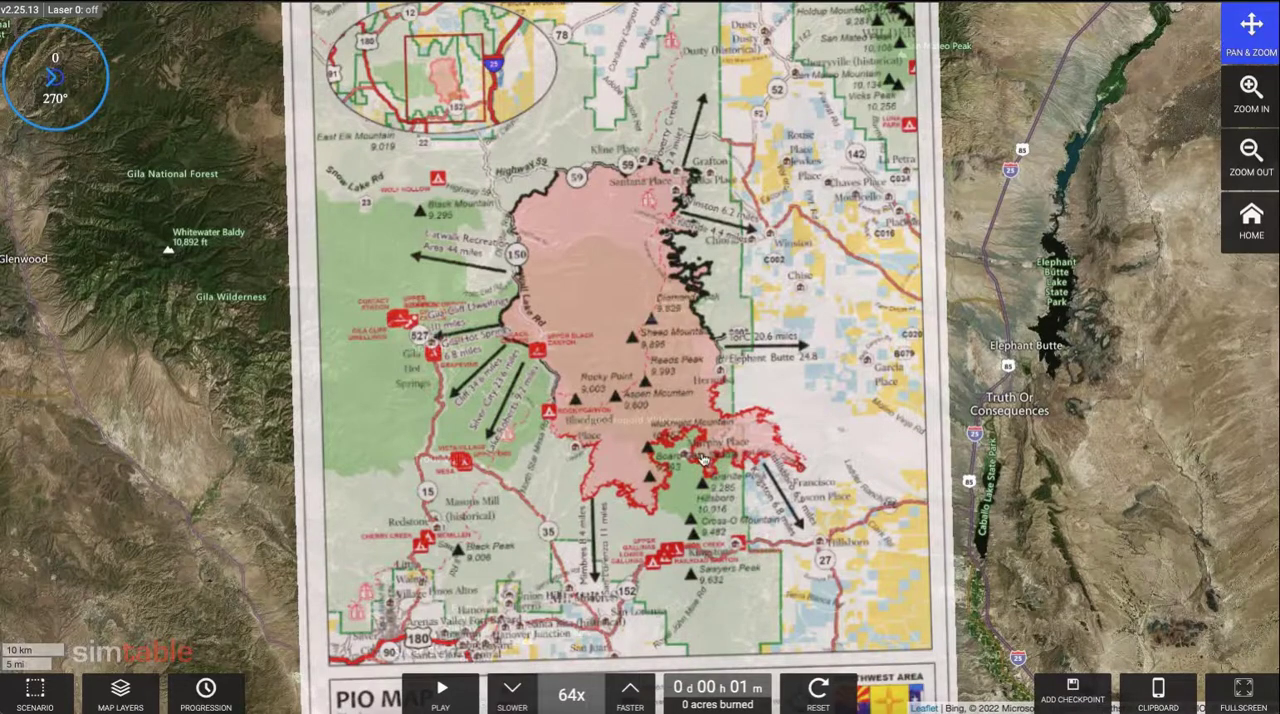
pyautogui.click(120, 692)
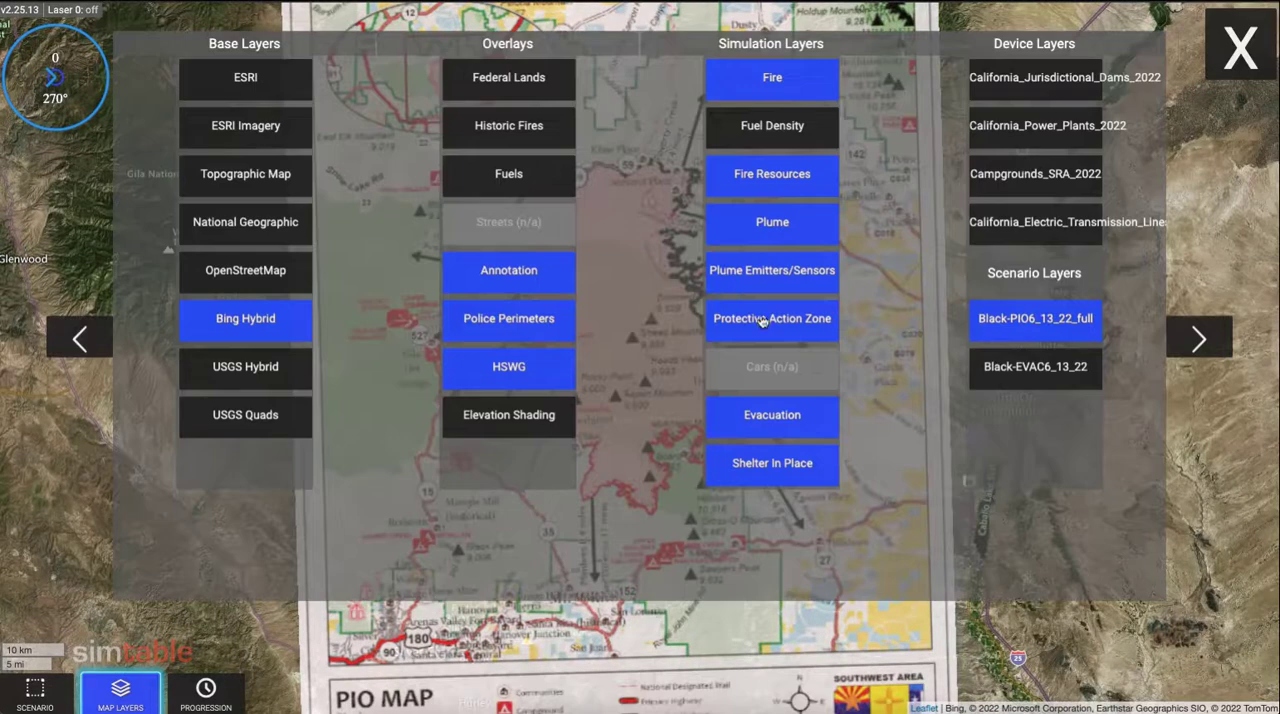